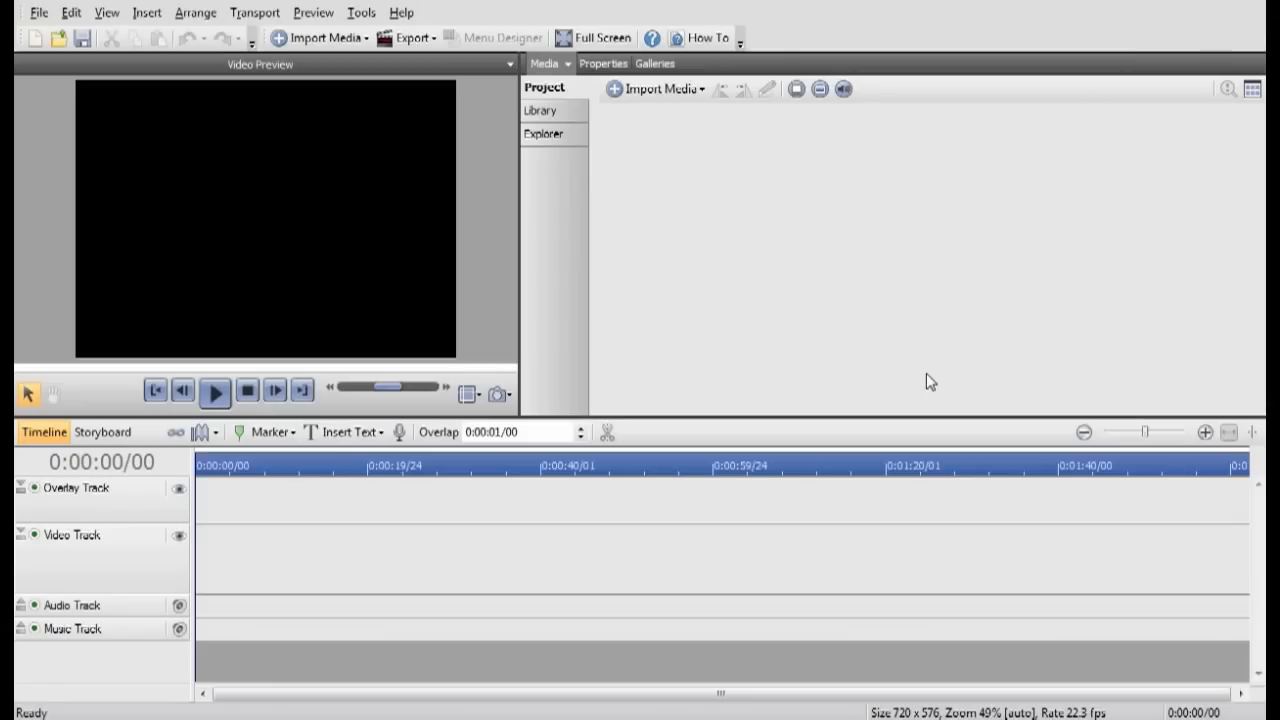
pyautogui.moveTo(444, 652)
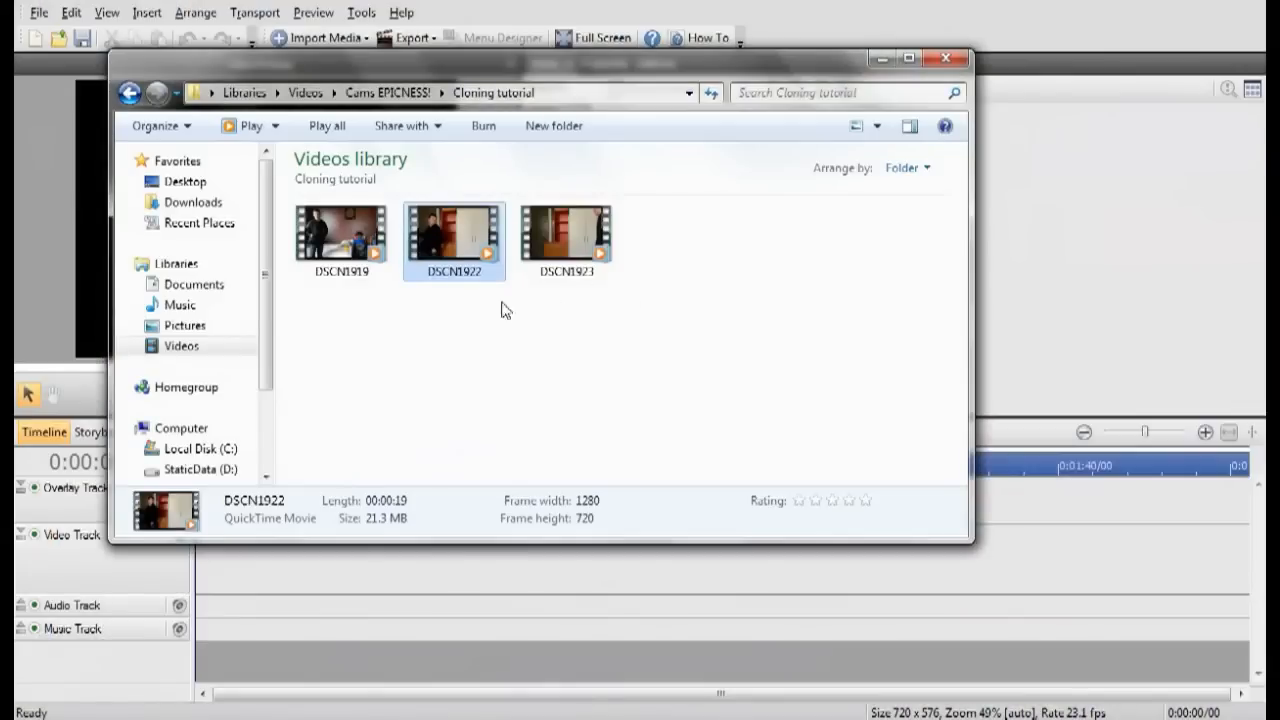
pyautogui.moveTo(472, 244)
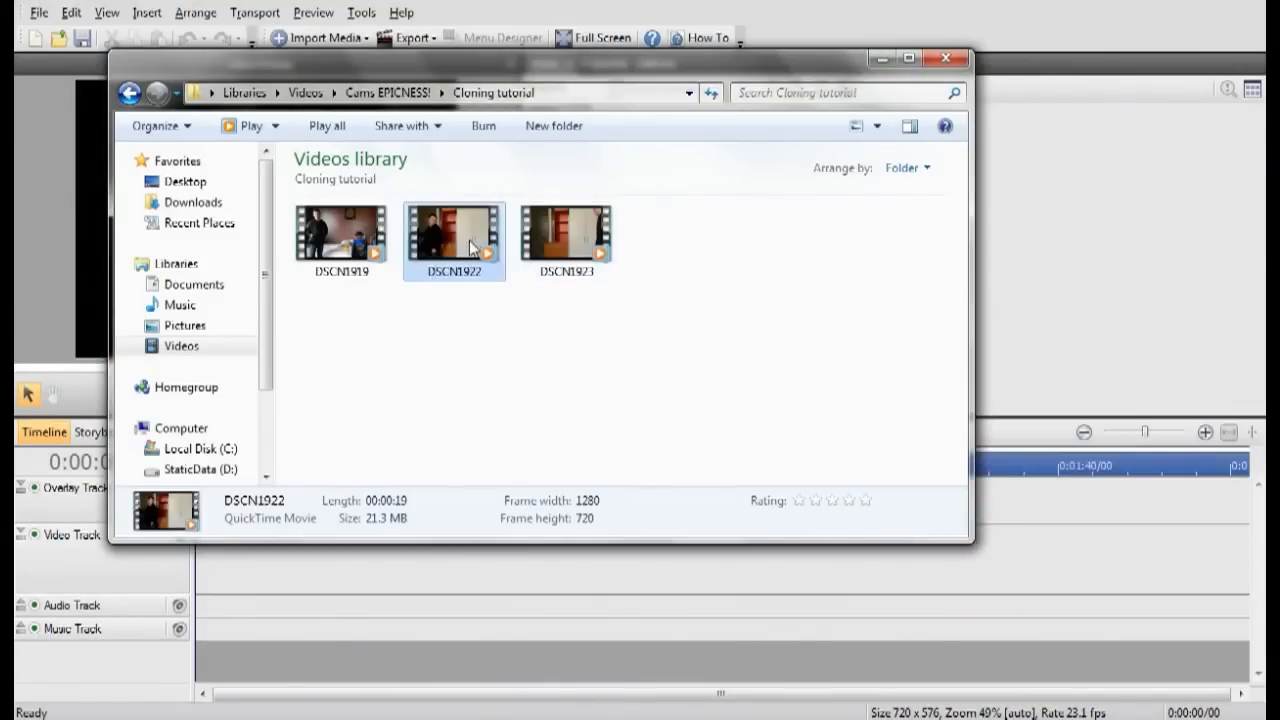
pyautogui.moveTo(880, 58)
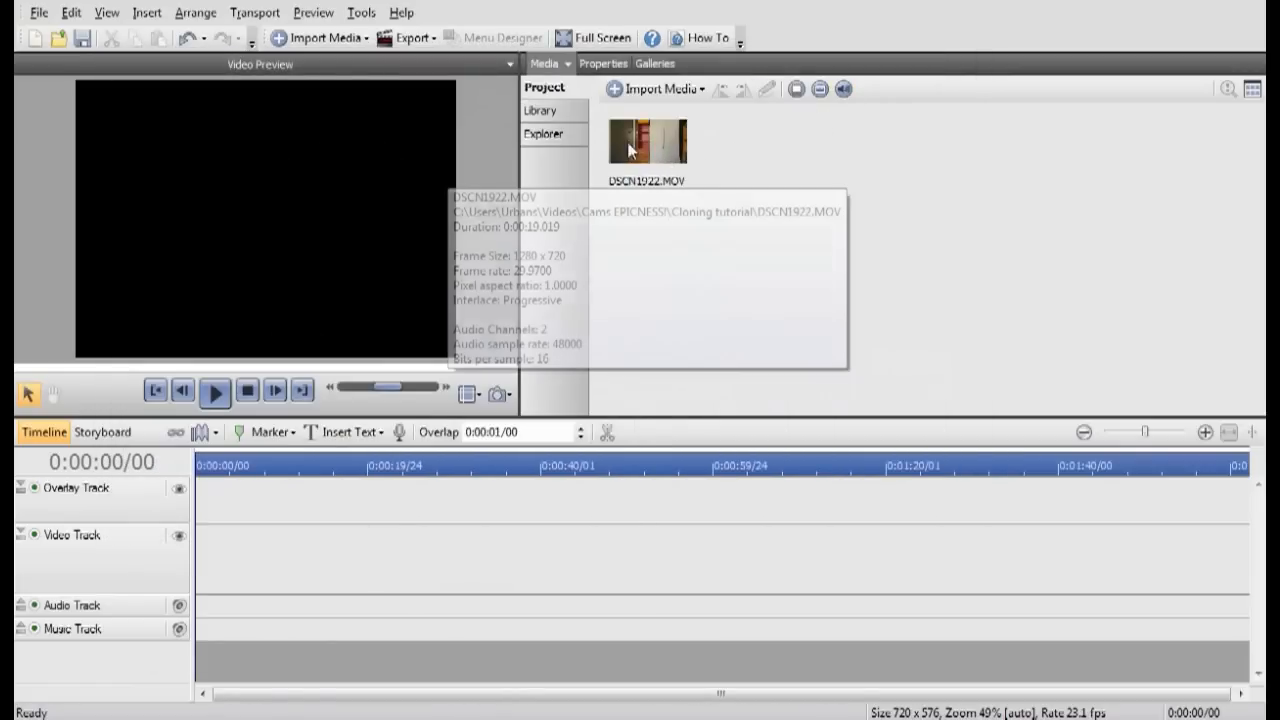
# Step: Place DSCN1022.MOV from the Project pane at the start of the video track
pyautogui.moveTo(648, 140); pyautogui.dragTo(276, 558)
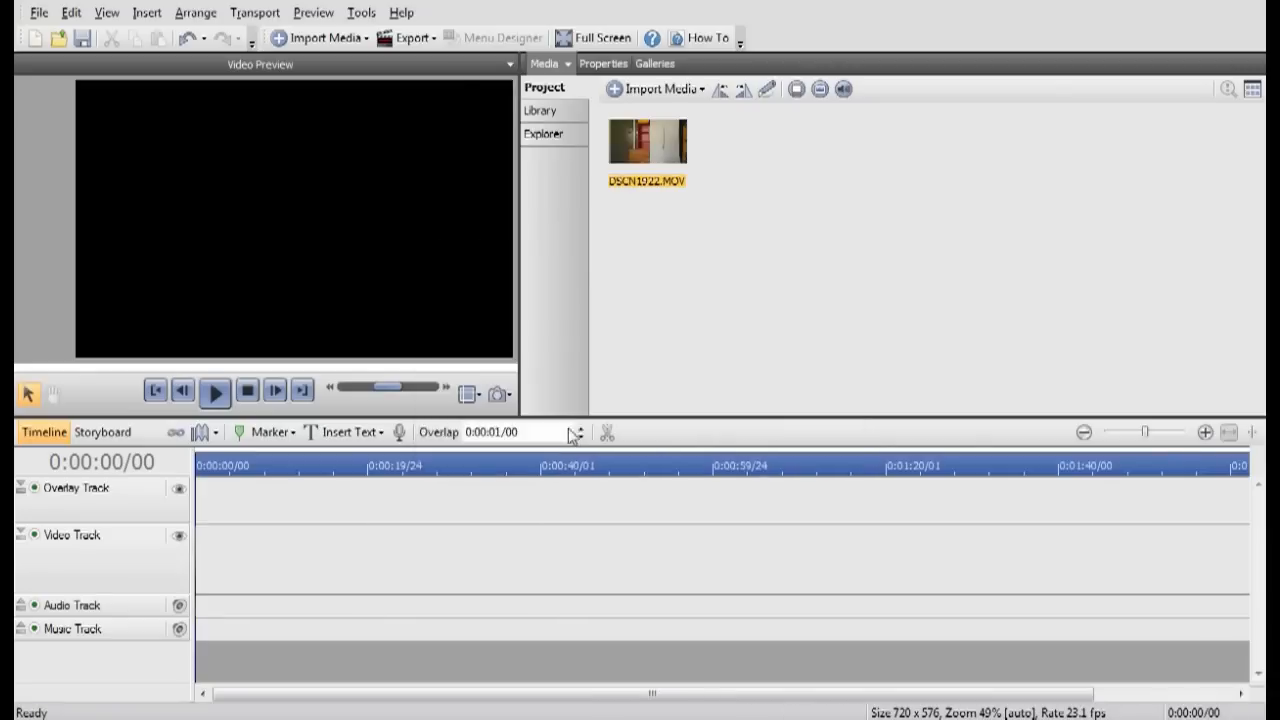
pyautogui.moveTo(646, 140); pyautogui.dragTo(276, 558)
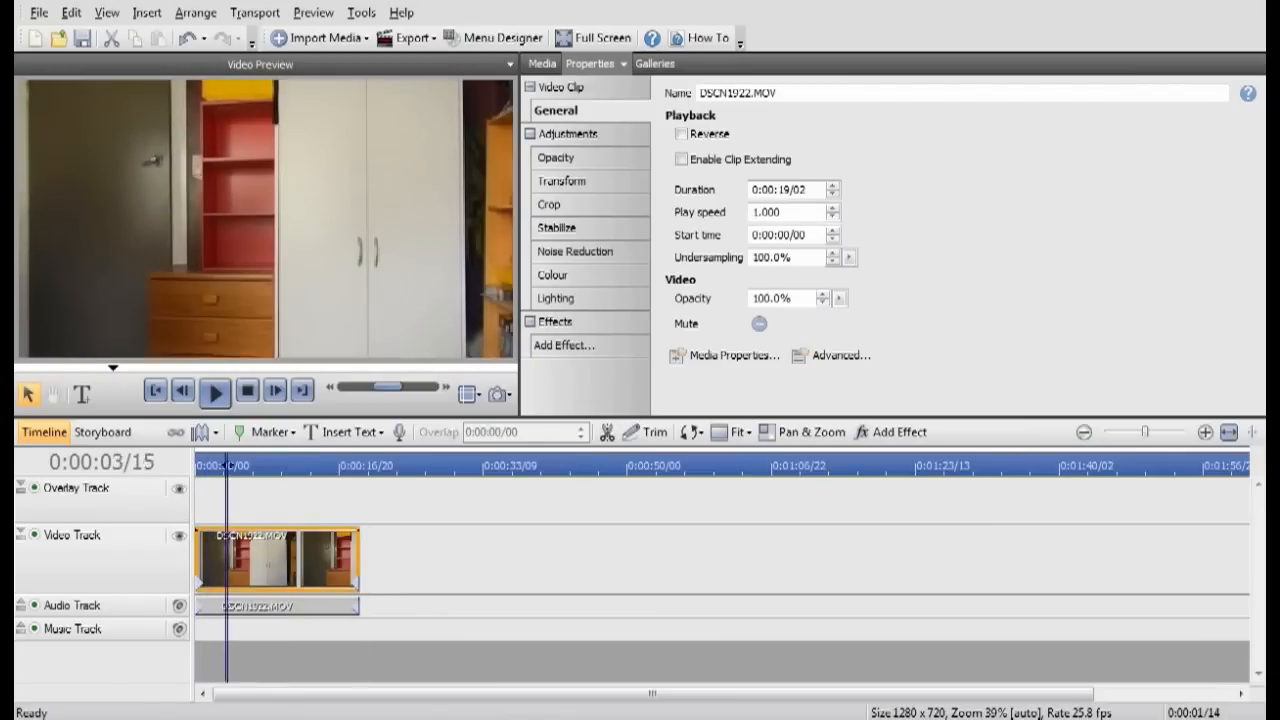
# Step: Play the clip back from its start in the preview, then pause it
pyautogui.click(216, 392)
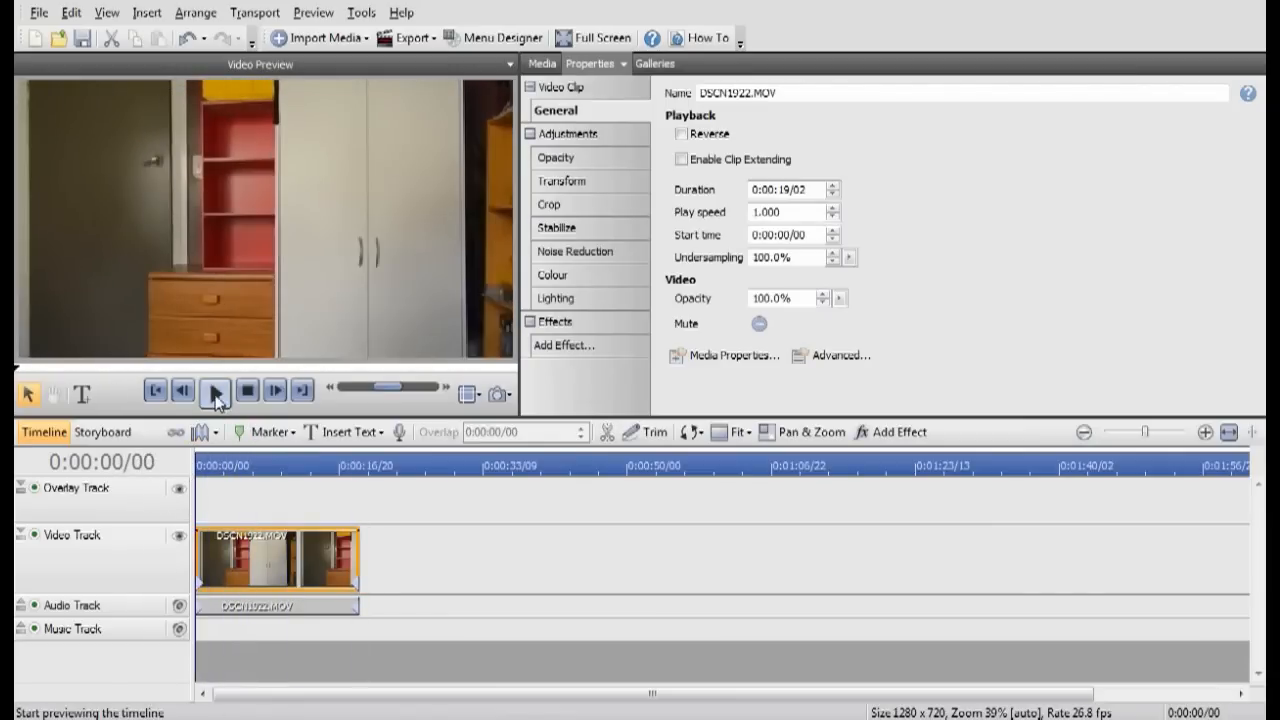
pyautogui.click(214, 388)
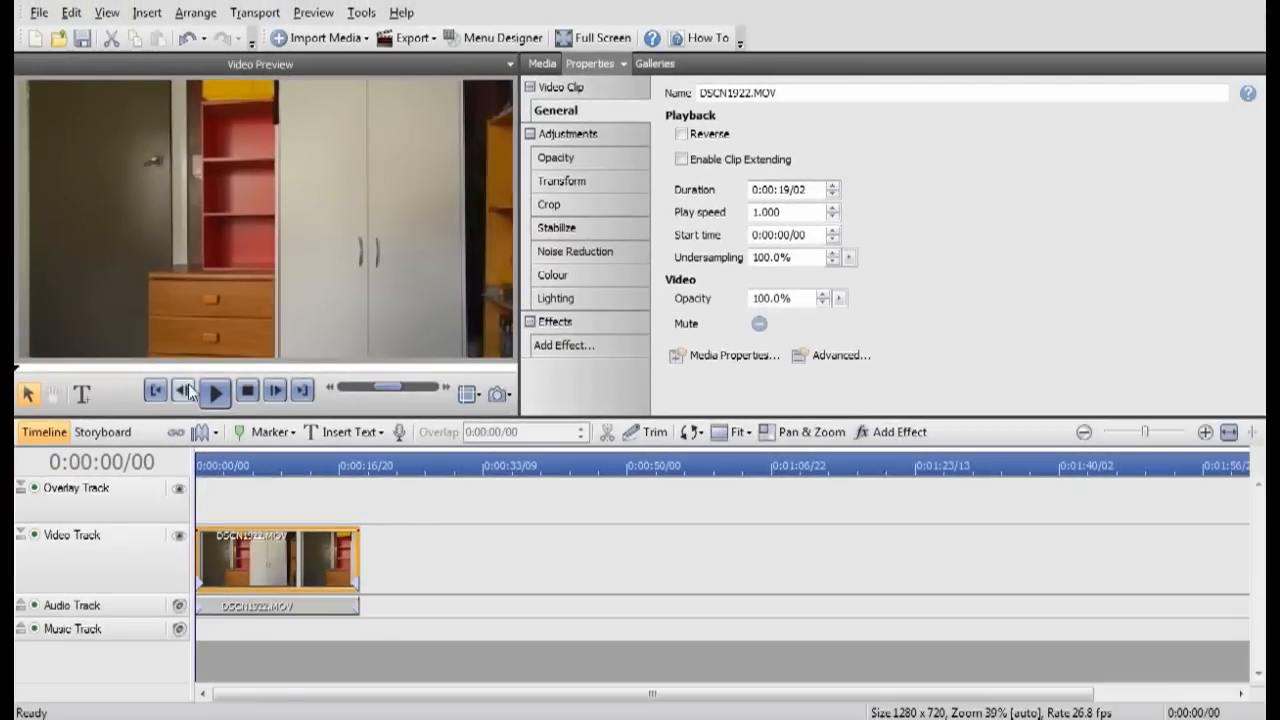
pyautogui.click(216, 390)
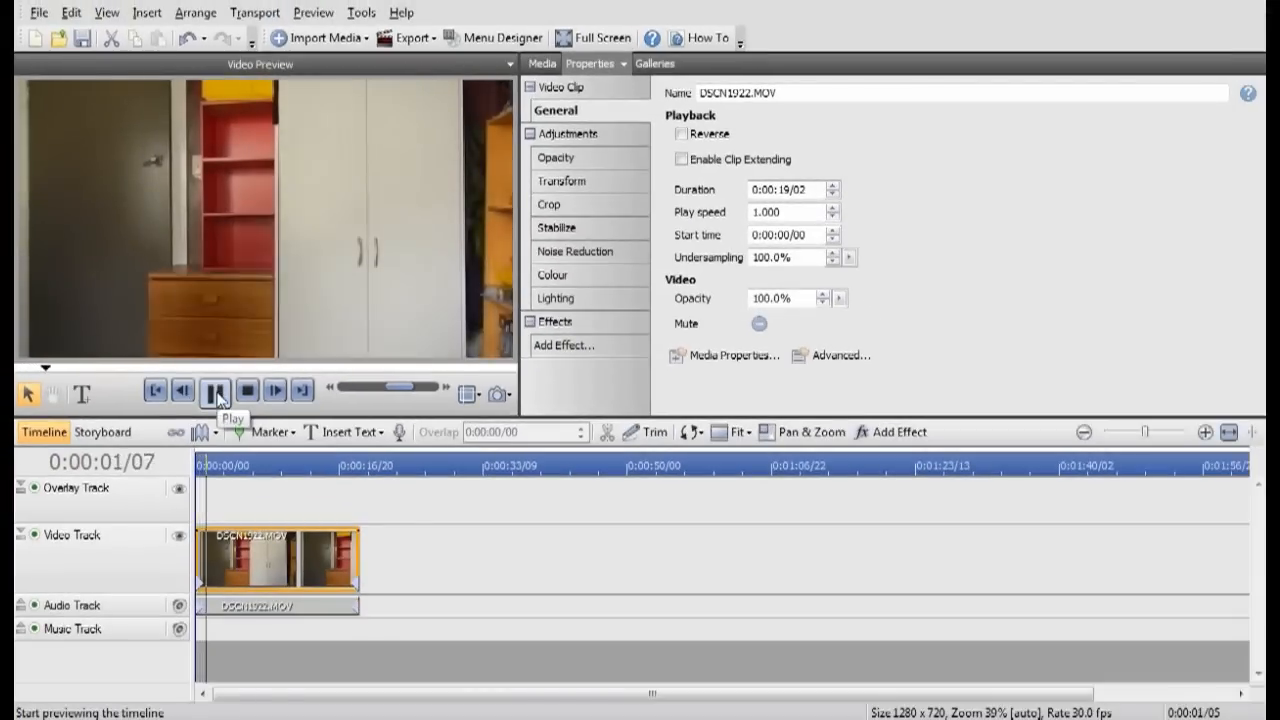
pyautogui.click(216, 392)
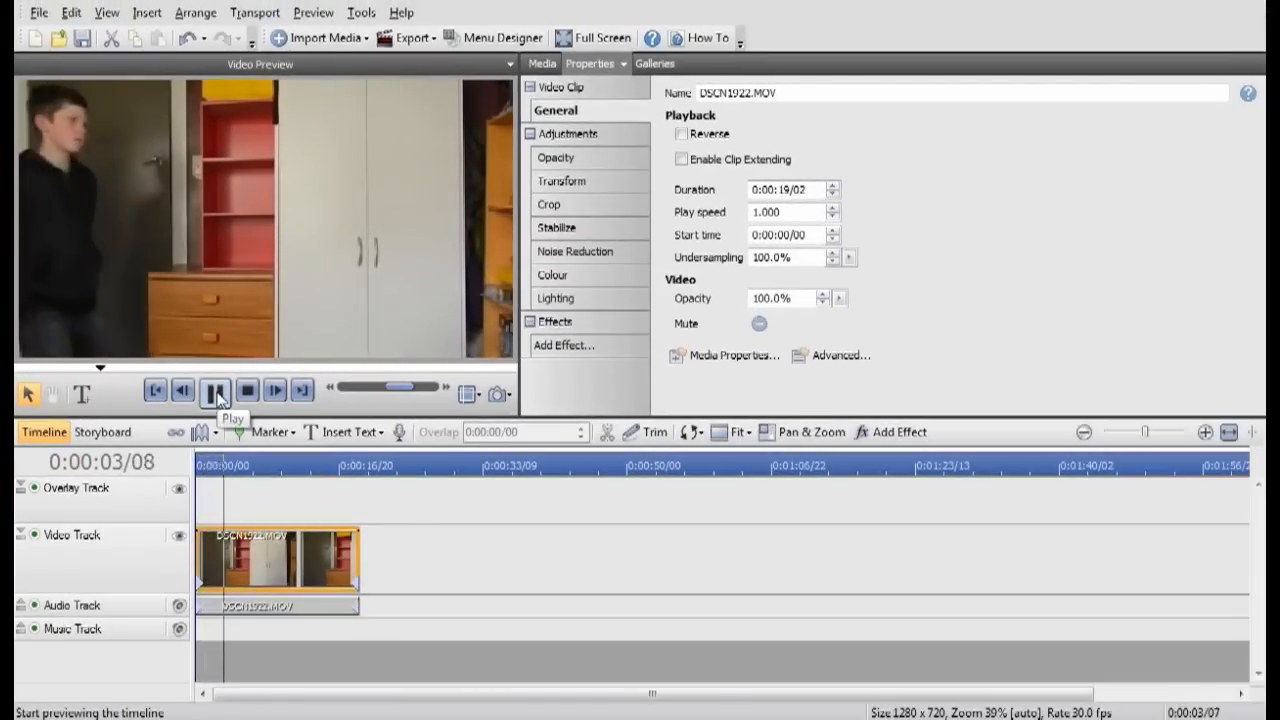
pyautogui.click(216, 392)
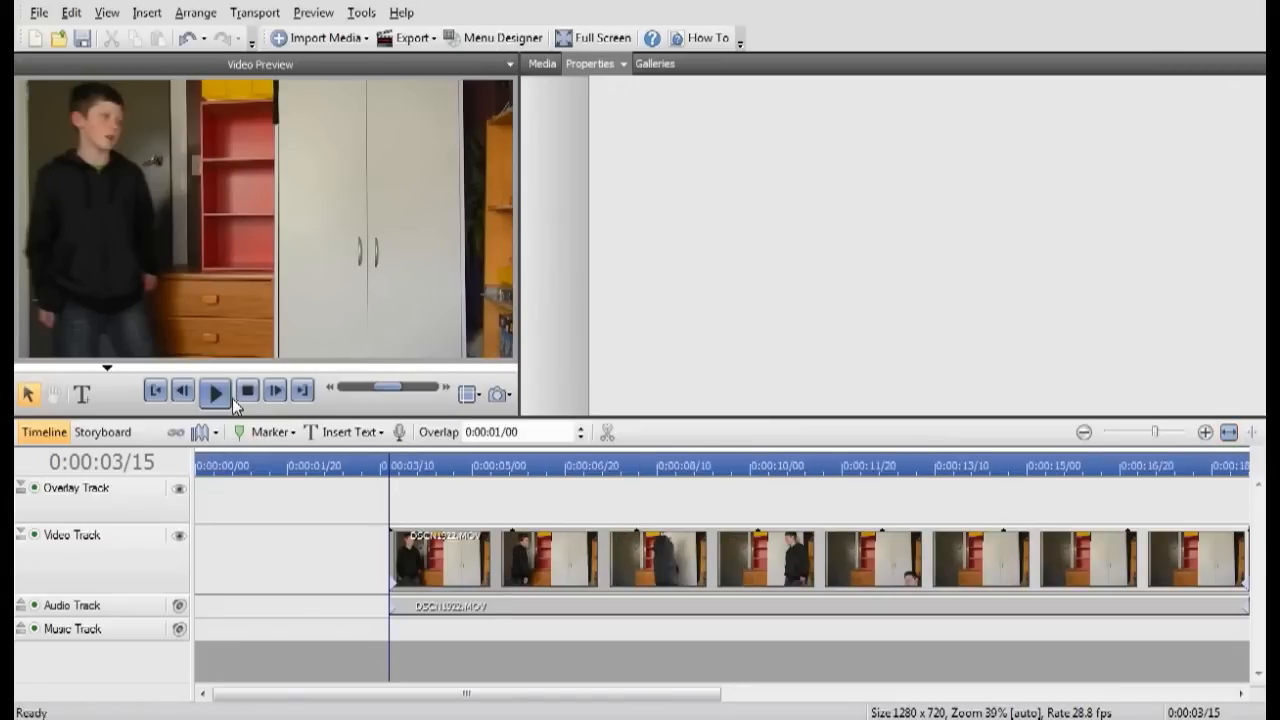
# Step: Set the current time to 0:00:09/00 and split the clip there
pyautogui.click(214, 390)
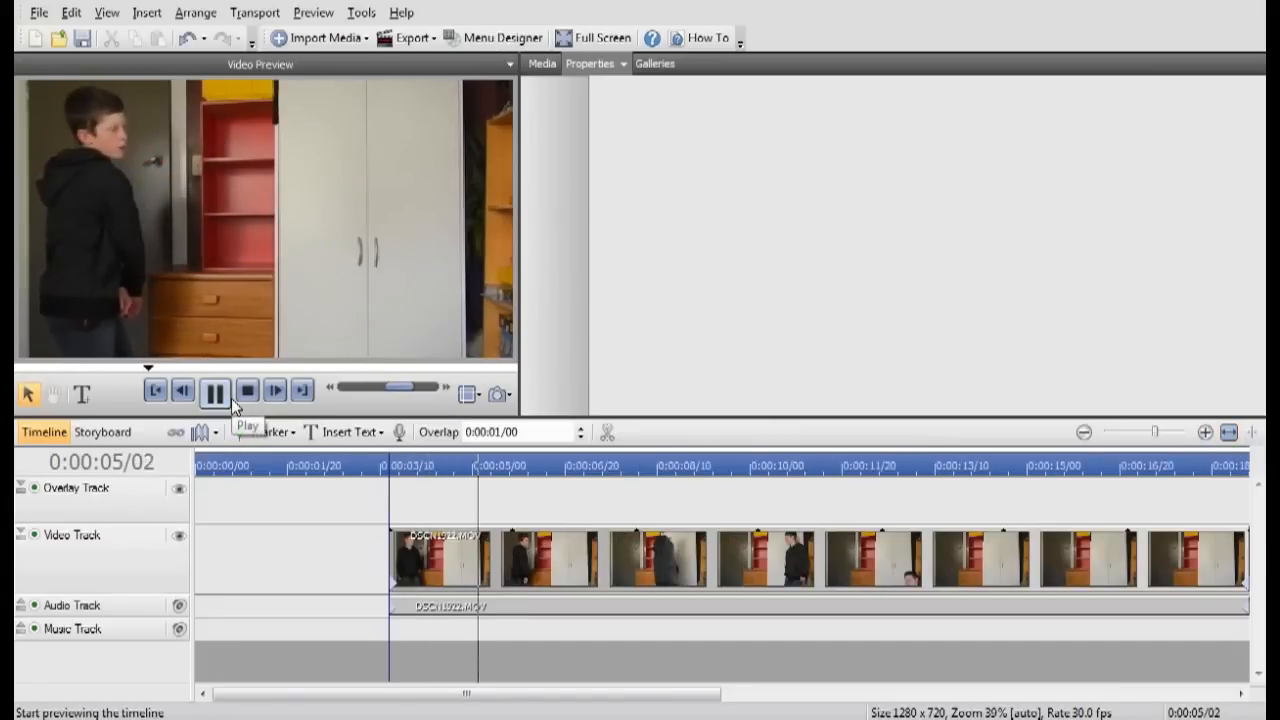
pyautogui.click(216, 390)
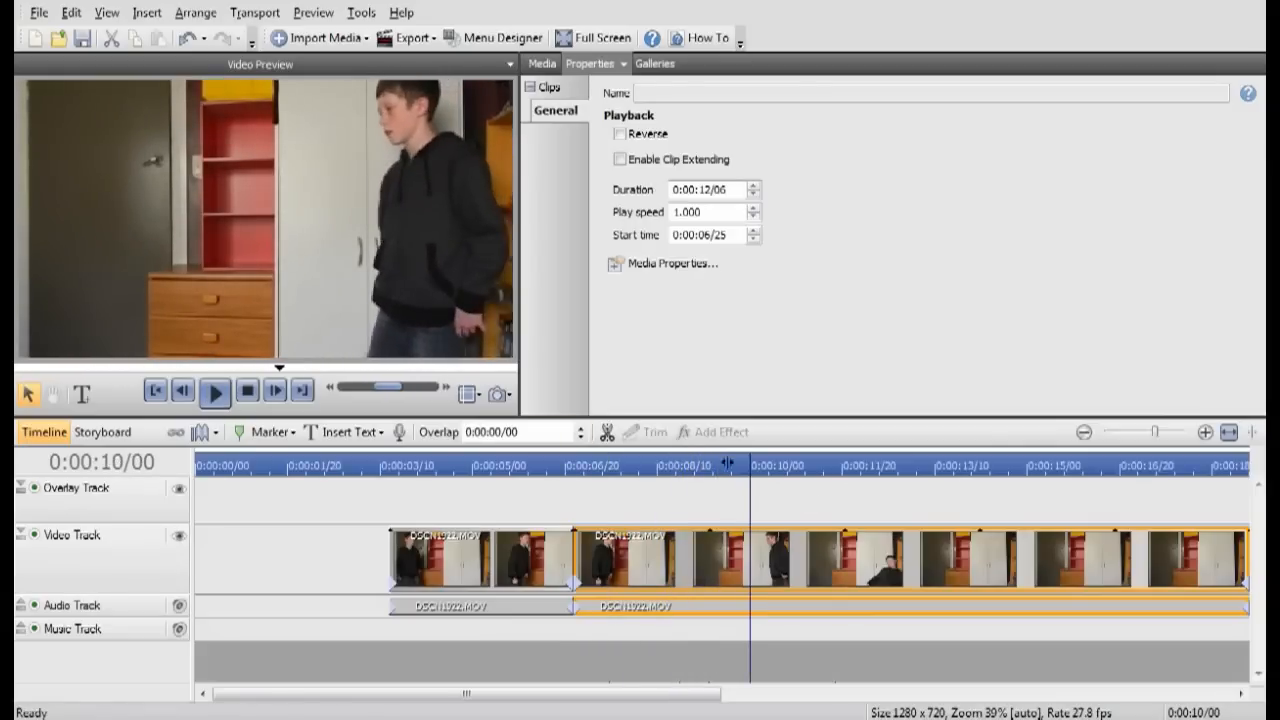
pyautogui.moveTo(748, 464); pyautogui.dragTo(696, 464)
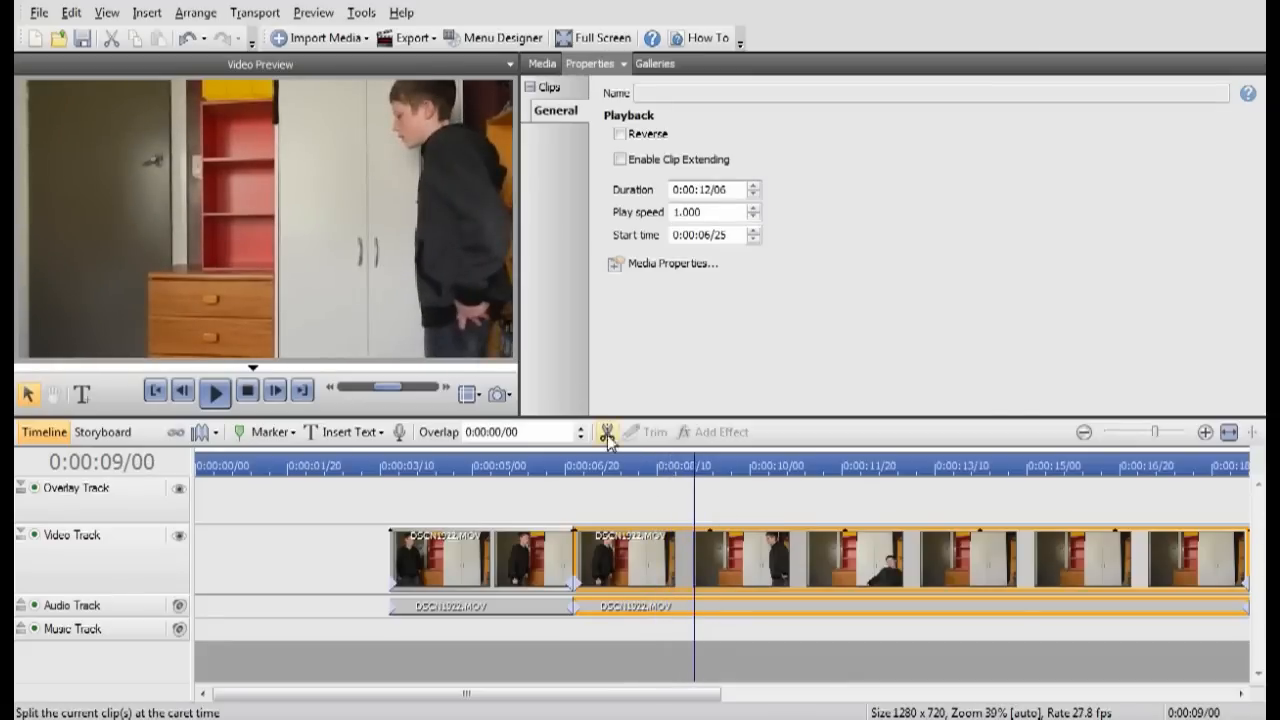
pyautogui.click(612, 432)
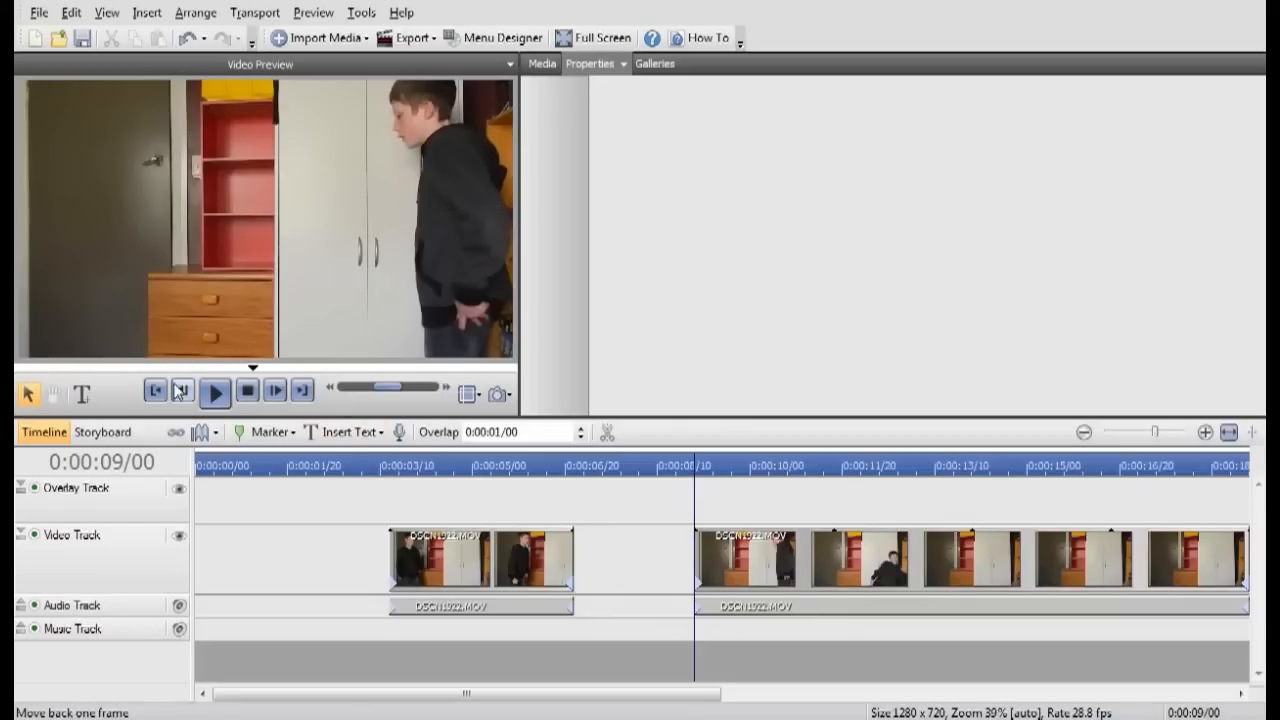
# Step: Preview the footage after the cut and pause playback
pyautogui.click(216, 388)
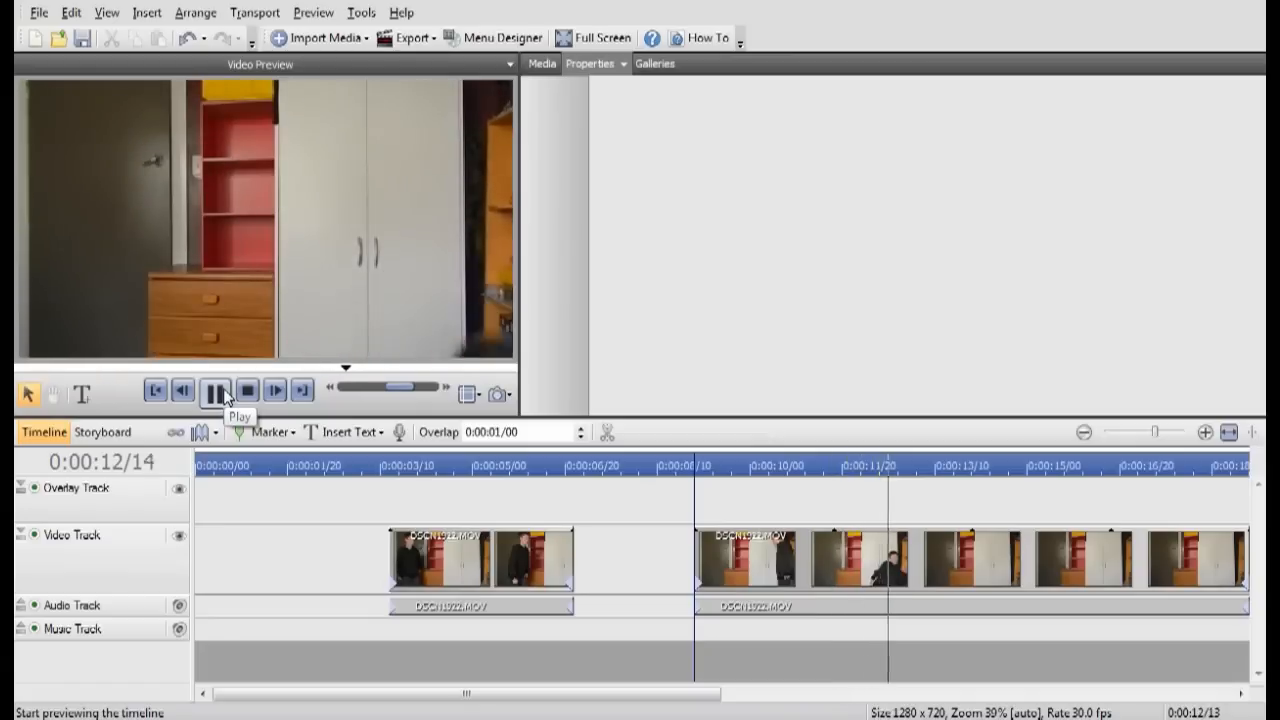
pyautogui.click(214, 390)
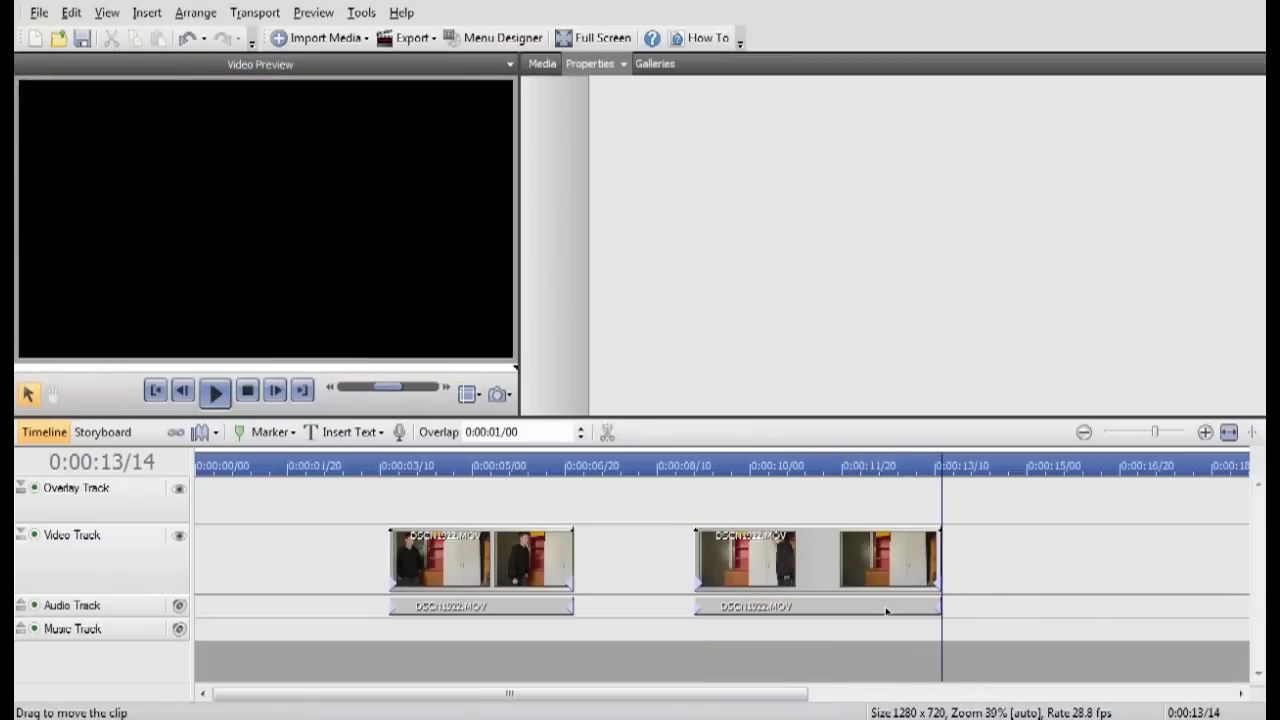
# Step: Zoom in on the timeline and select the second clip piece for the overlay track
pyautogui.click(1226, 428)
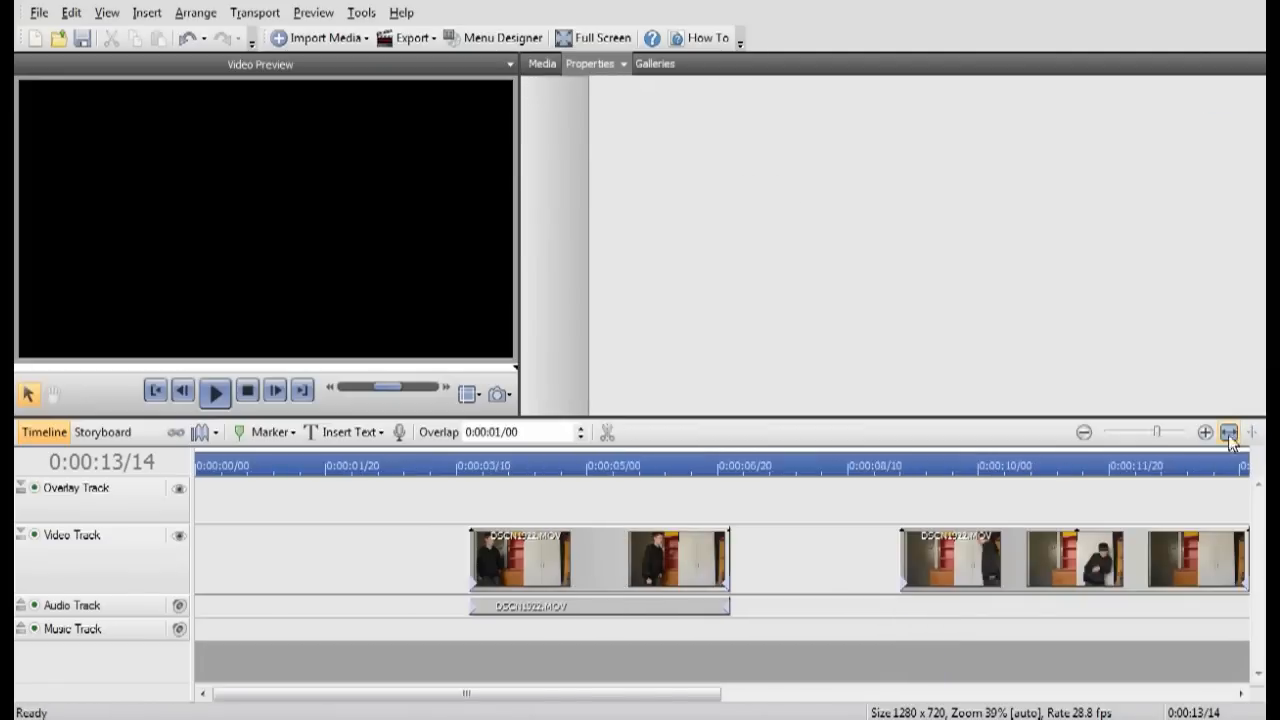
pyautogui.click(536, 576)
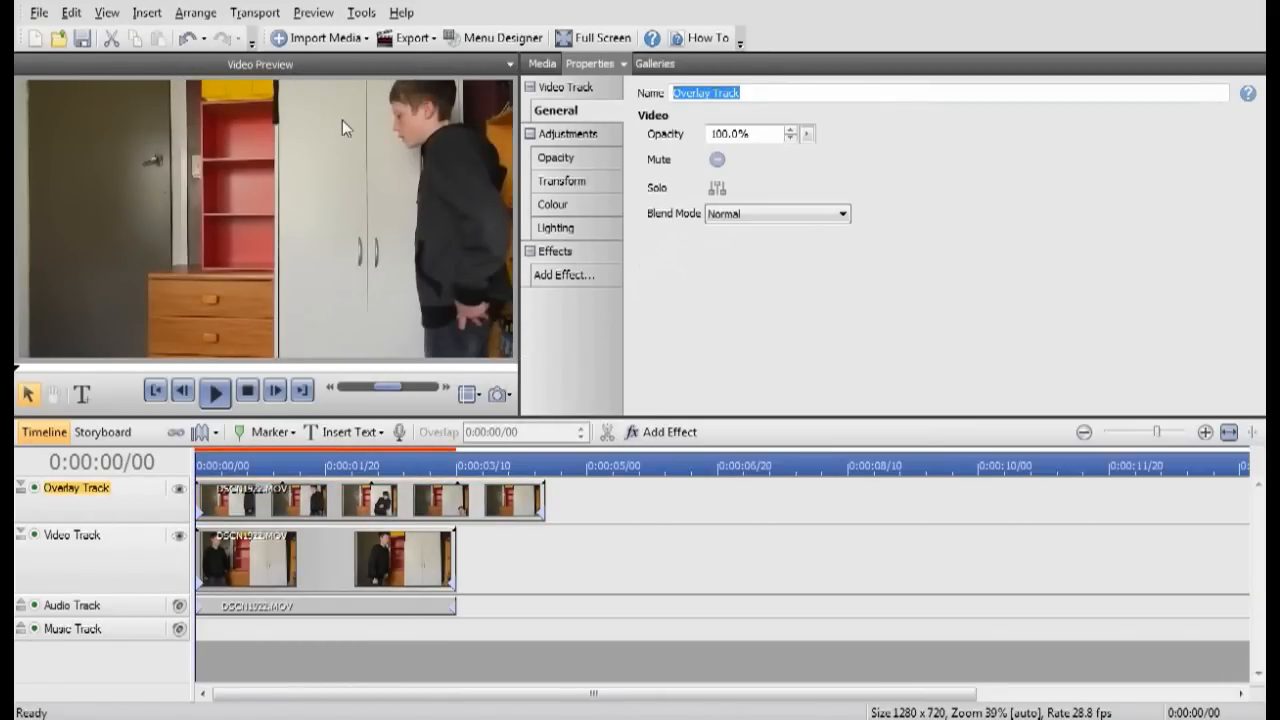
# Step: Rename the overlay track to Clone in its Properties
pyautogui.write('N')
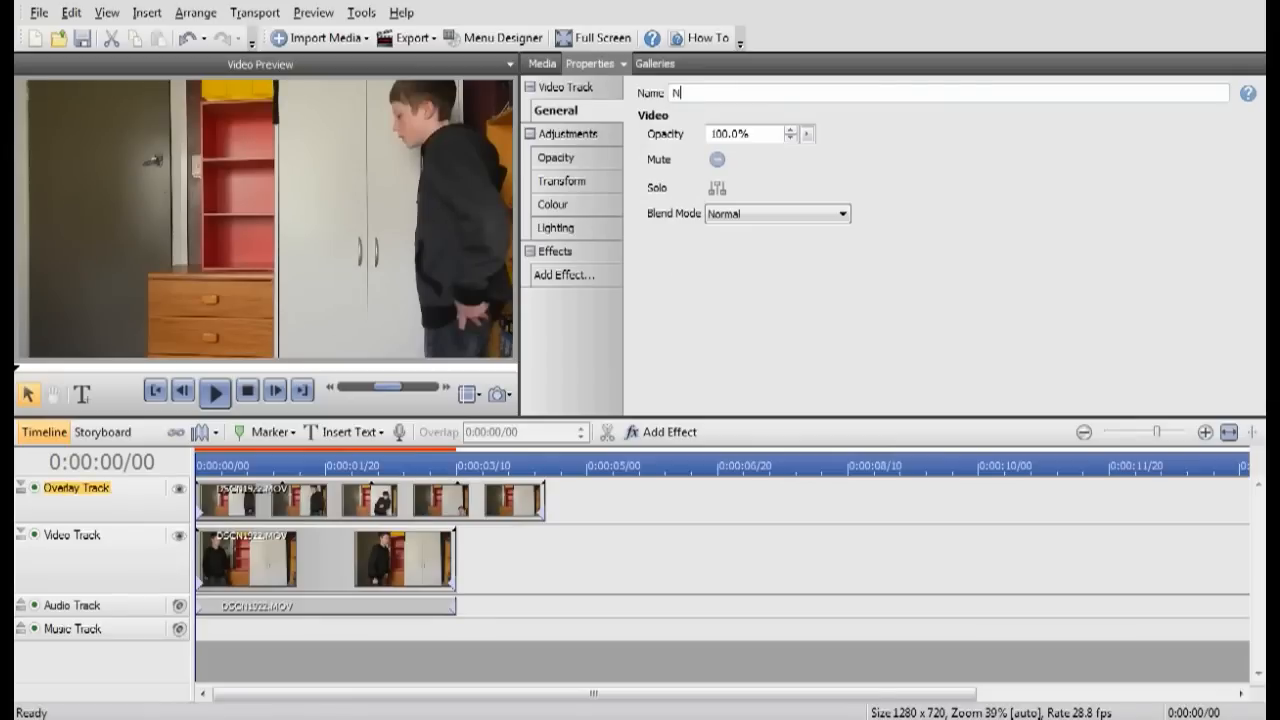
pyautogui.write('ask')
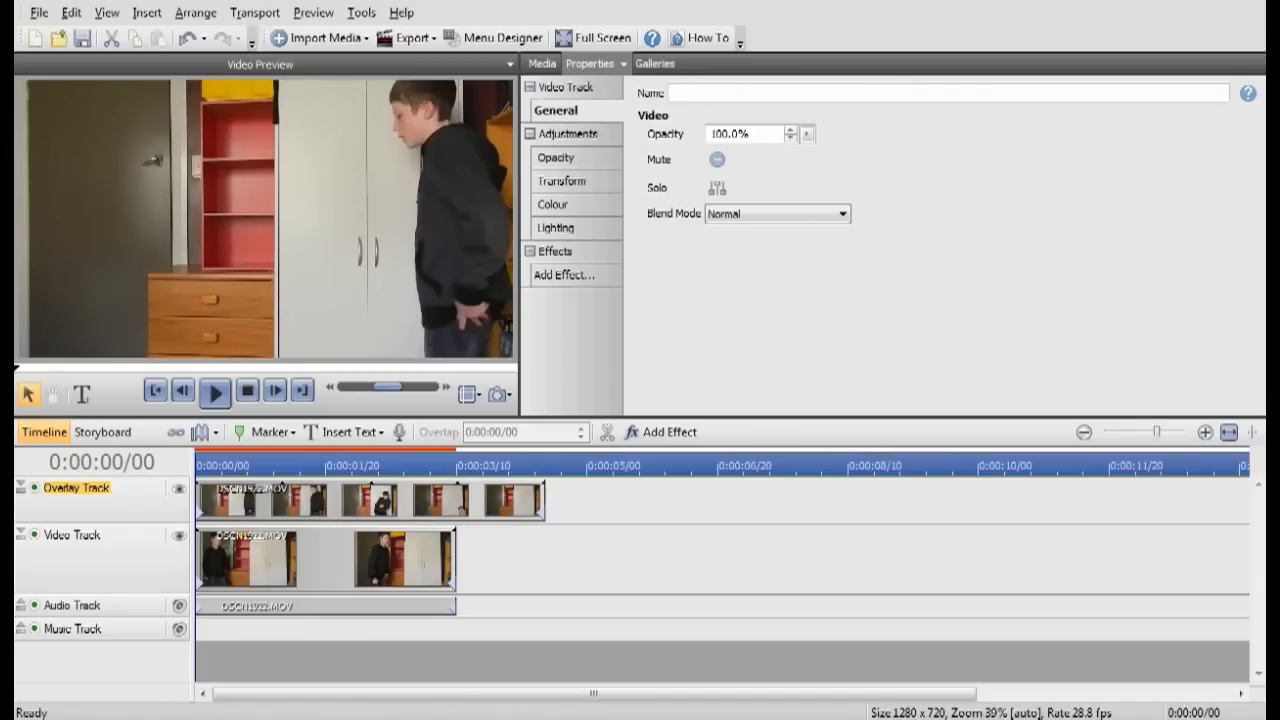
pyautogui.write('Clone')
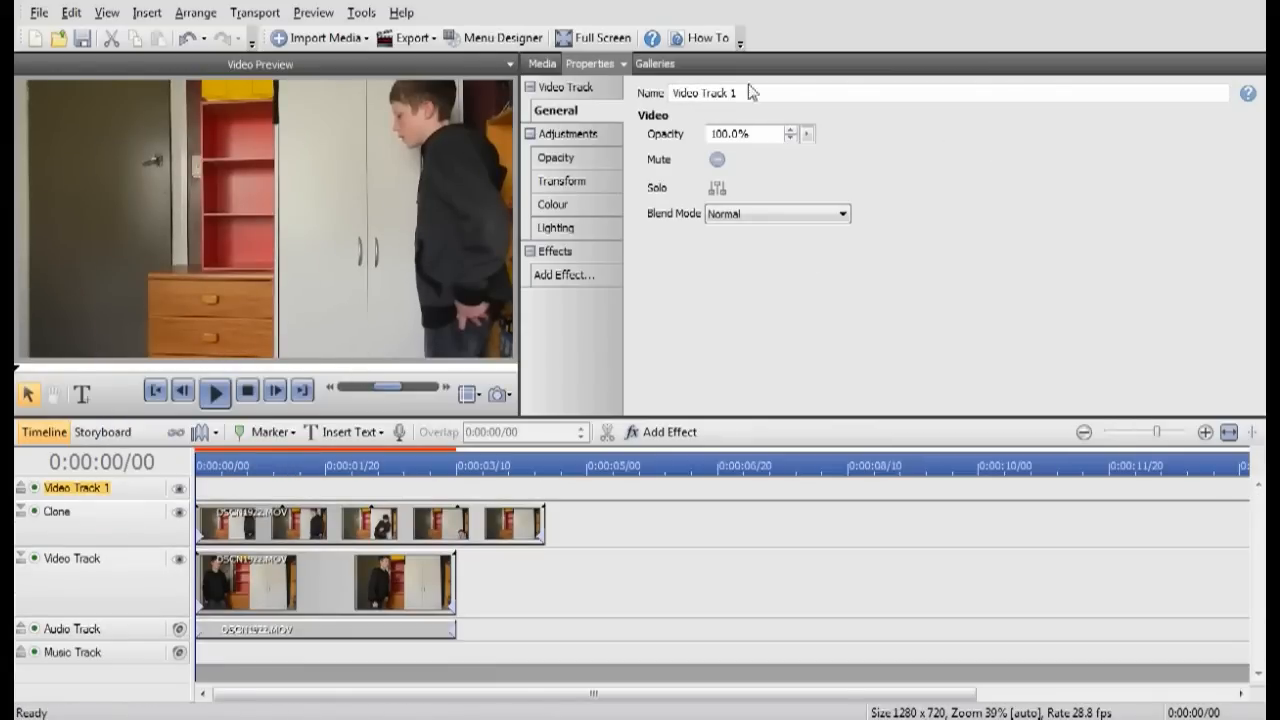
# Step: Rename the newly added track above it to Mask
pyautogui.doubleClick(704, 92)
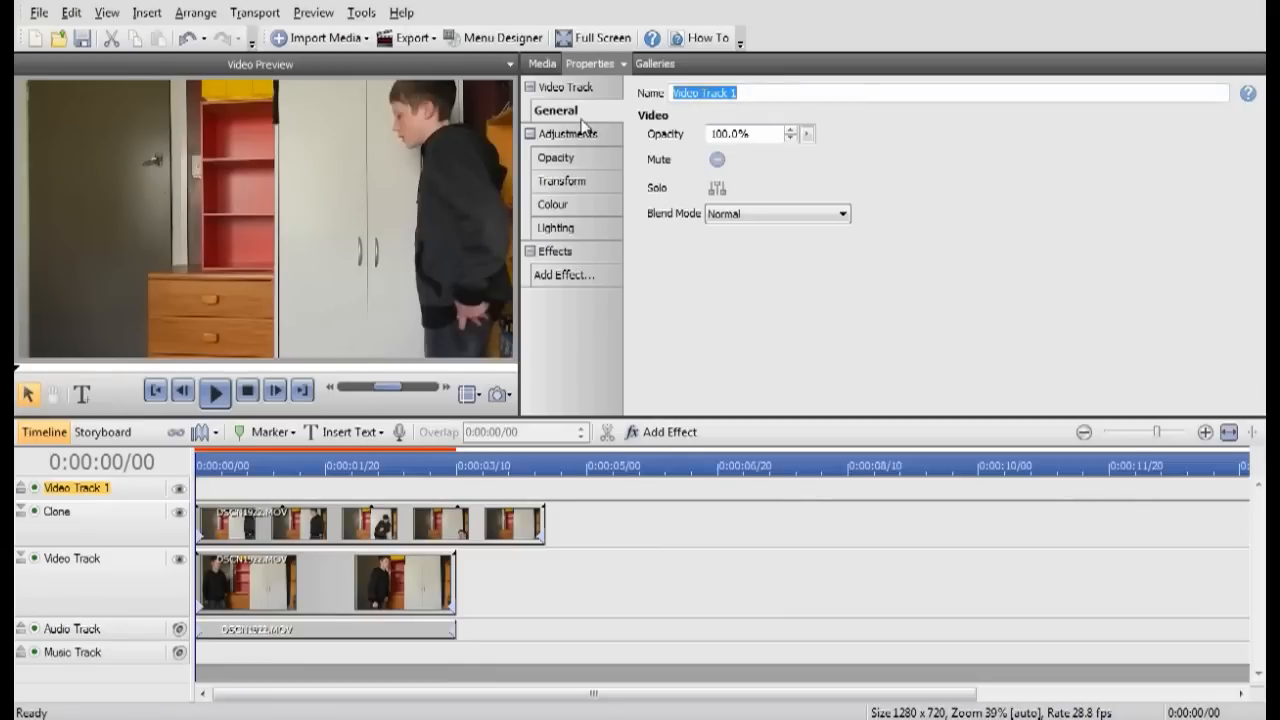
pyautogui.write('Mask')
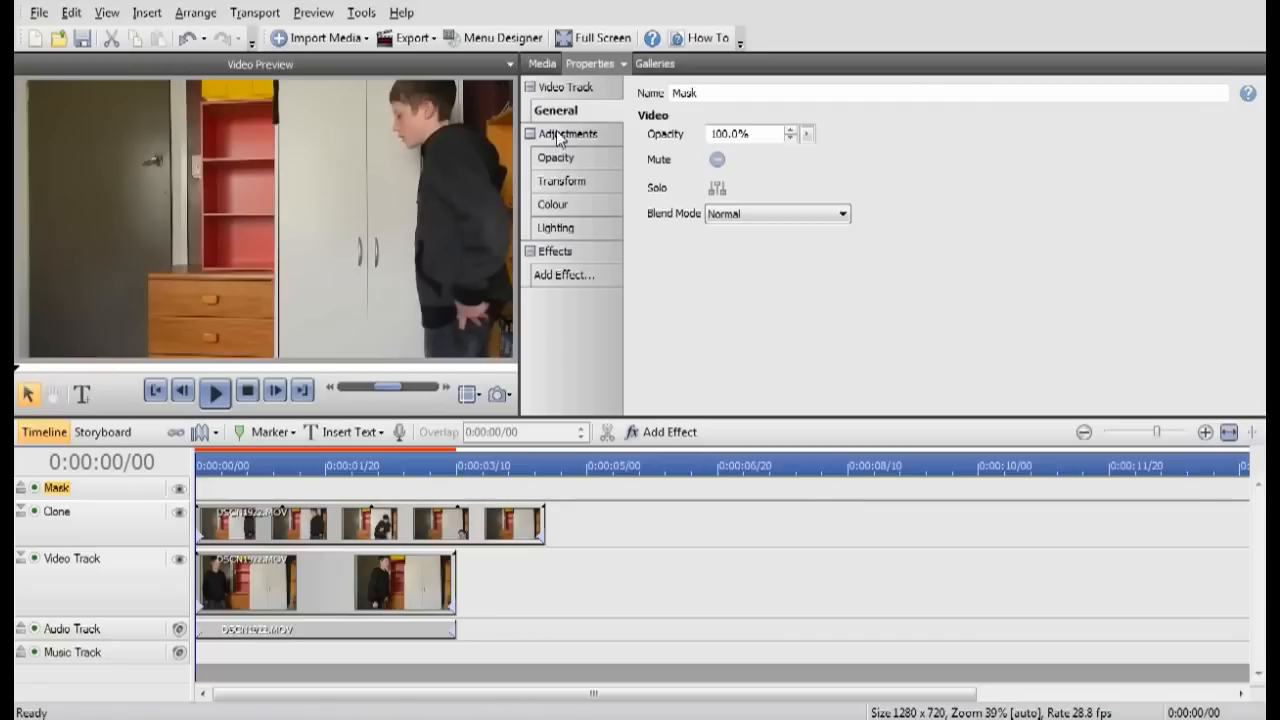
# Step: Show the Media library and collapse its QuickShapes and Samples folders
pyautogui.click(540, 62)
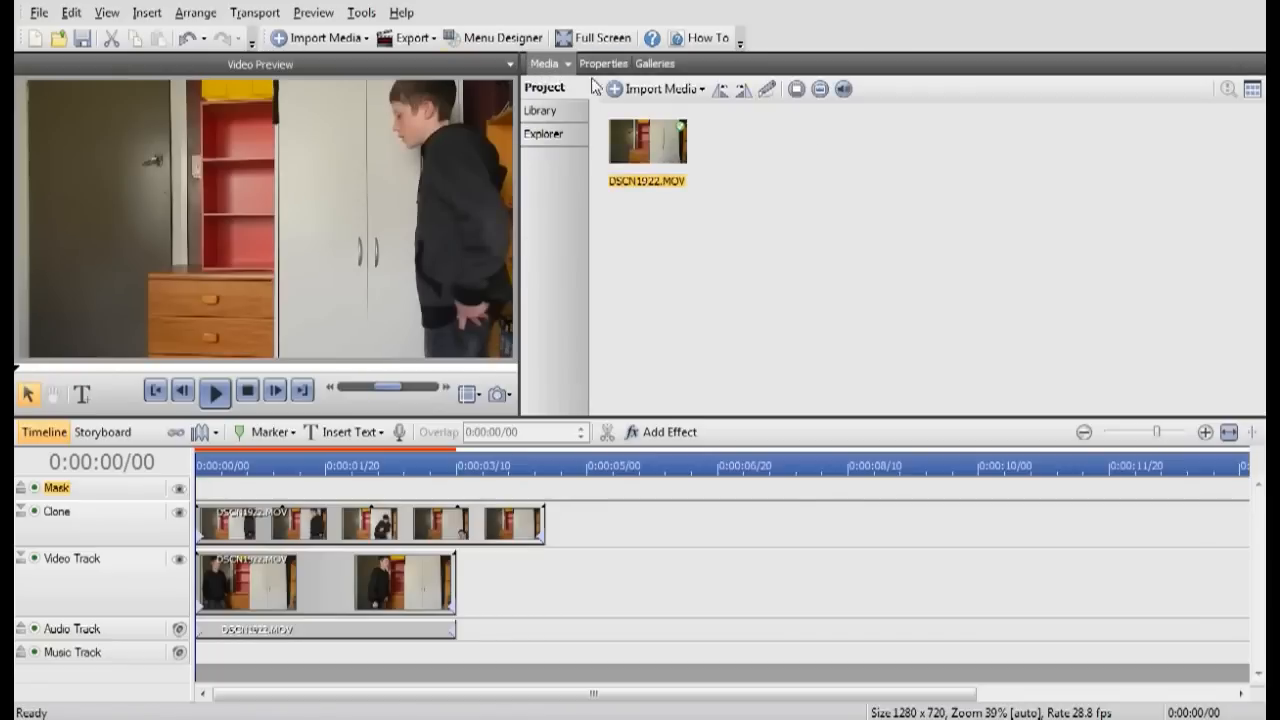
pyautogui.click(552, 112)
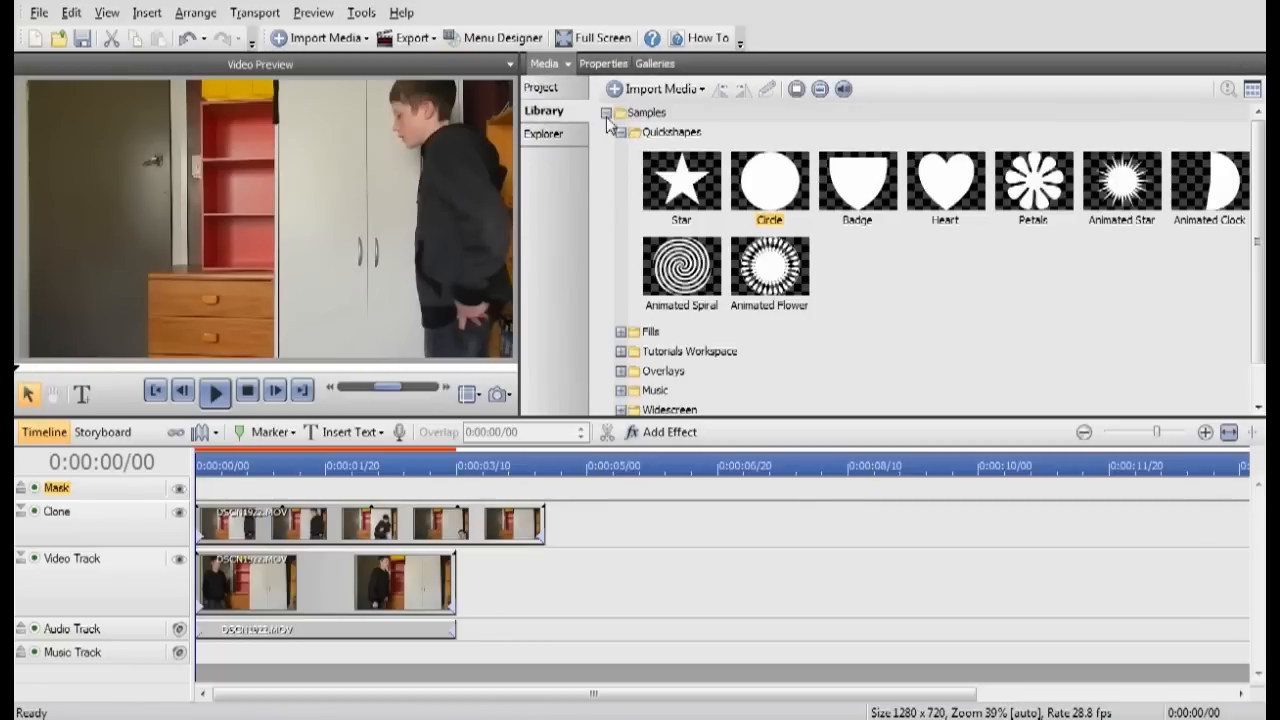
pyautogui.click(612, 112)
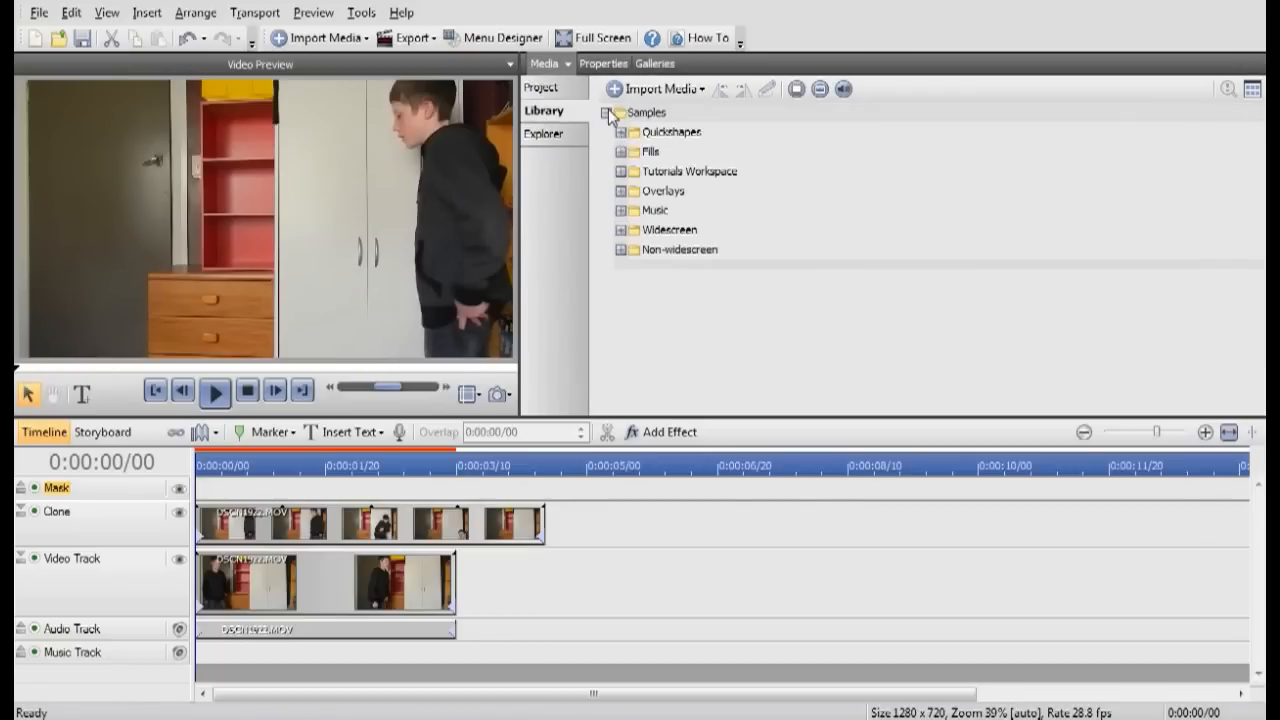
pyautogui.click(610, 112)
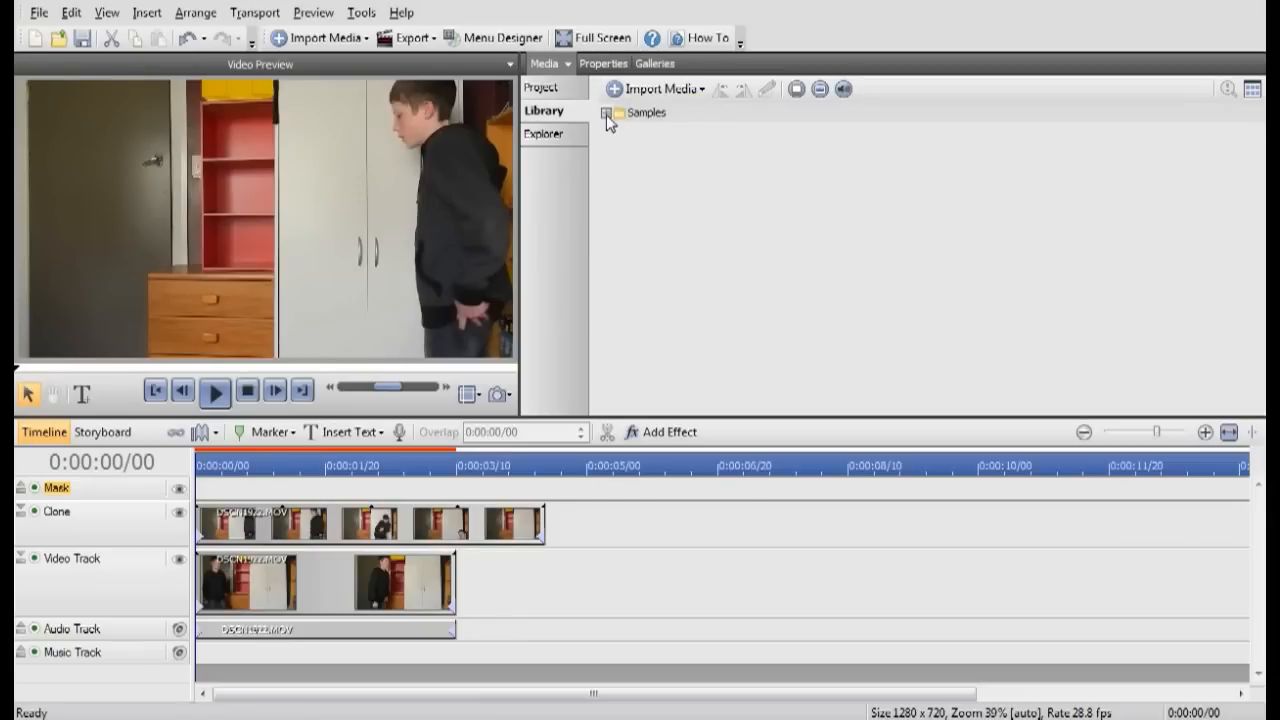
pyautogui.click(608, 112)
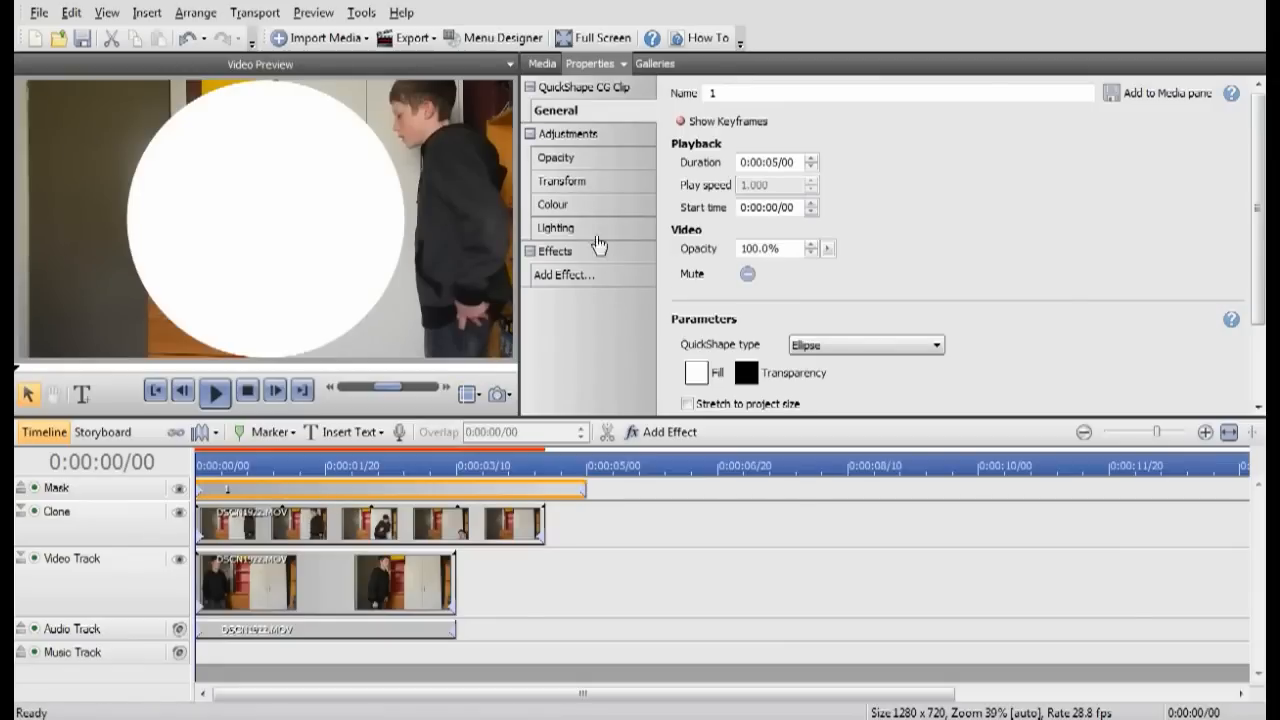
pyautogui.moveTo(540, 62)
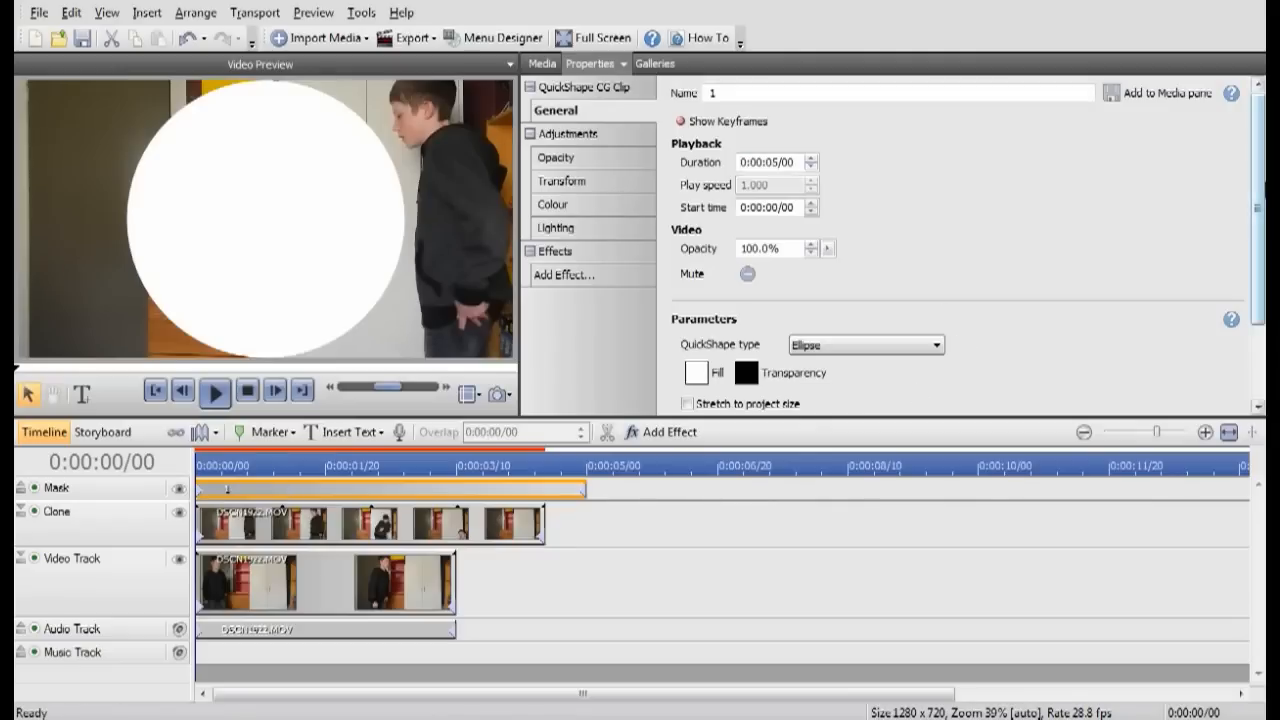
# Step: Stretch the QuickShape to the project size and change its type to Rectangle
pyautogui.scroll(-3)
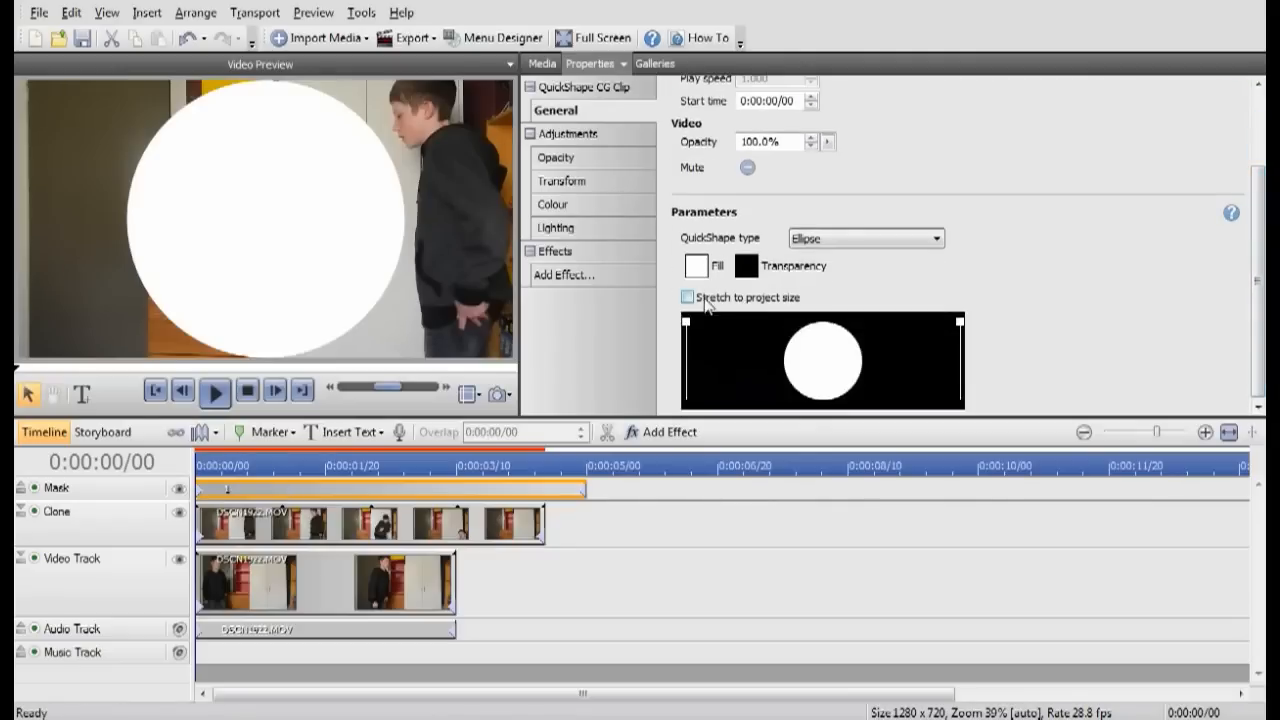
pyautogui.click(688, 296)
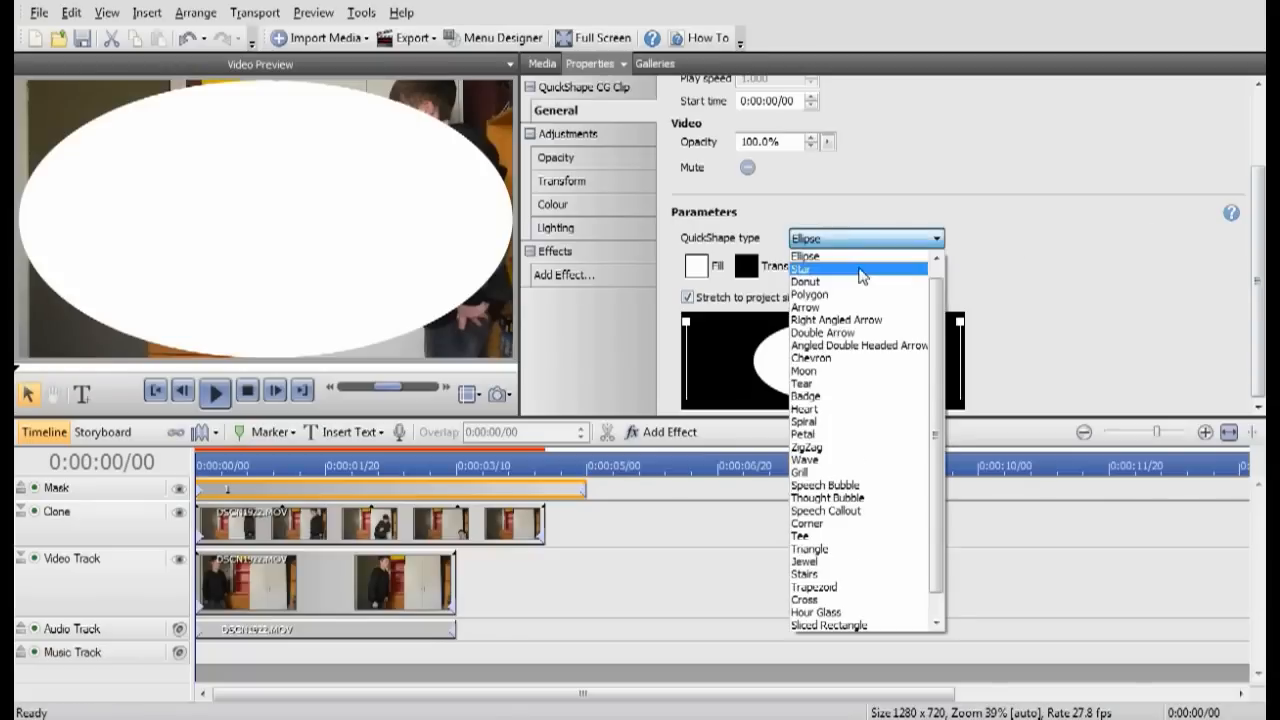
pyautogui.click(816, 238)
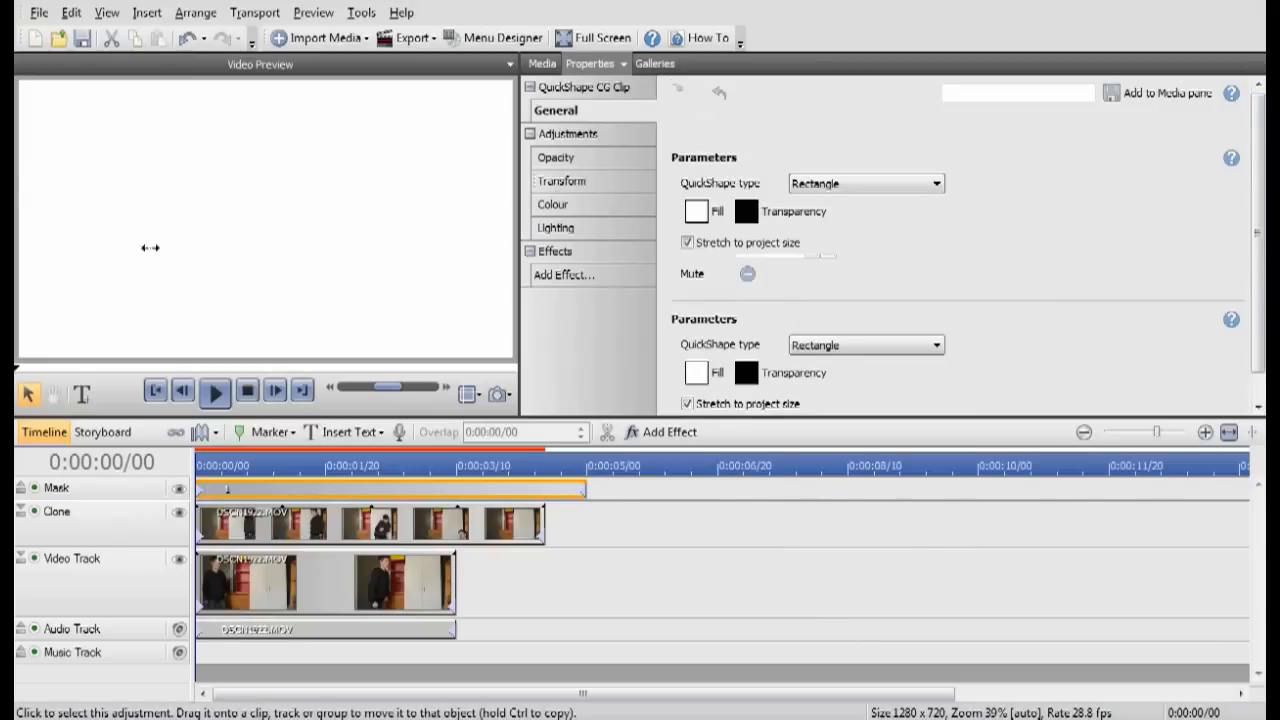
# Step: In Transform, shrink the rectangle to X Position 30.60% and X Scale 38.80%, covering the right side
pyautogui.click(560, 180)
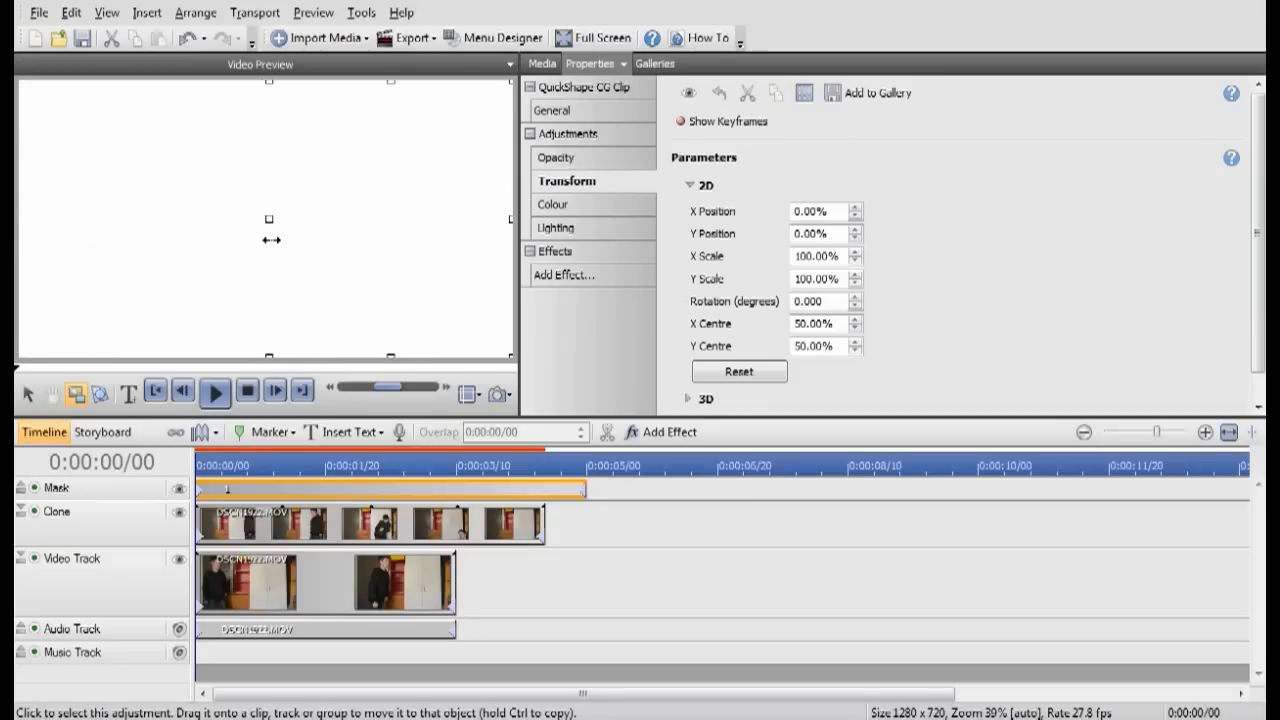
pyautogui.moveTo(268, 218); pyautogui.dragTo(364, 218)
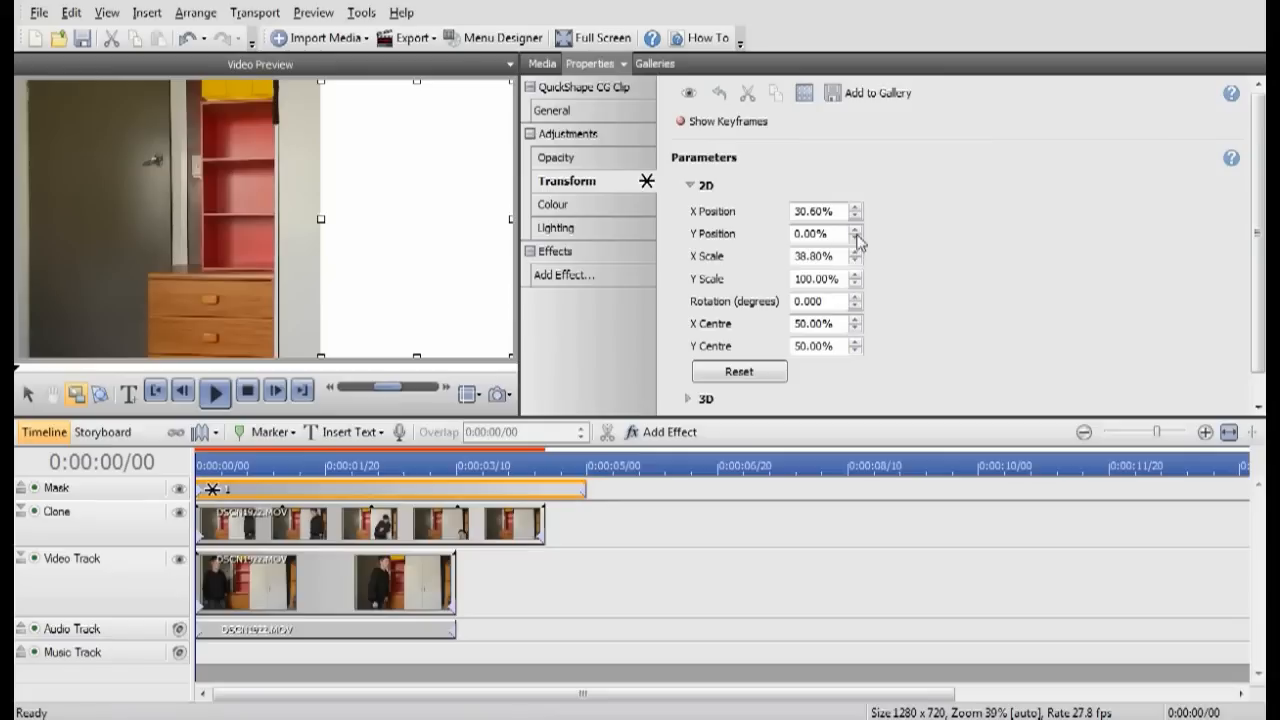
pyautogui.click(564, 274)
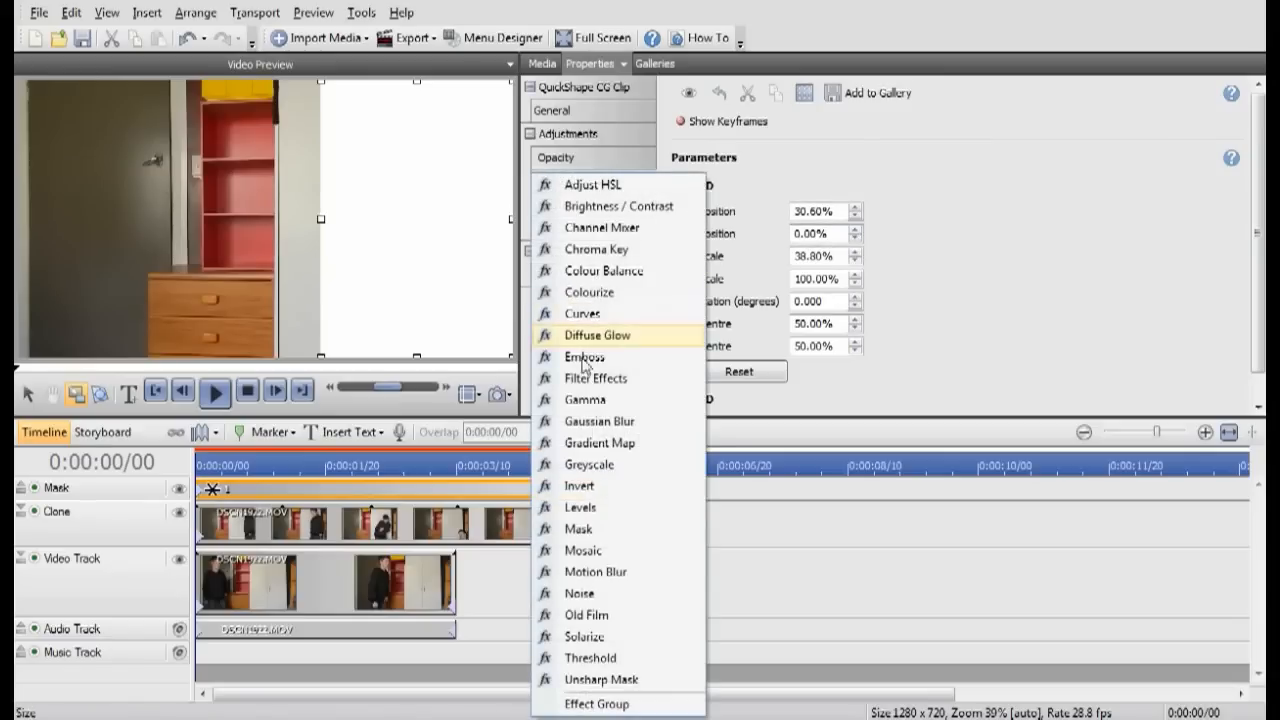
pyautogui.moveTo(618, 206)
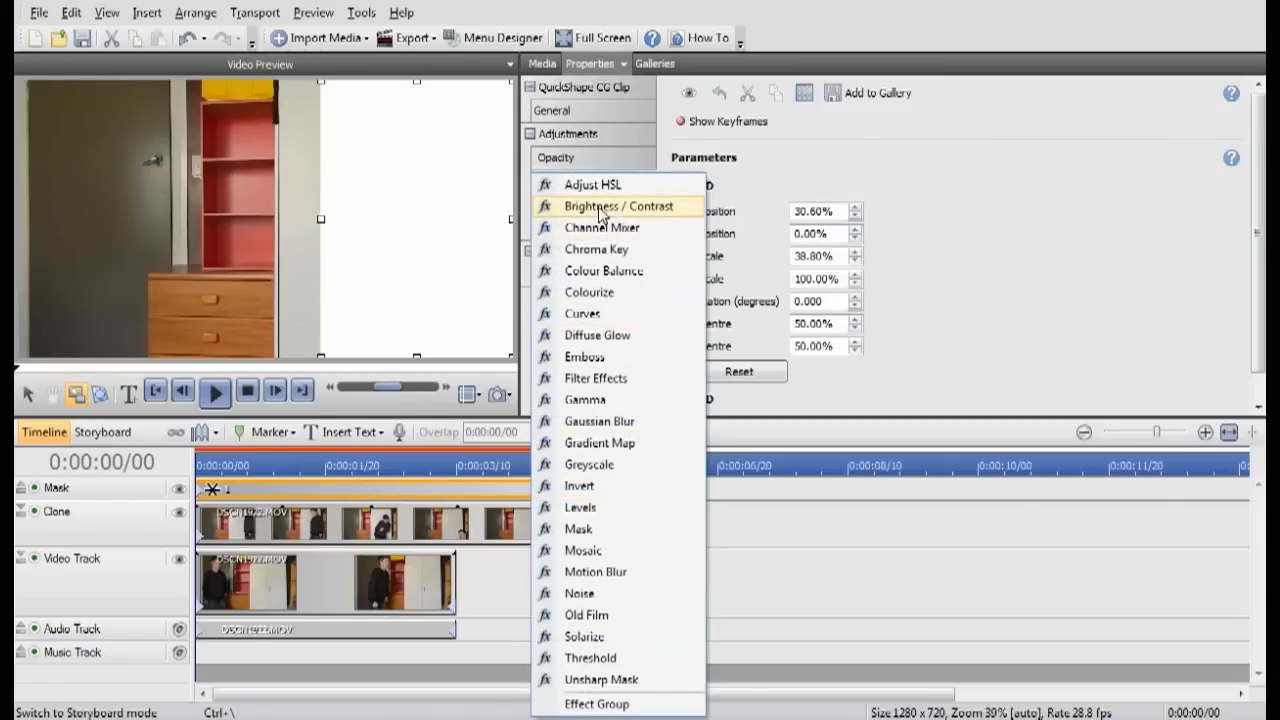
pyautogui.moveTo(596, 378)
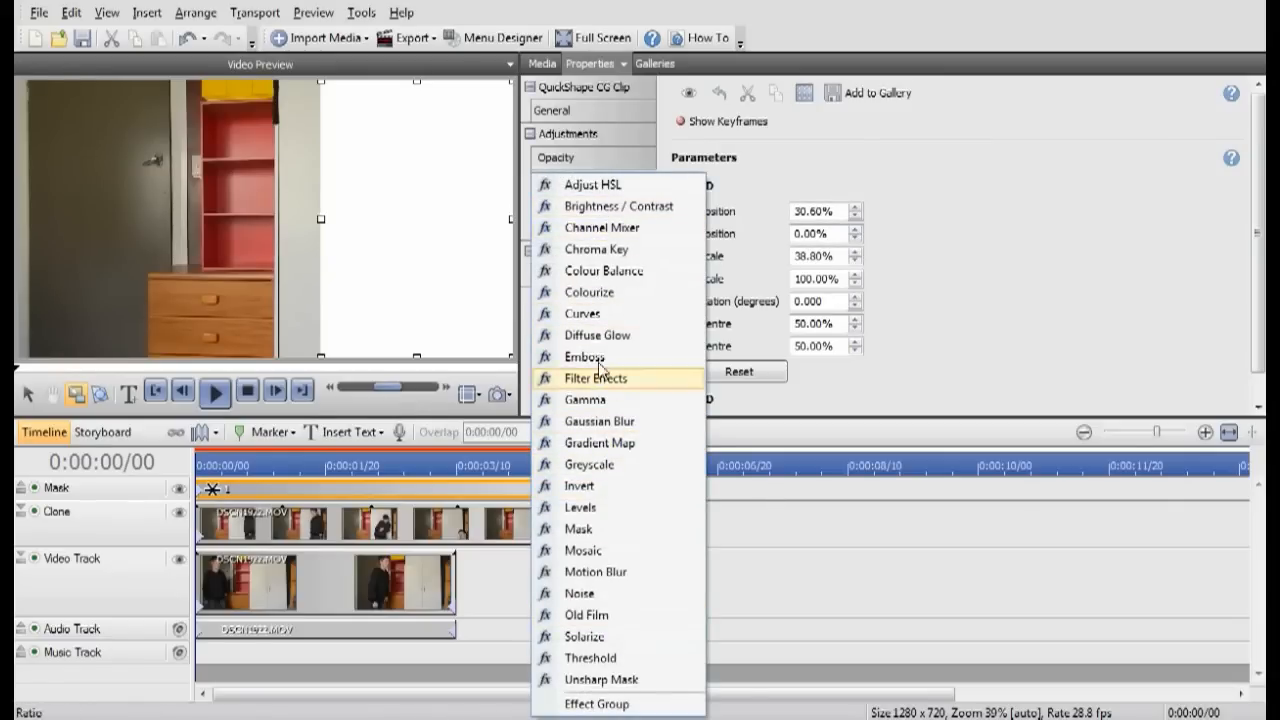
pyautogui.moveTo(608, 420)
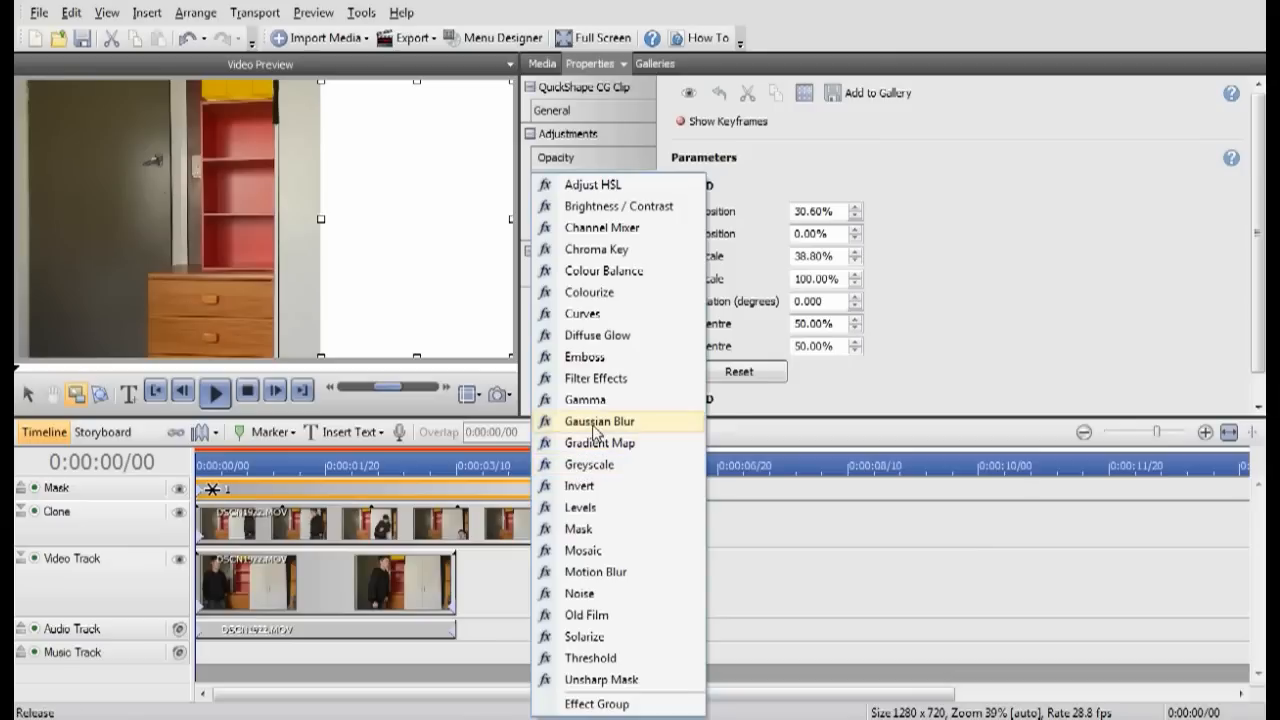
# Step: Add a Gaussian Blur with radius 17.0 to the rectangle mask and select the Mask track
pyautogui.click(608, 420)
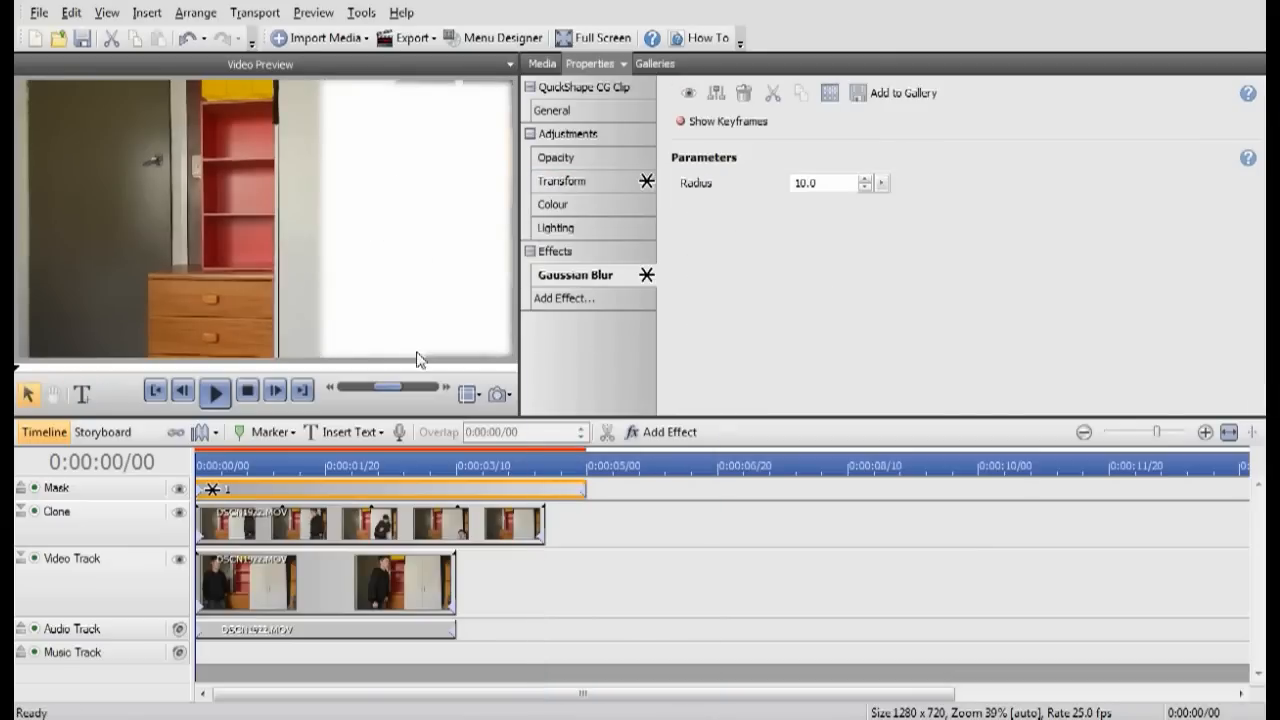
pyautogui.moveTo(616, 232)
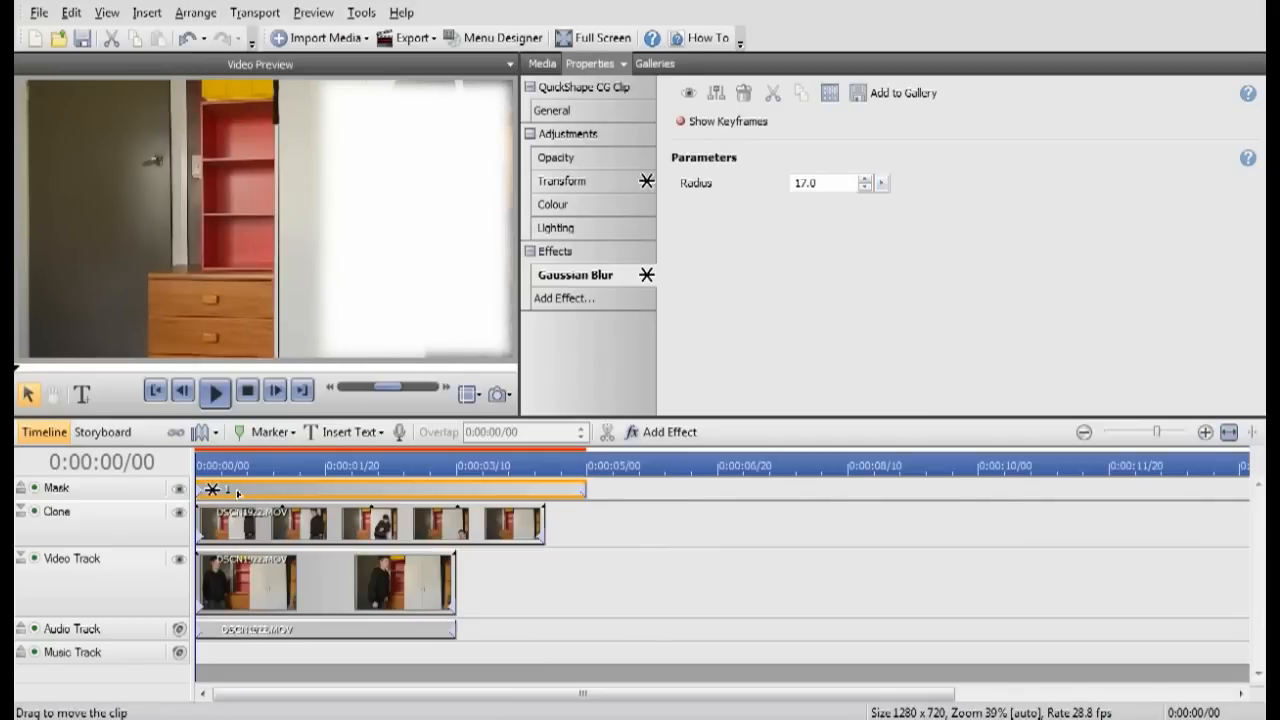
pyautogui.click(562, 180)
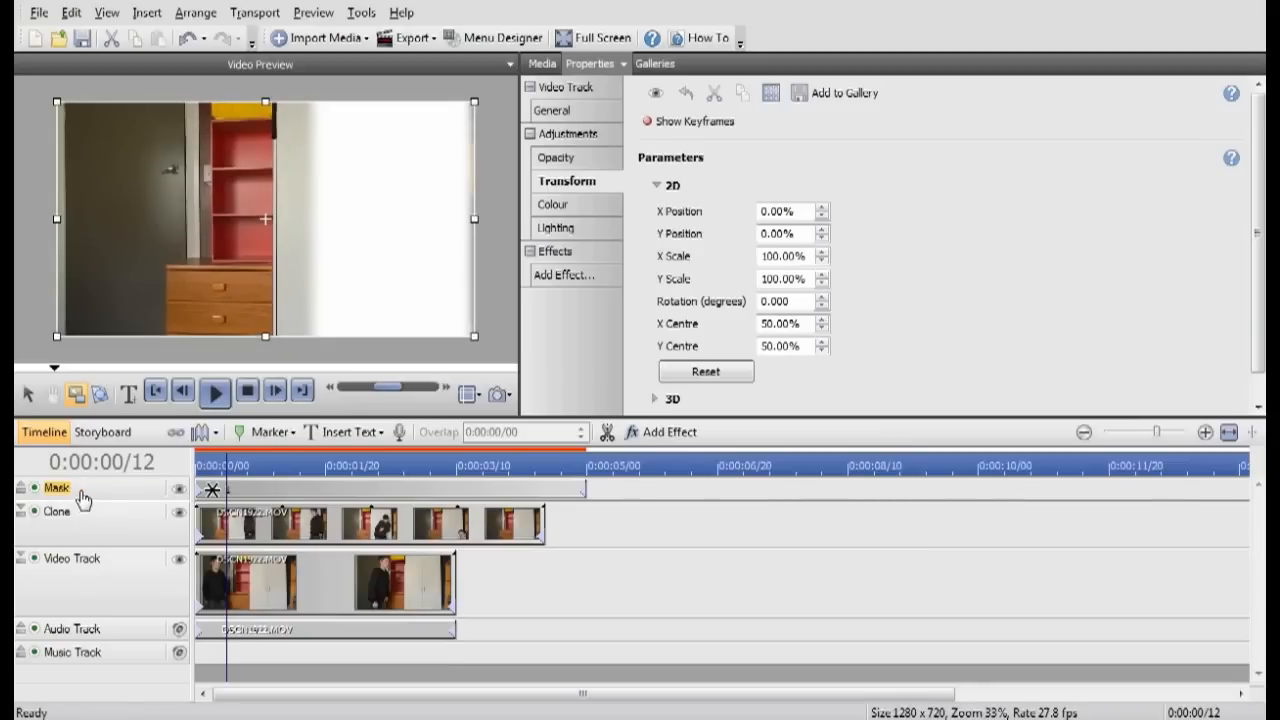
pyautogui.moveTo(138, 500)
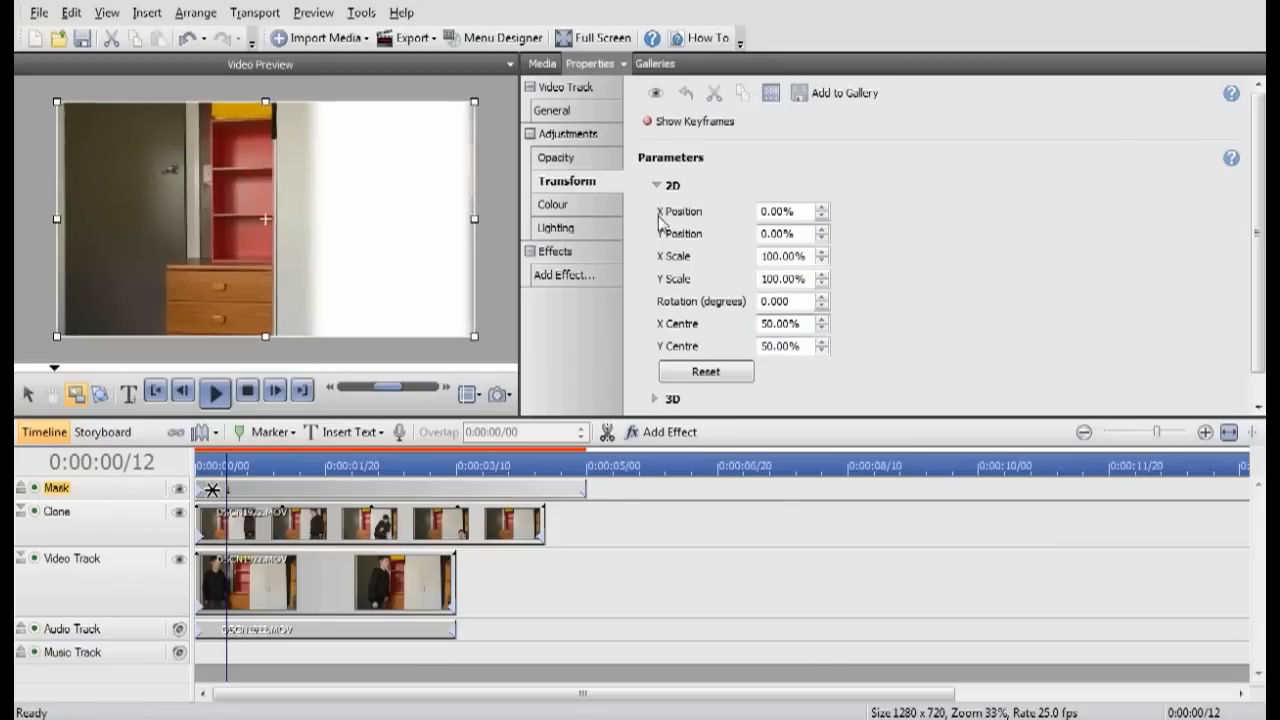
# Step: In the Mask track's General properties, set Blend Mode to Mask
pyautogui.click(552, 110)
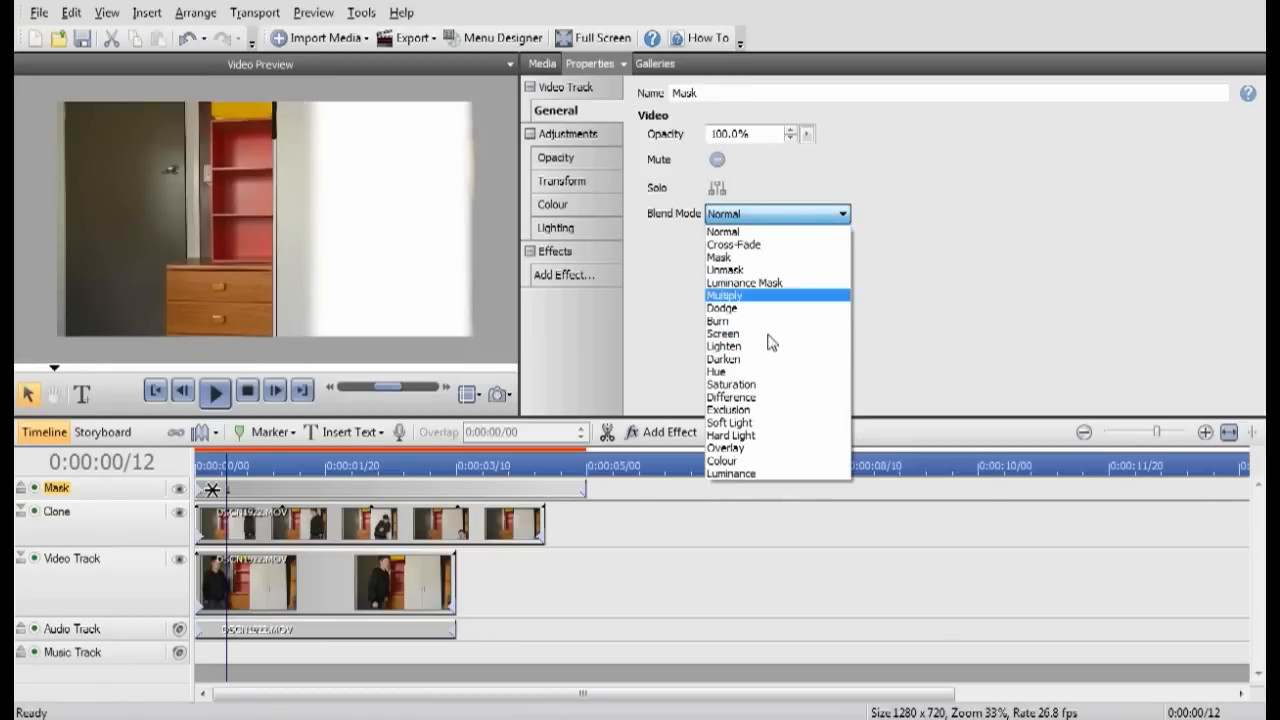
pyautogui.click(722, 258)
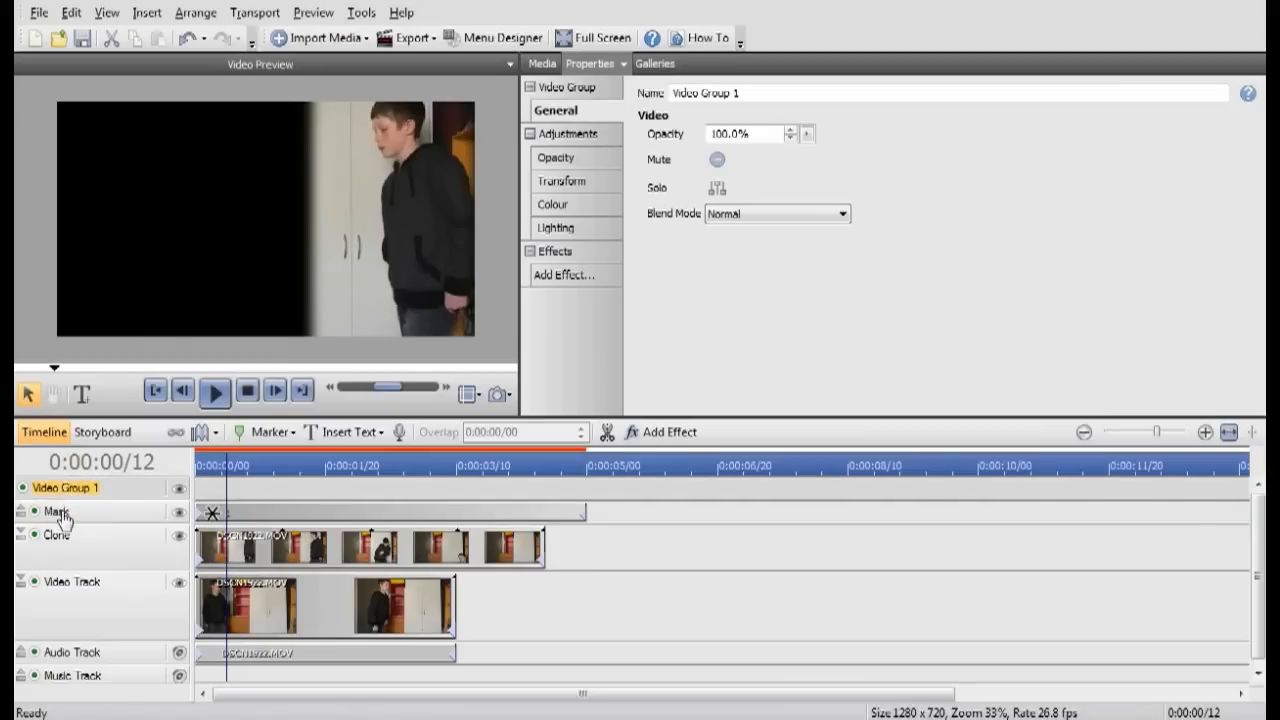
# Step: Put the Clone track into Video Group 1 and play back the clone composite
pyautogui.click(56, 536)
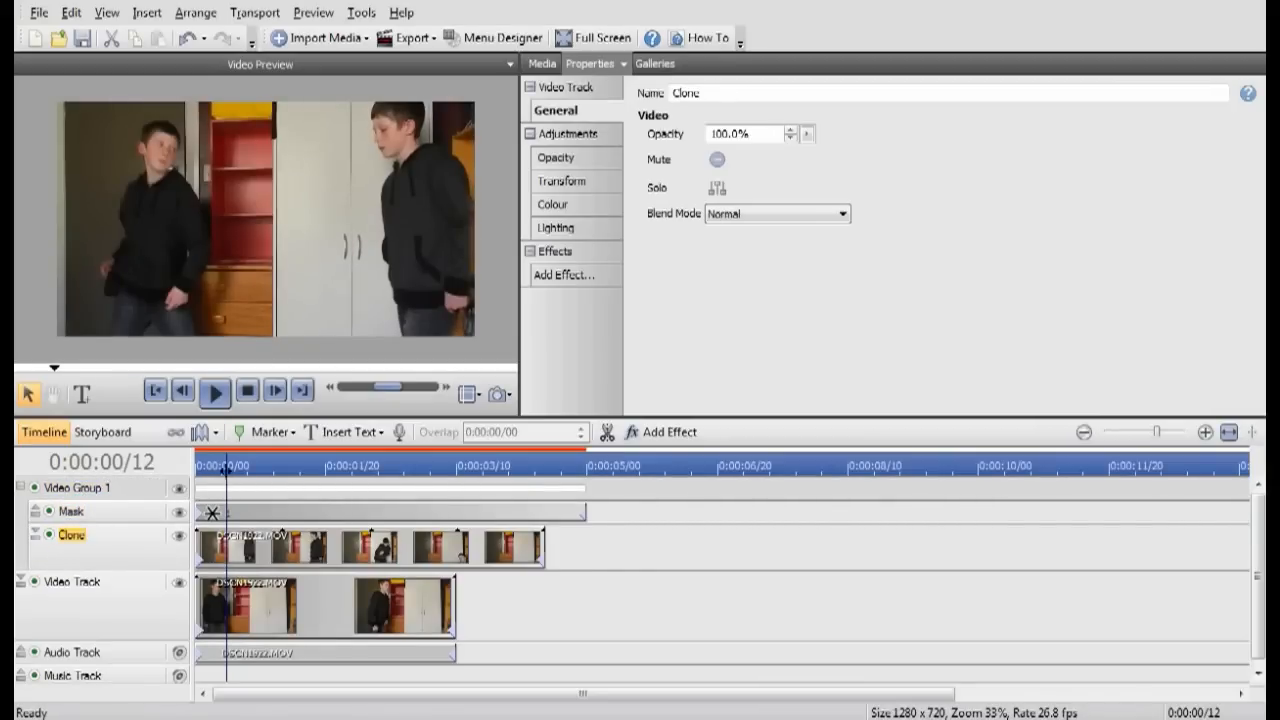
pyautogui.click(214, 390)
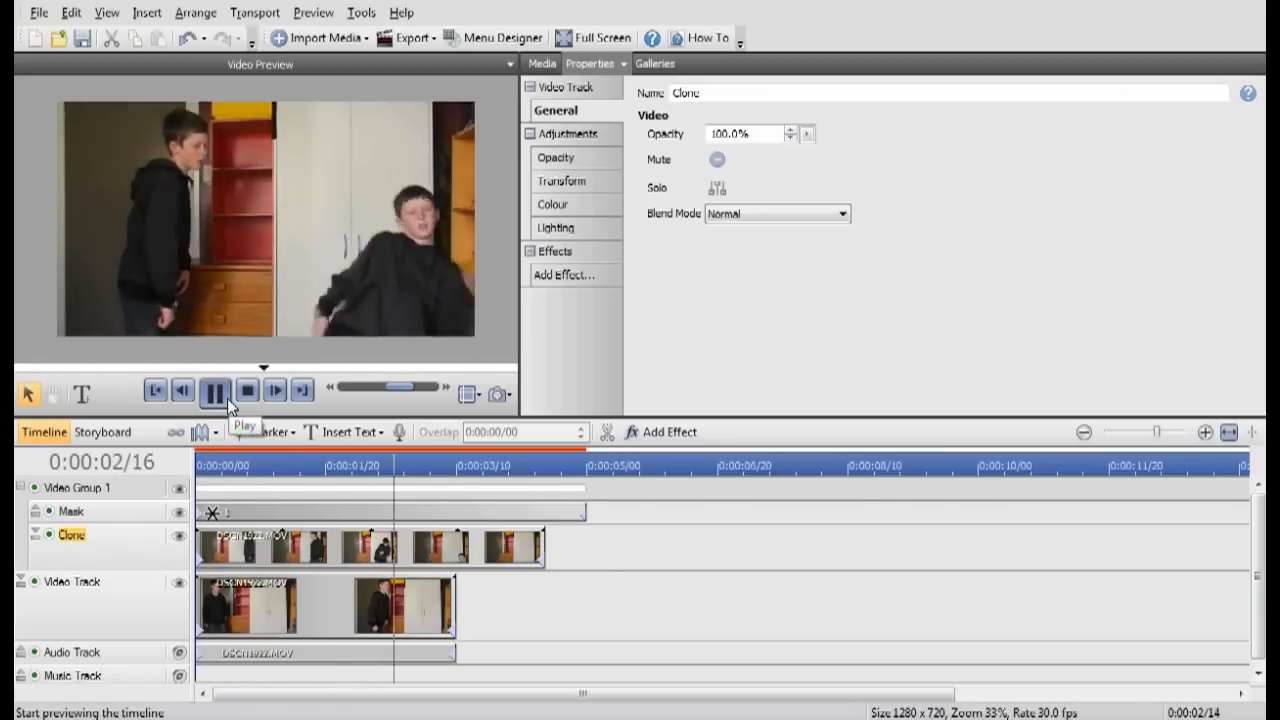
pyautogui.click(214, 390)
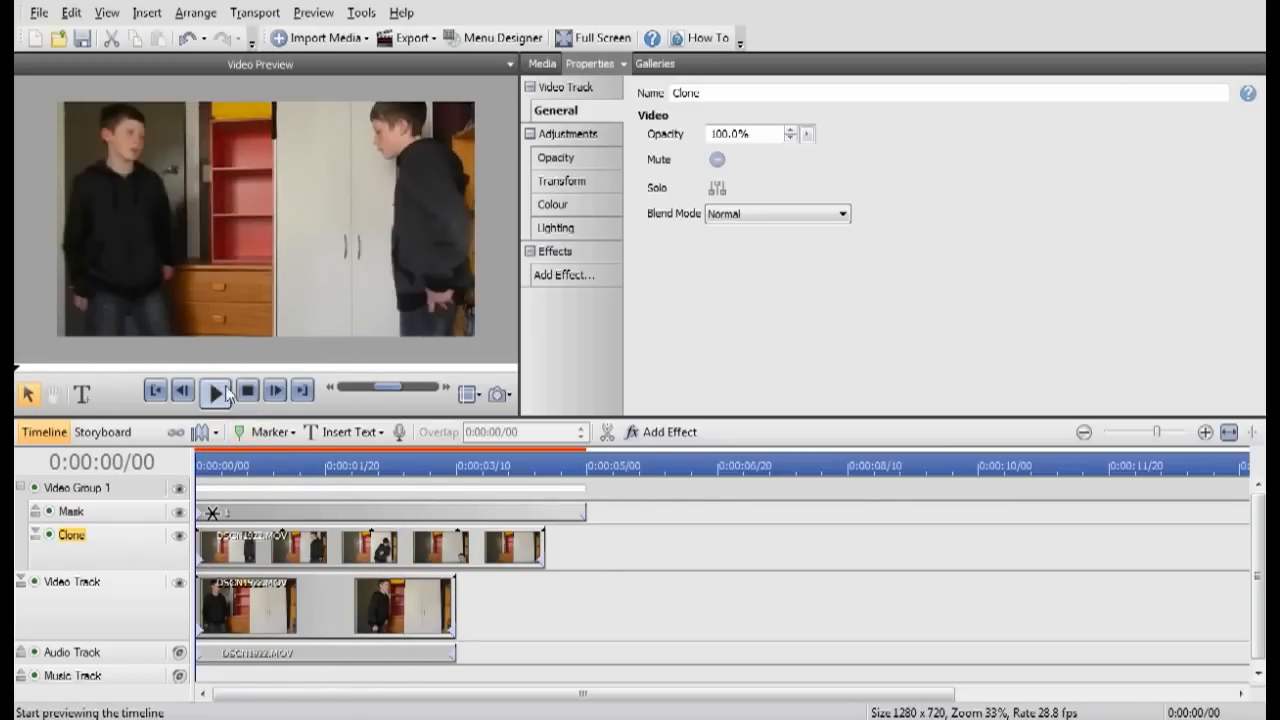
pyautogui.click(216, 390)
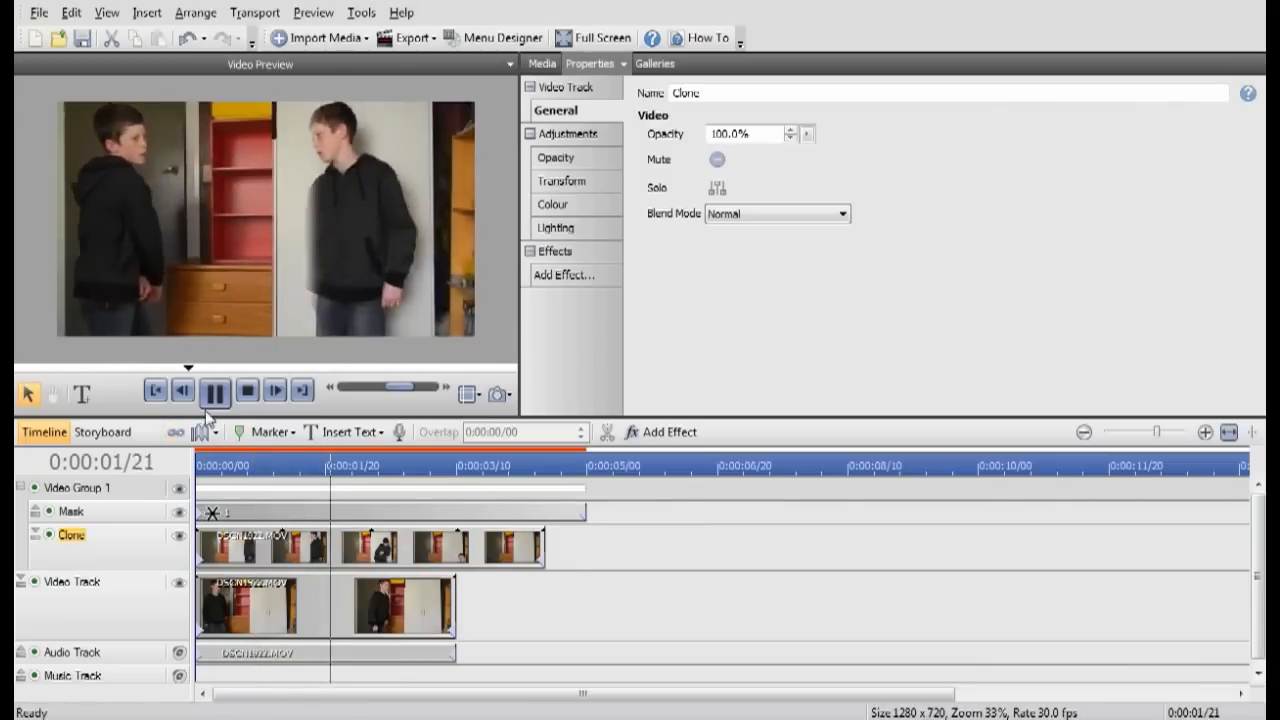
pyautogui.click(216, 392)
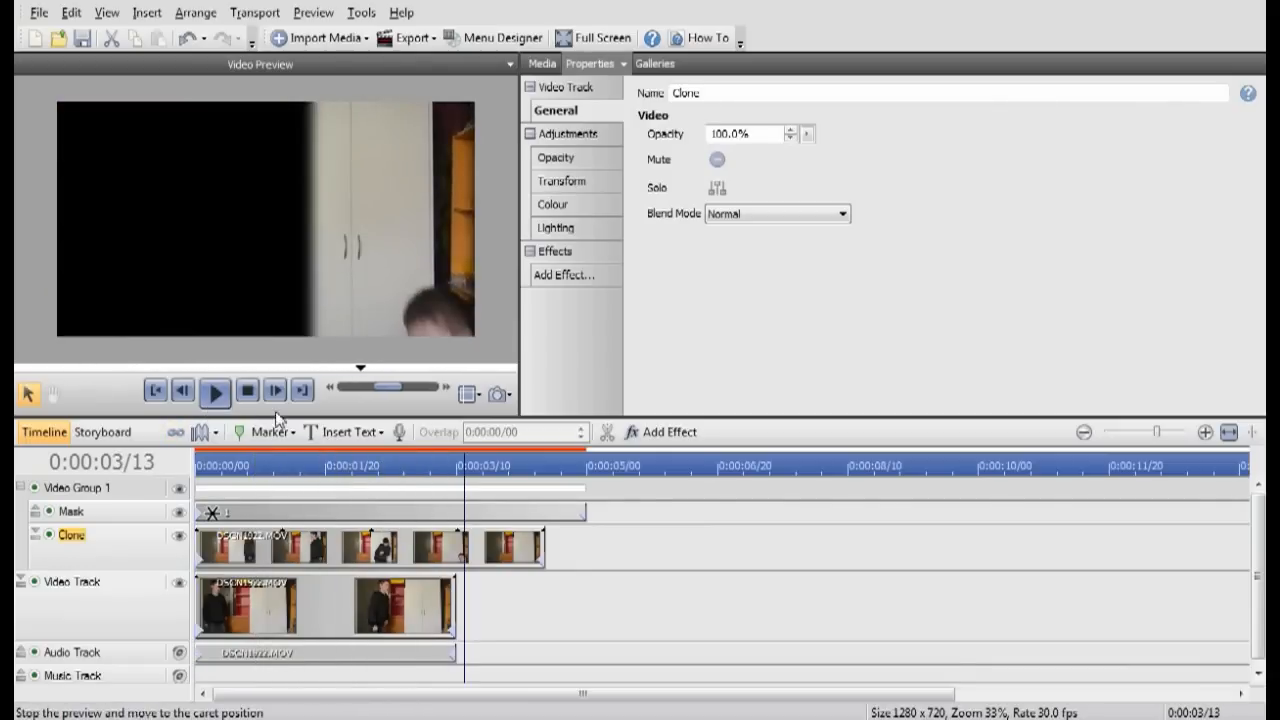
pyautogui.click(214, 390)
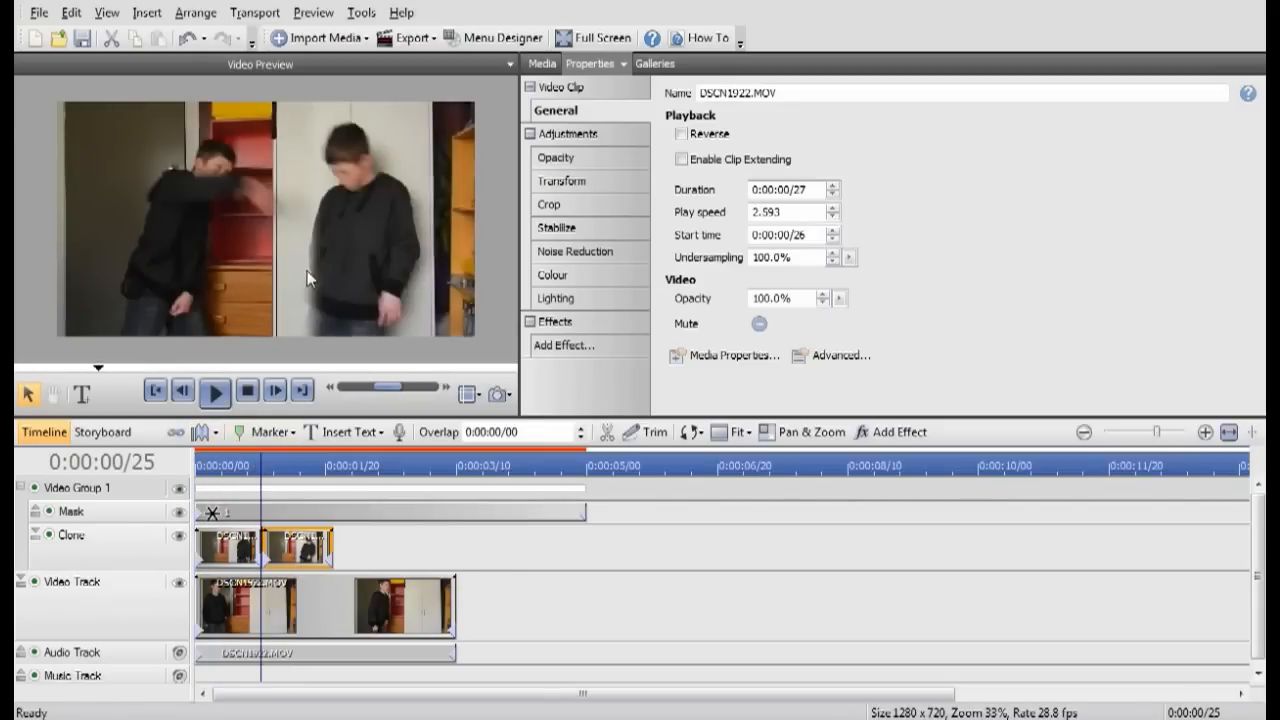
pyautogui.moveTo(336, 230)
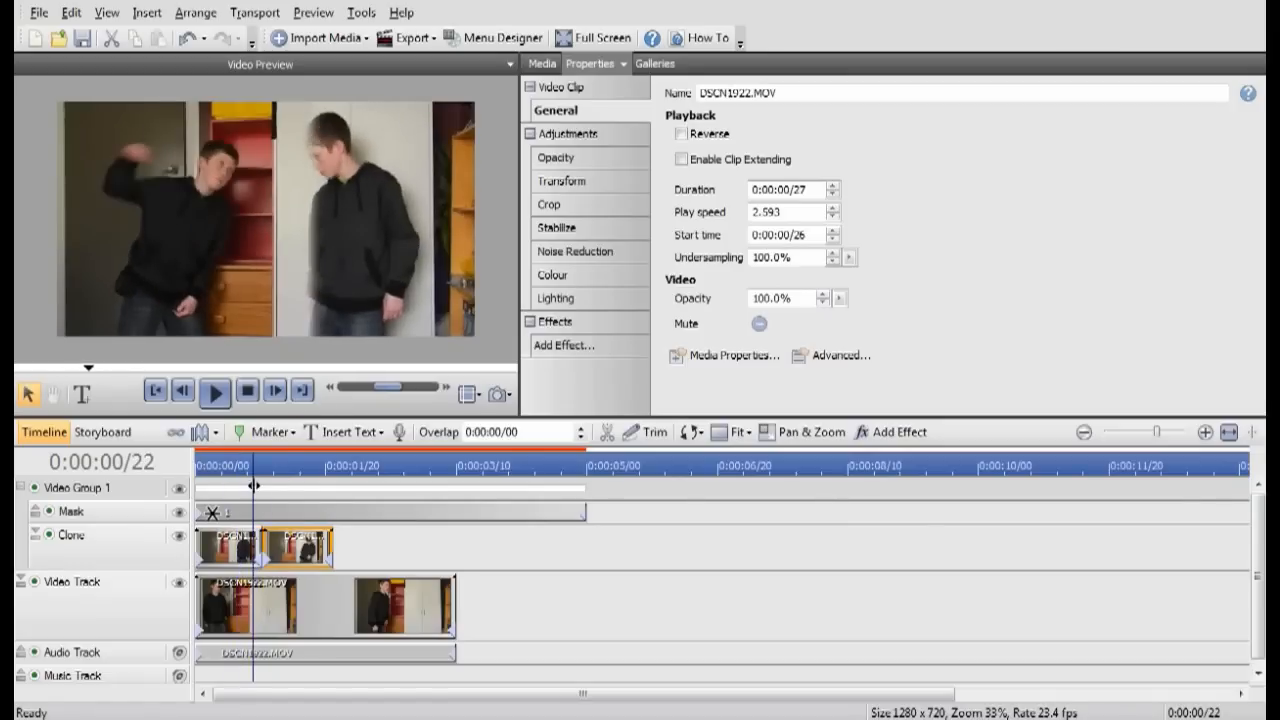
# Step: Scrub a few frames past the Clone clip's end to check only one boy remains
pyautogui.click(298, 468)
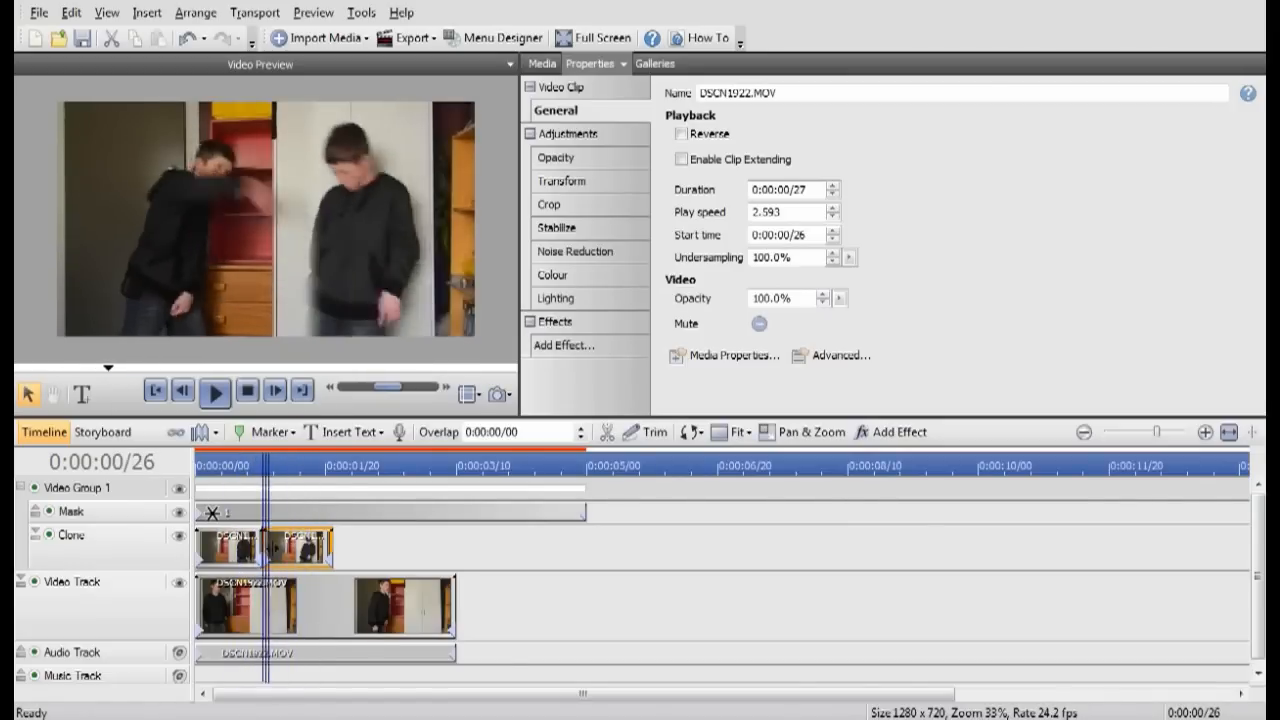
pyautogui.click(296, 462)
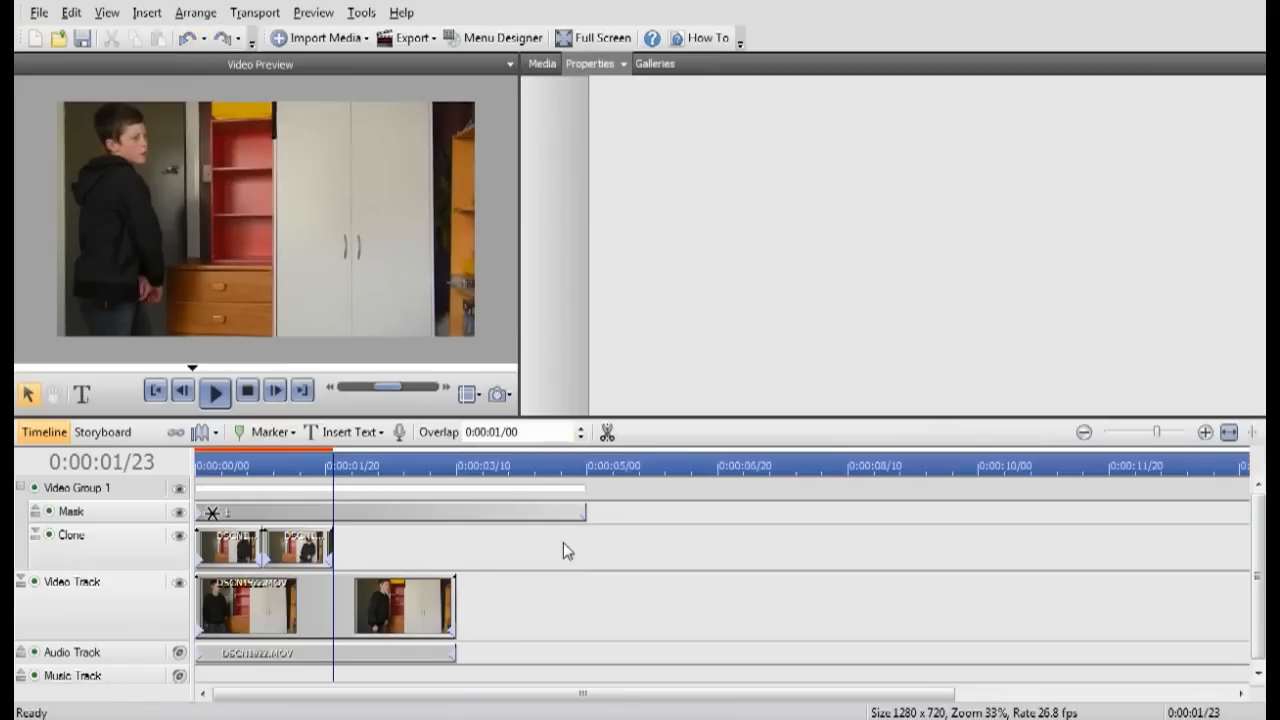
# Step: Shorten the main video clip and trim the Mask clip to 0:00:01/23, matching the Clone clip
pyautogui.click(380, 512)
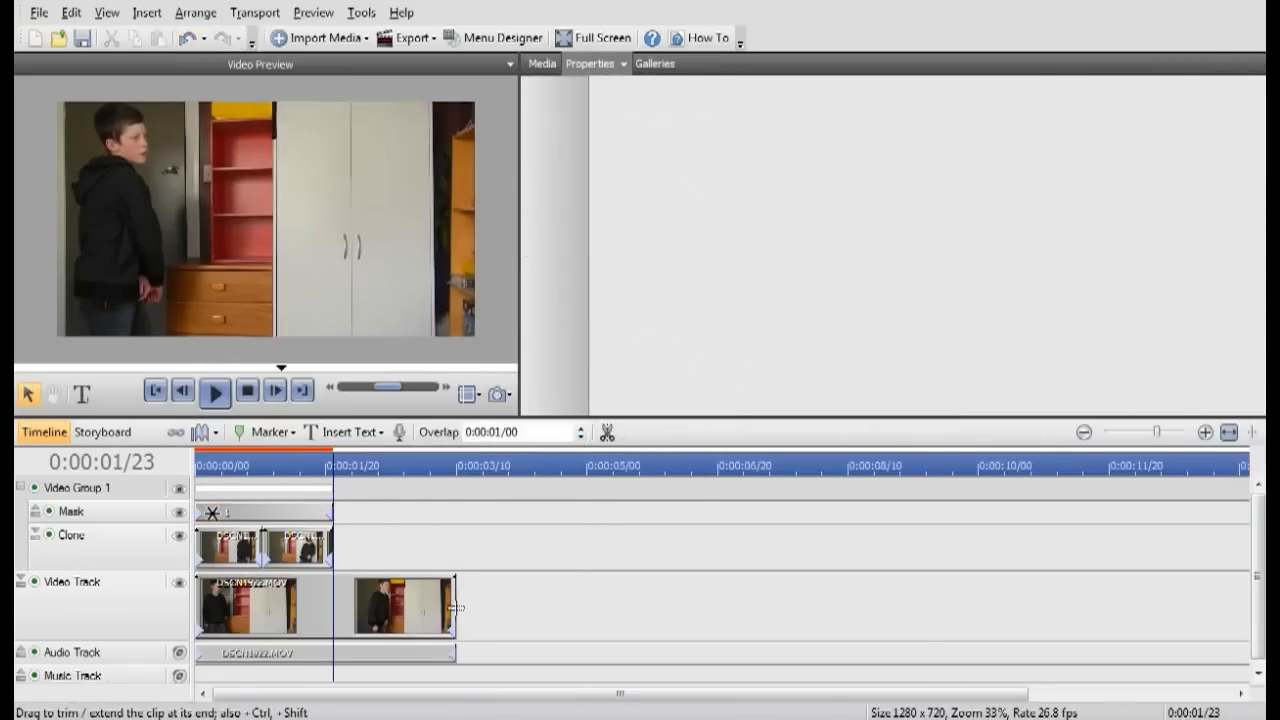
pyautogui.click(400, 610)
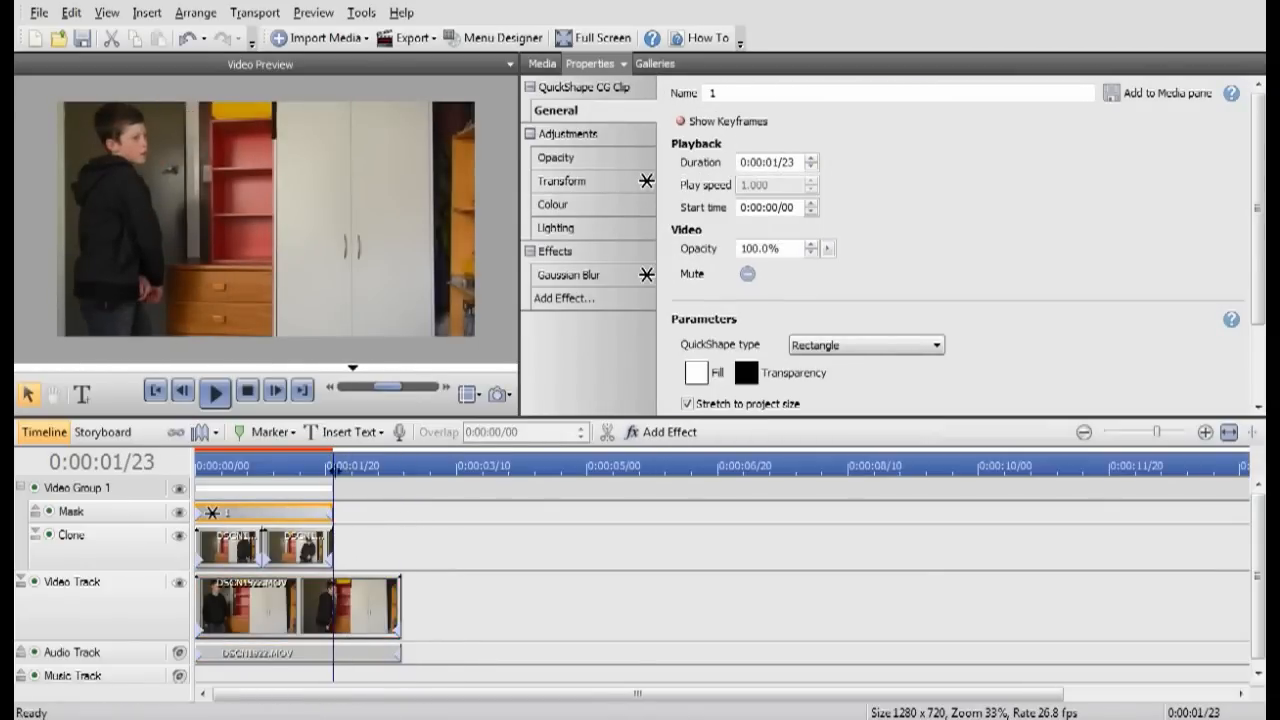
# Step: Replay the trimmed composite, park at 0:00:00/25 where the arm crosses, and show the mask's Transform settings
pyautogui.click(214, 392)
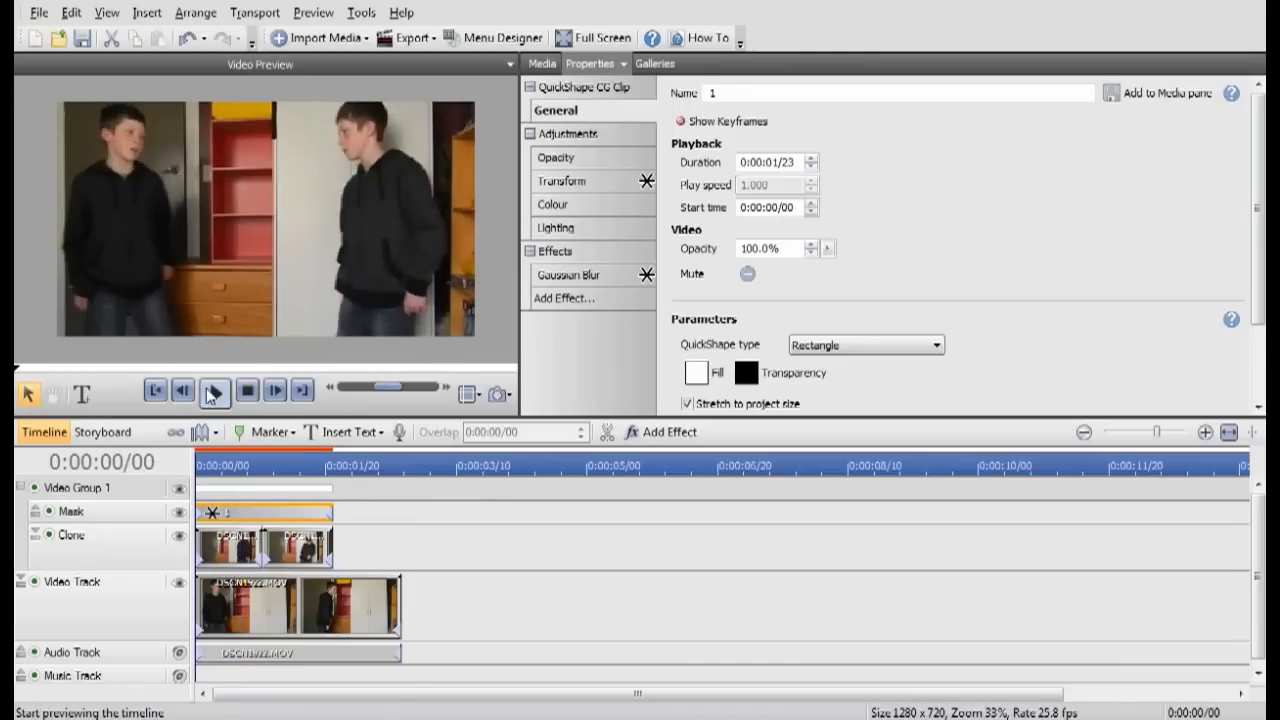
pyautogui.click(214, 390)
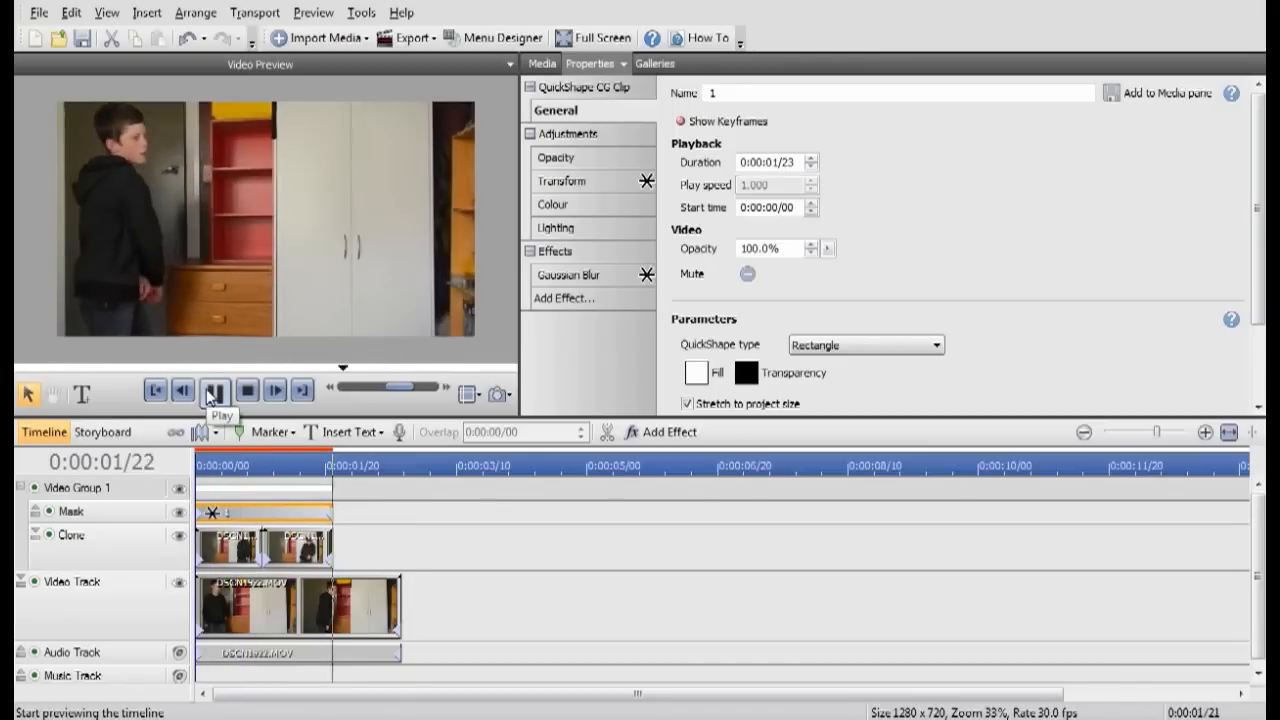
pyautogui.click(214, 388)
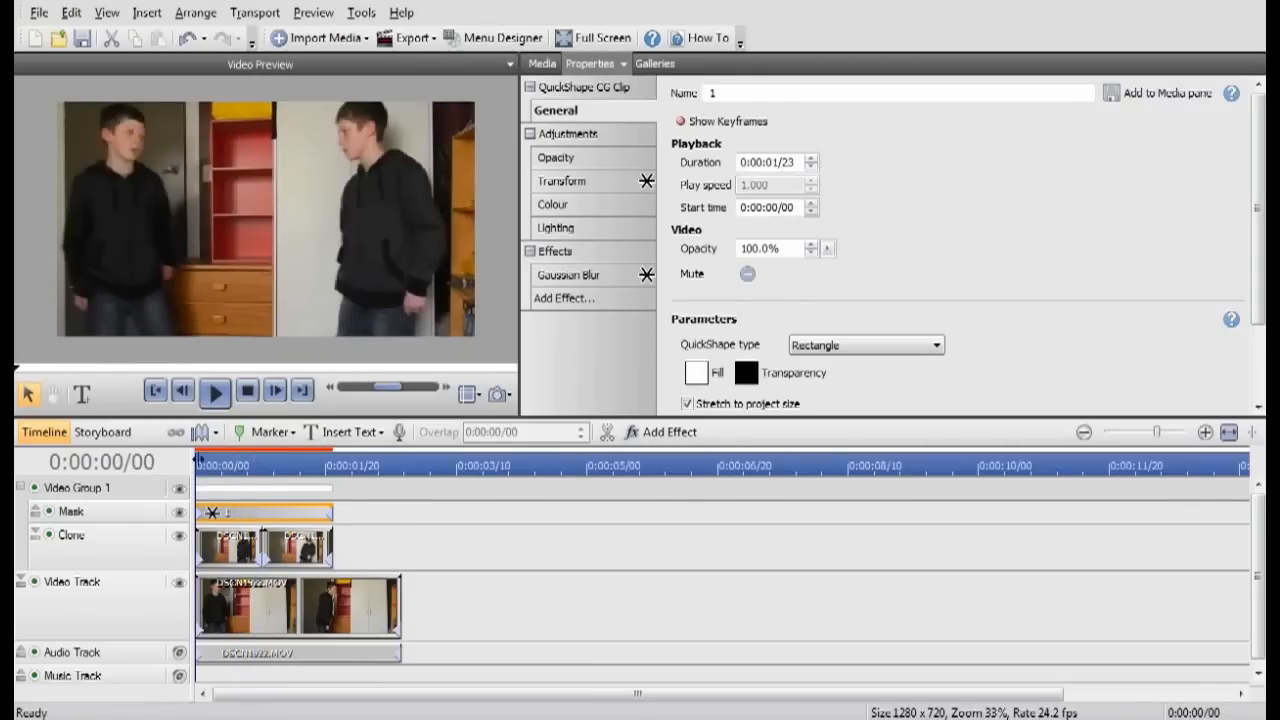
pyautogui.click(216, 390)
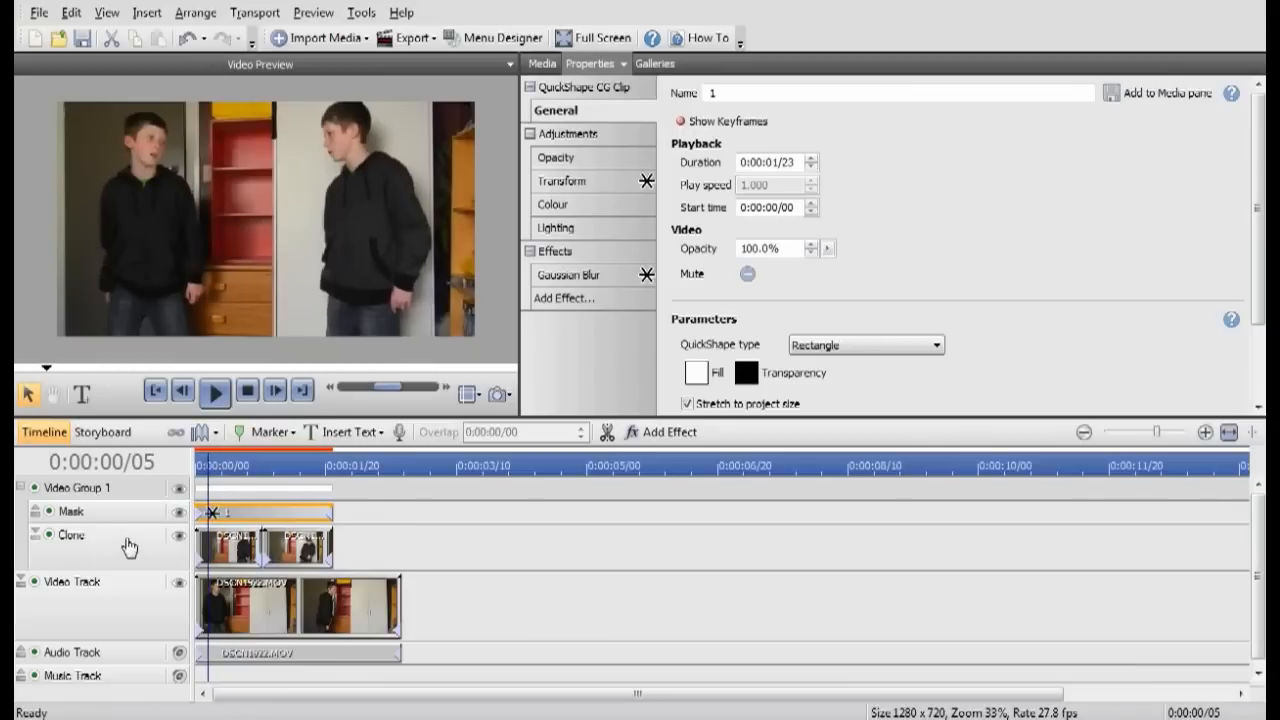
pyautogui.click(258, 468)
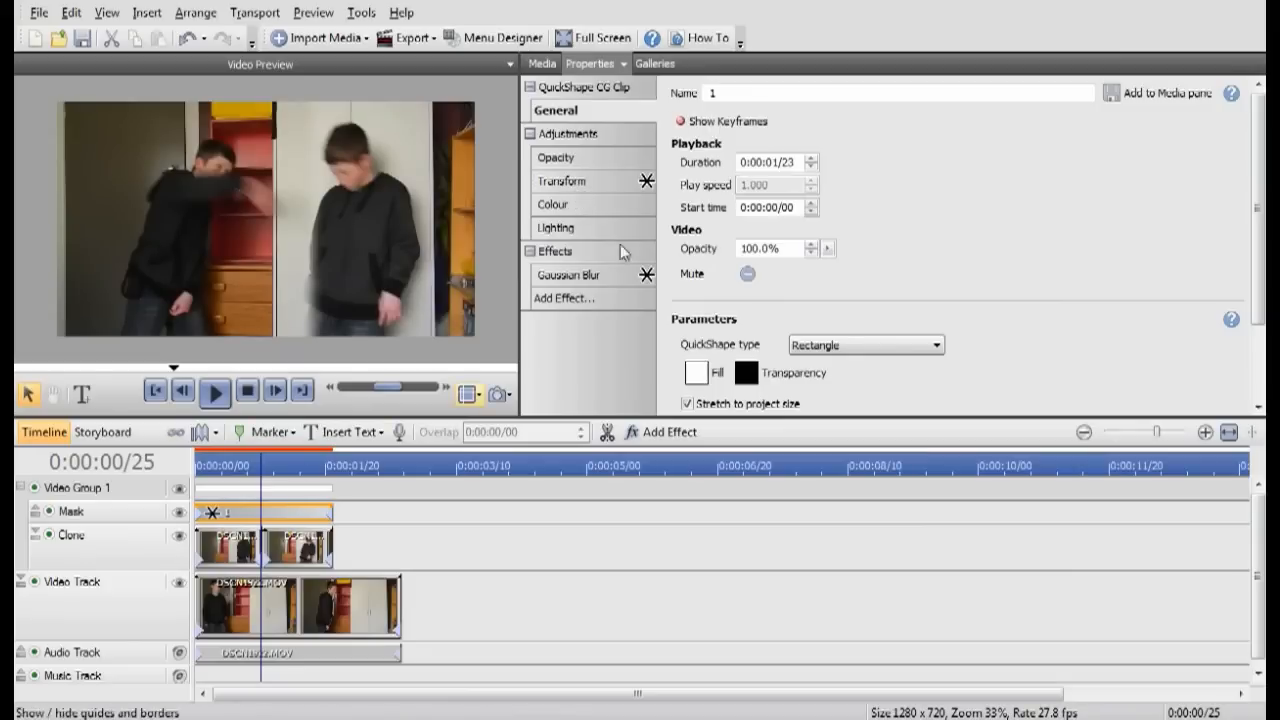
pyautogui.click(564, 180)
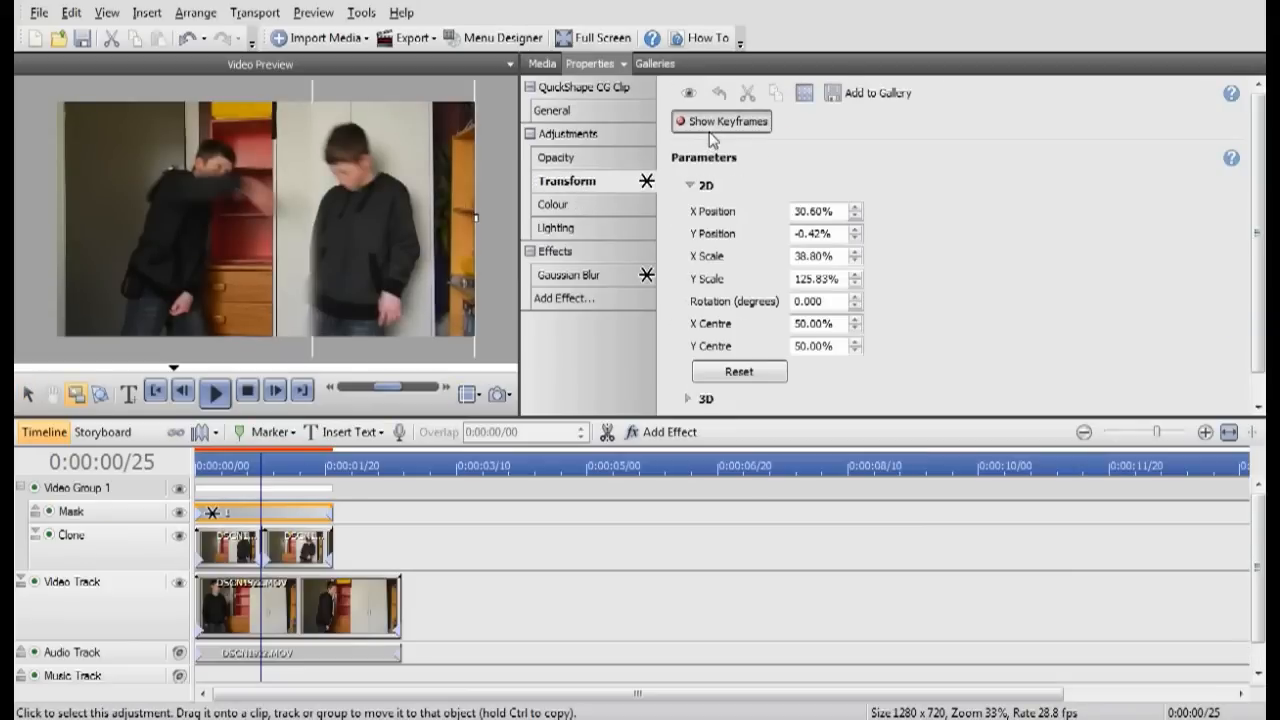
# Step: Add a second mask keyframe at X position 27.67% and X scale 44.66%, then replay the composite
pyautogui.click(722, 122)
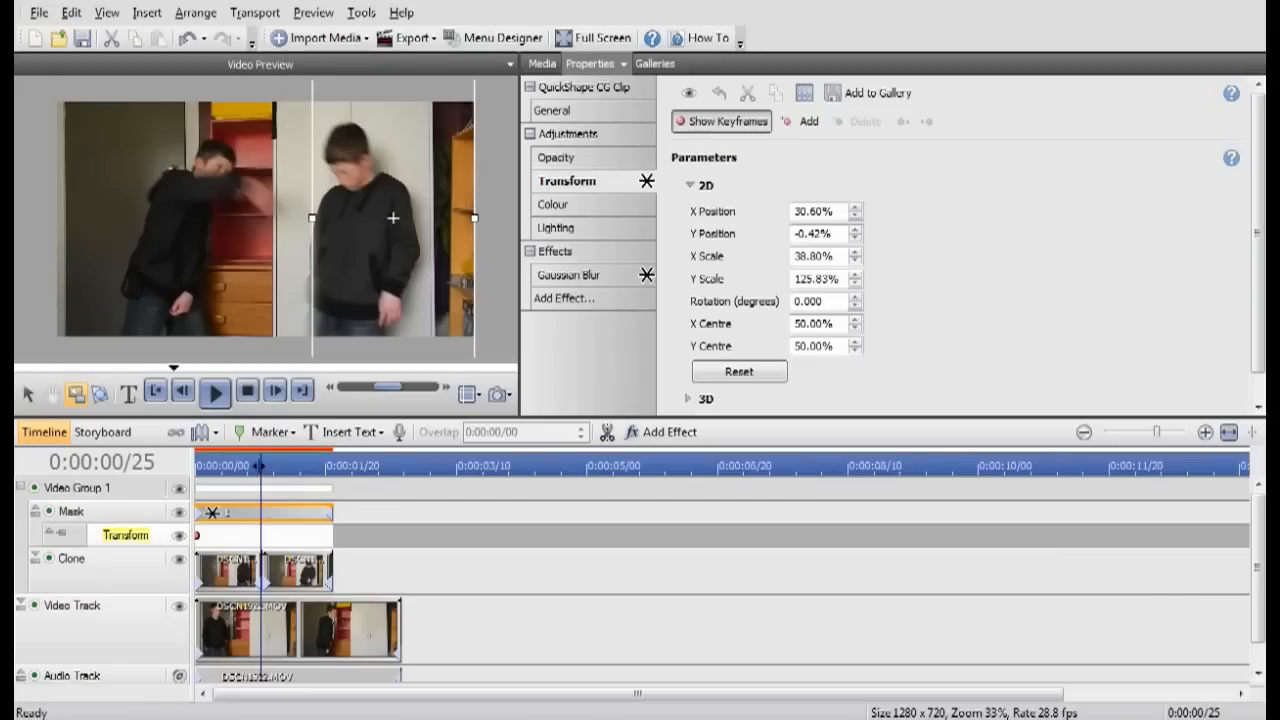
pyautogui.click(268, 462)
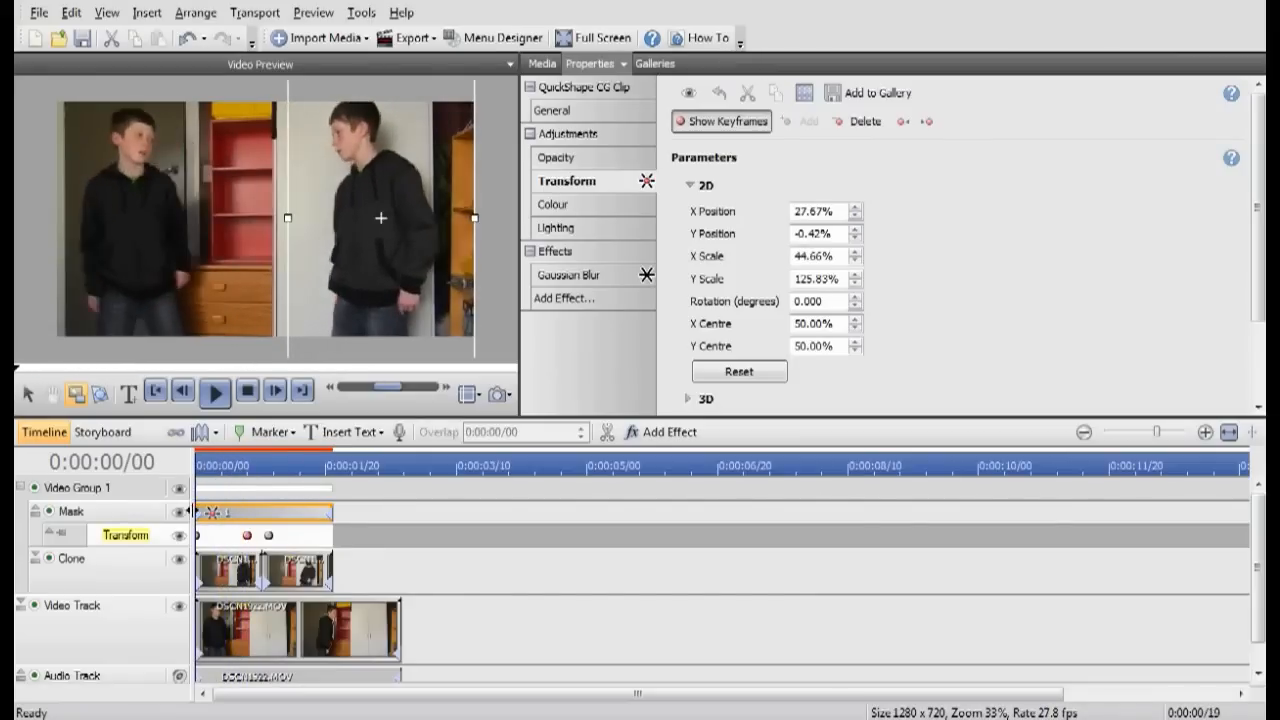
pyautogui.click(216, 390)
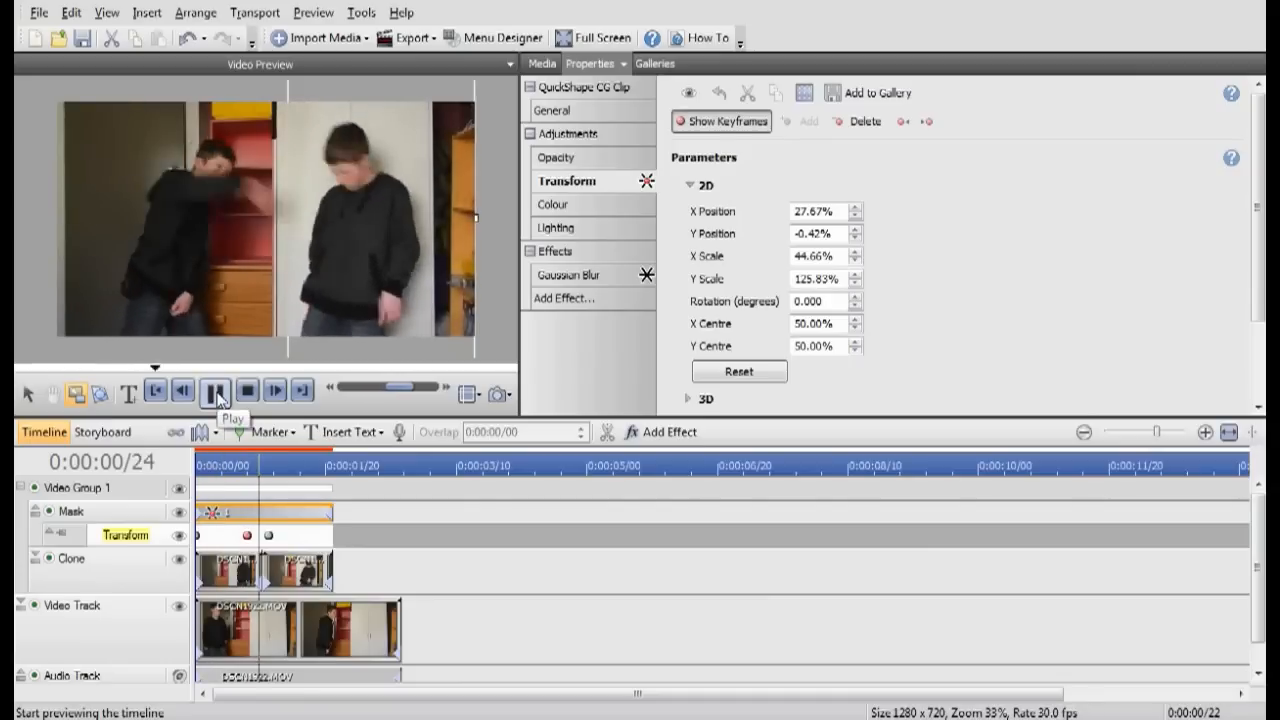
pyautogui.click(216, 388)
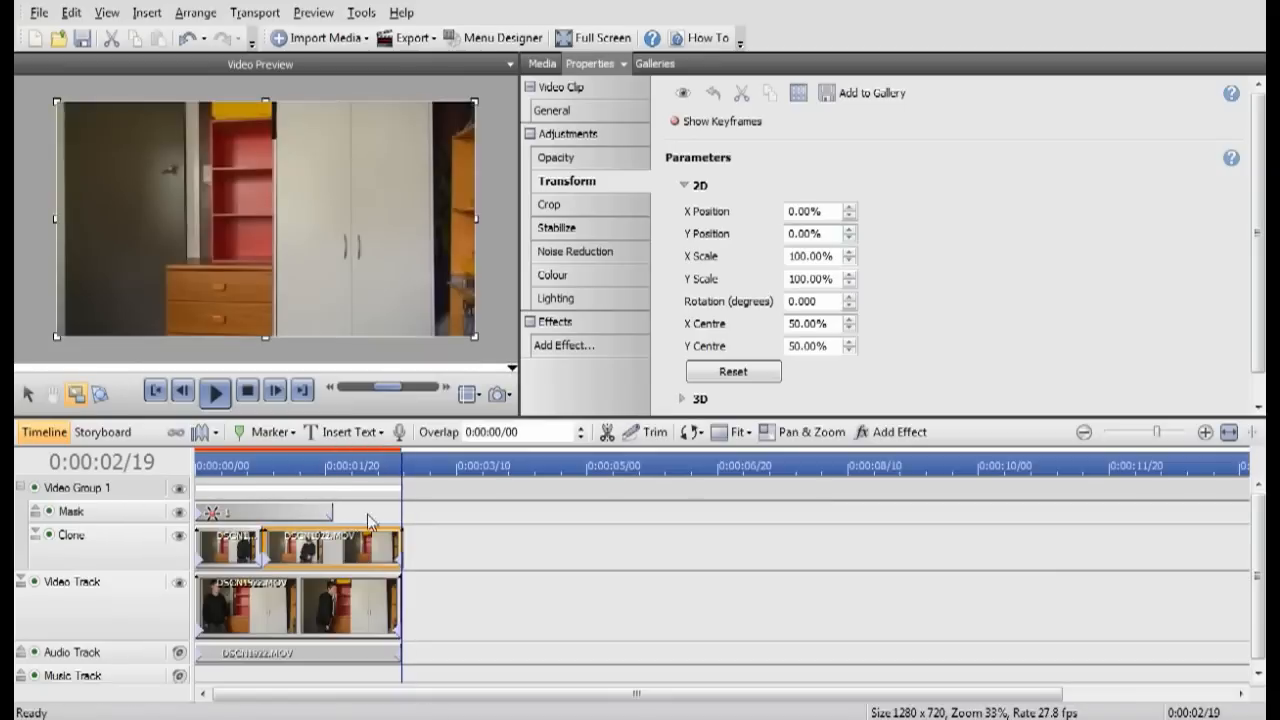
# Step: Select the rectangle mask clip and replay the two-boy composite from the first frame
pyautogui.click(556, 110)
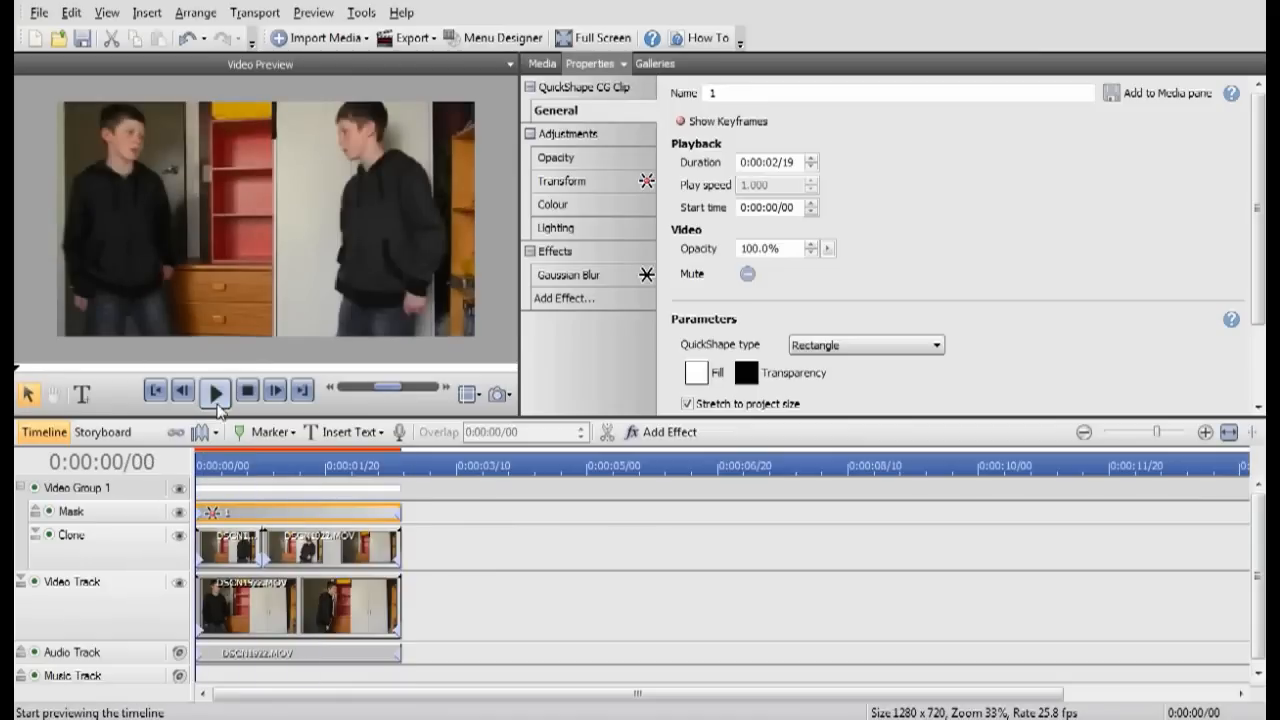
pyautogui.click(216, 392)
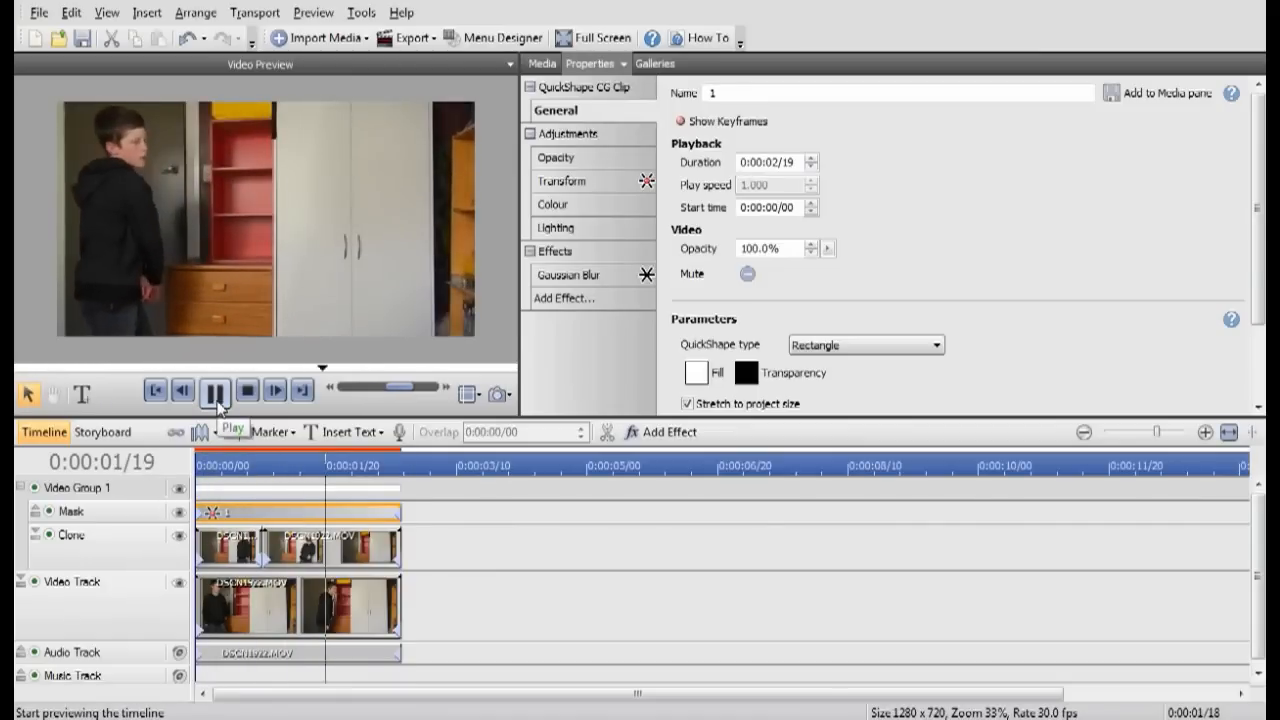
pyautogui.click(216, 392)
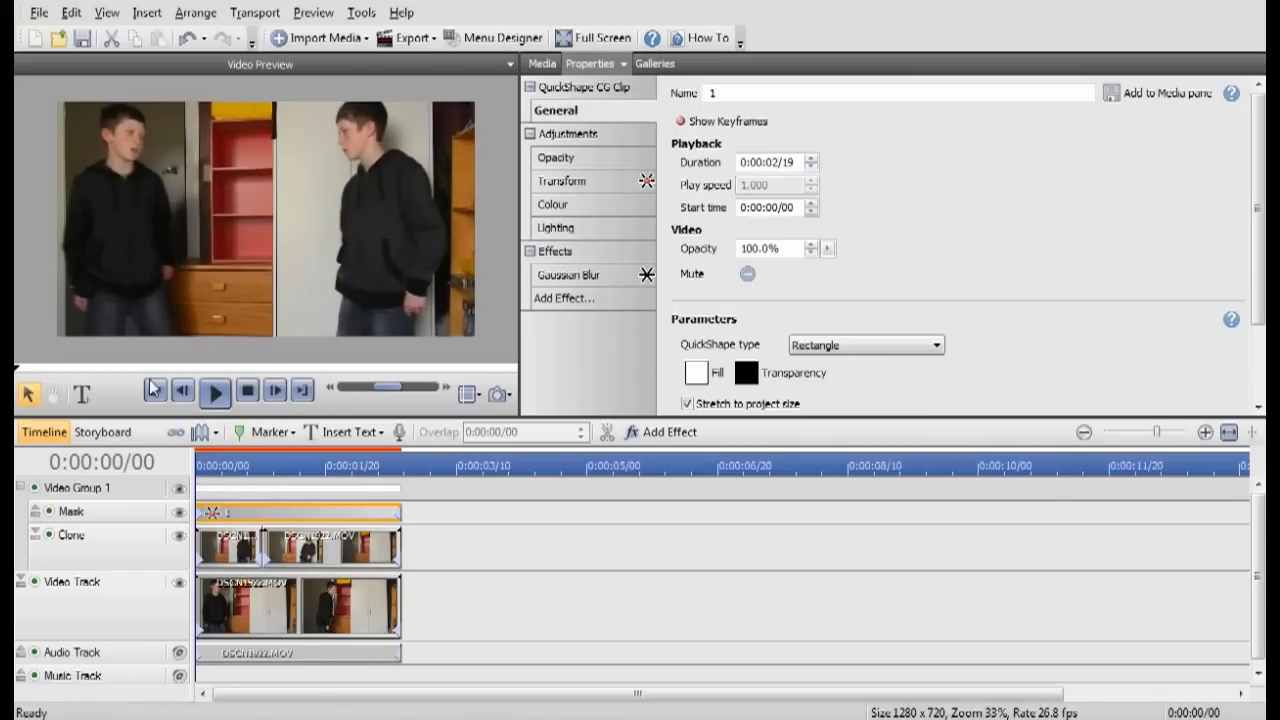
# Step: Replay the clone effect twice, then show the Clone track's default Transform properties
pyautogui.click(216, 390)
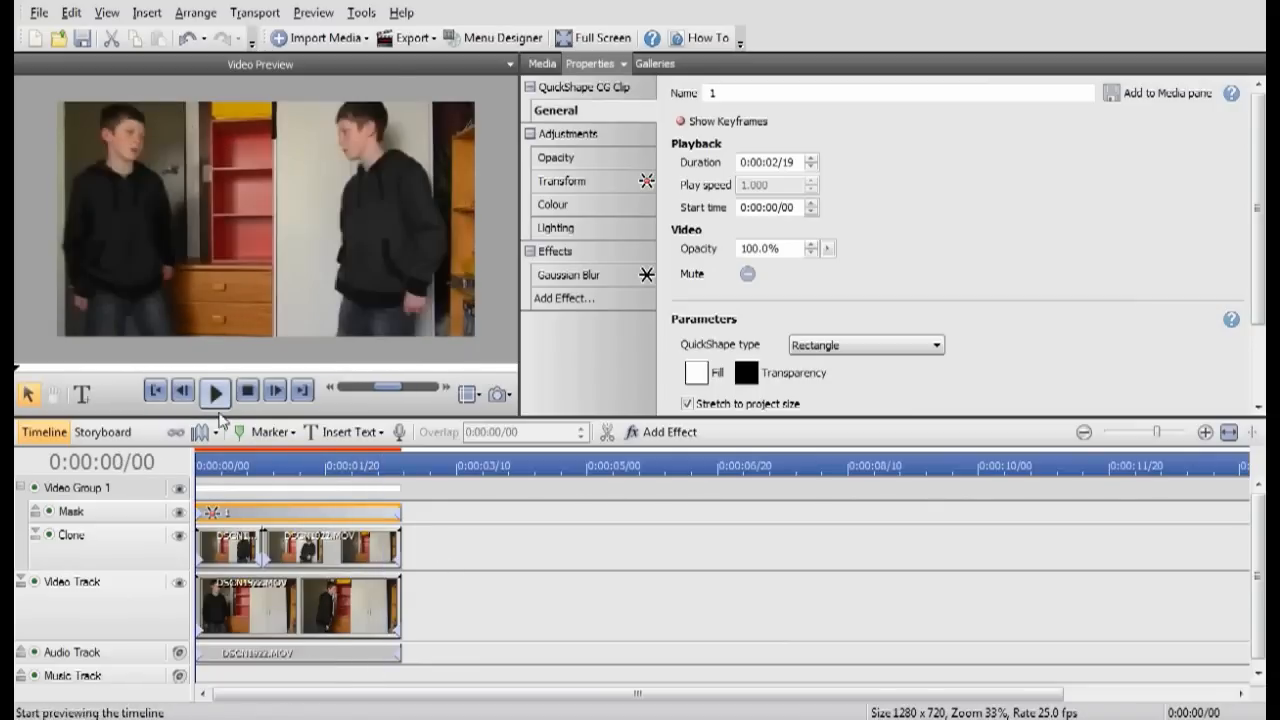
pyautogui.click(216, 392)
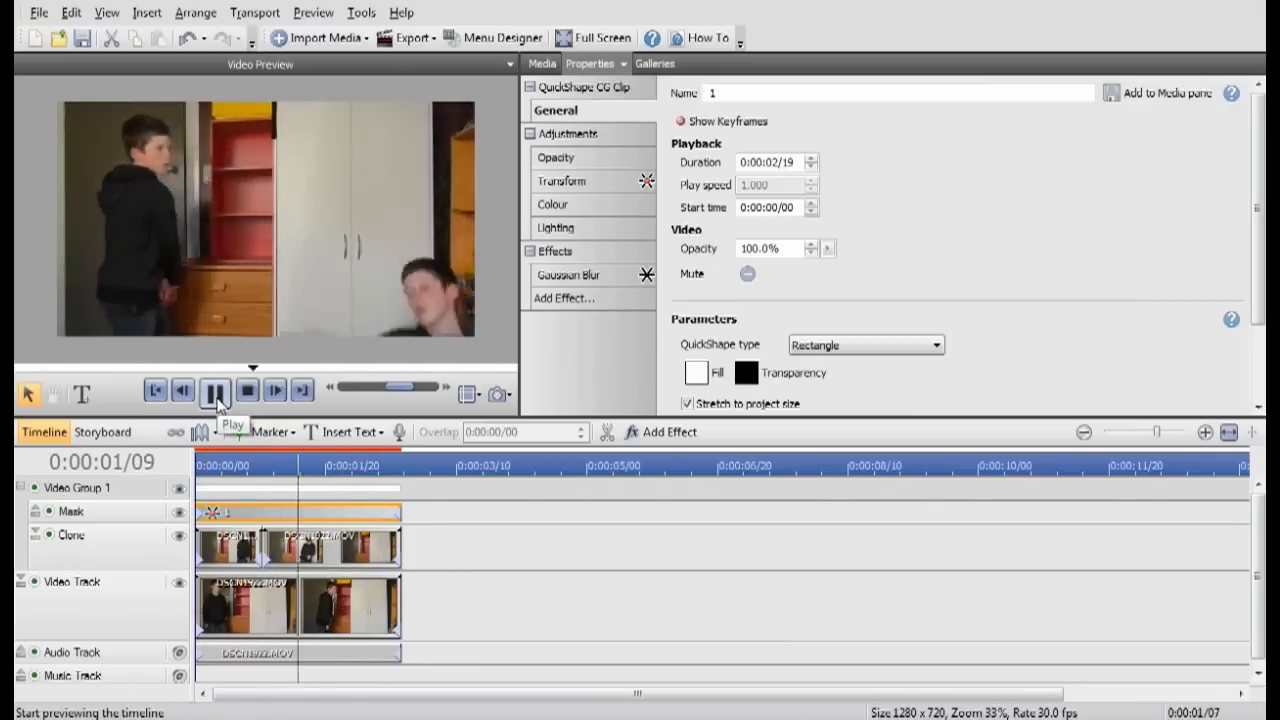
pyautogui.click(214, 392)
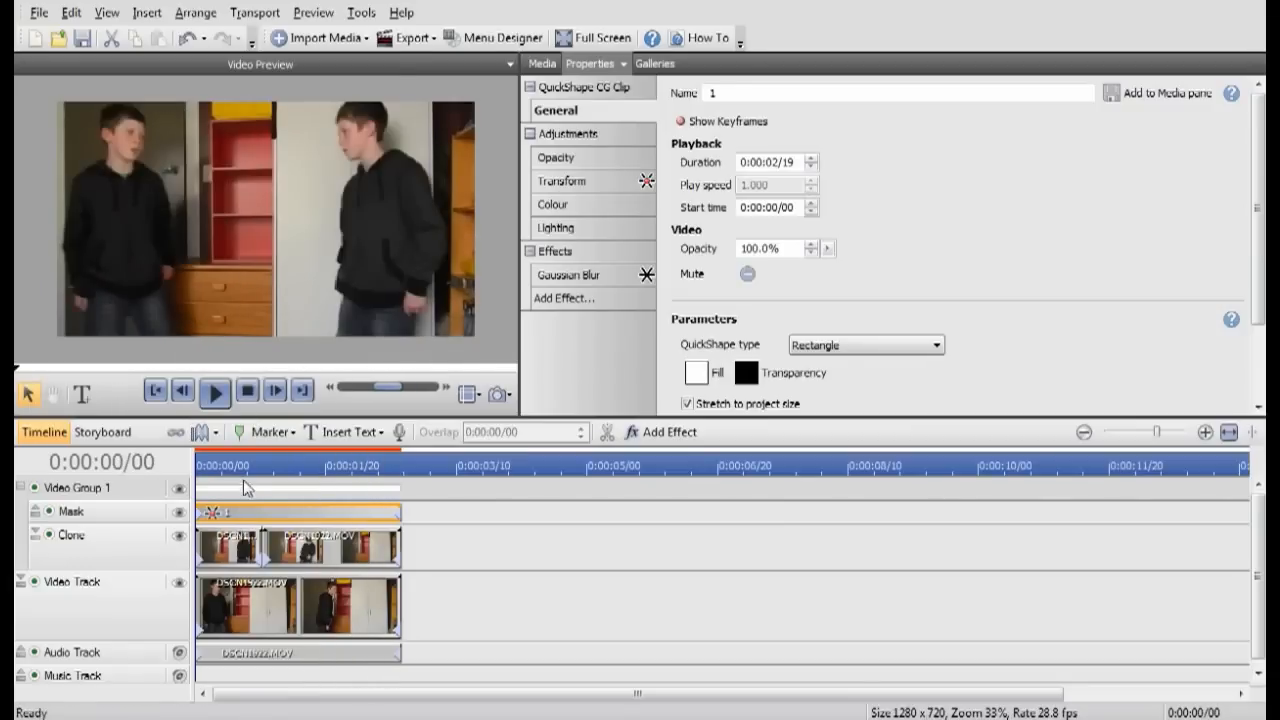
pyautogui.moveTo(222, 432)
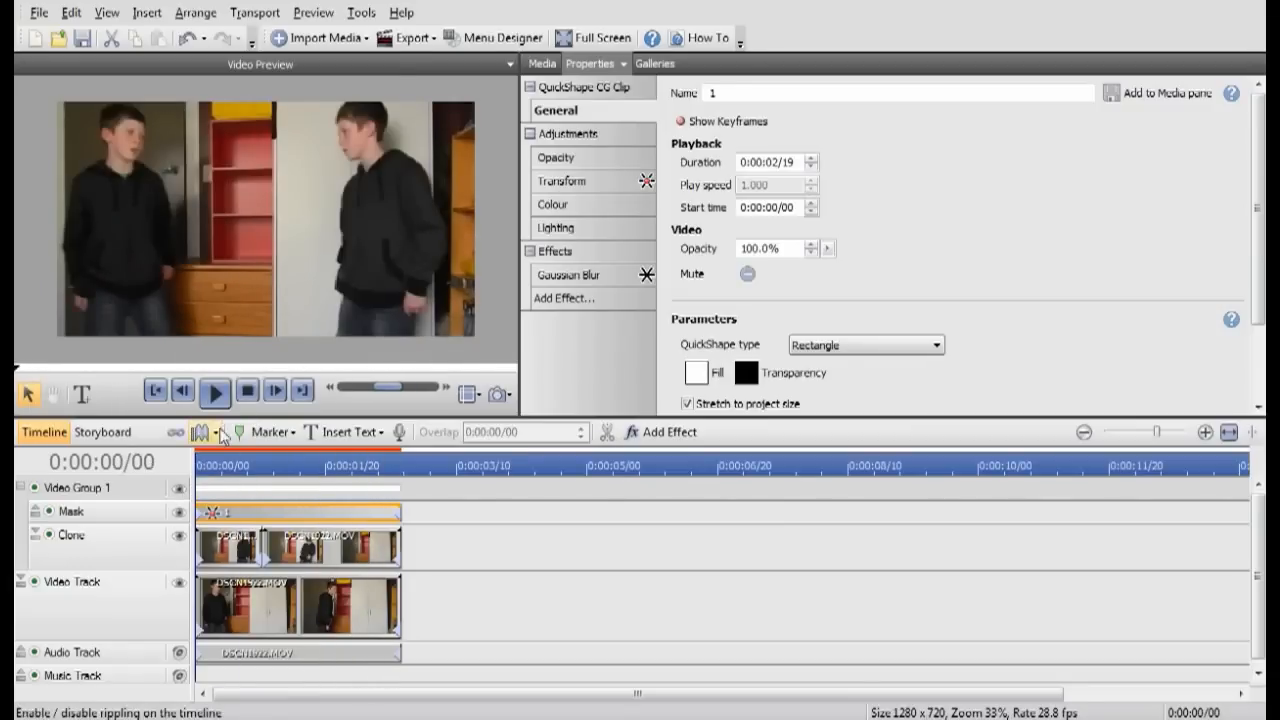
pyautogui.click(214, 392)
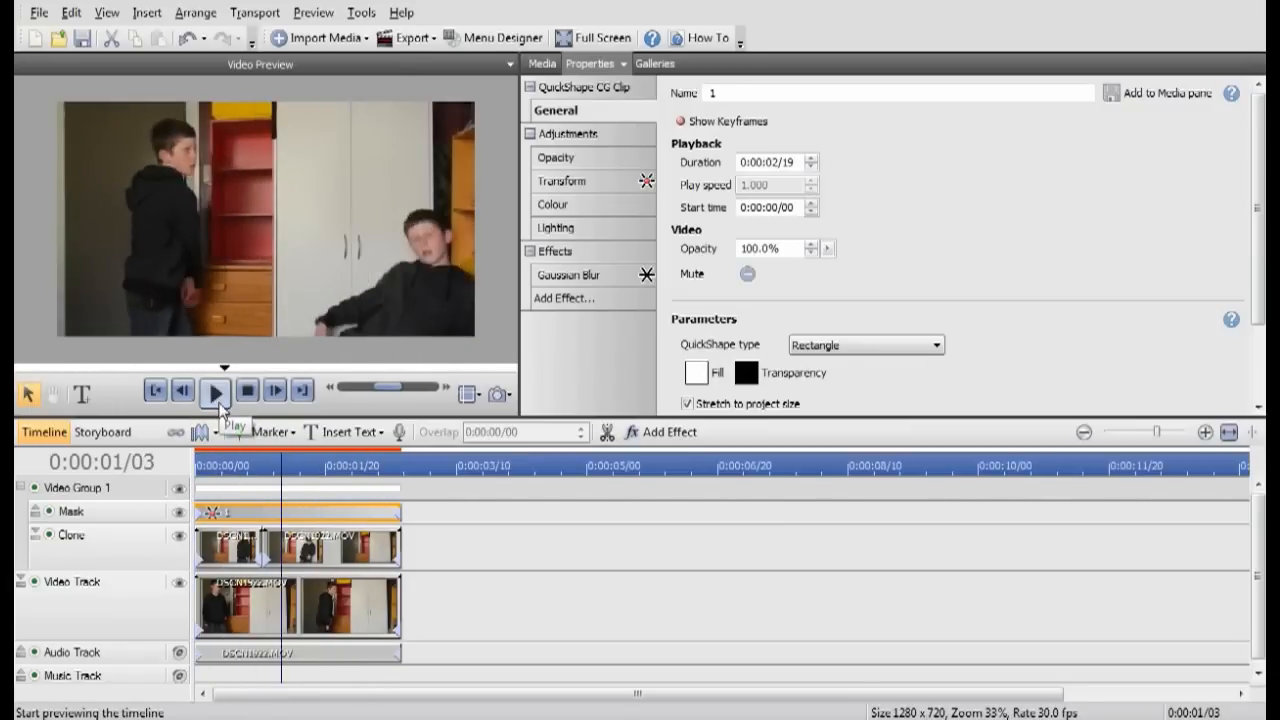
pyautogui.click(564, 180)
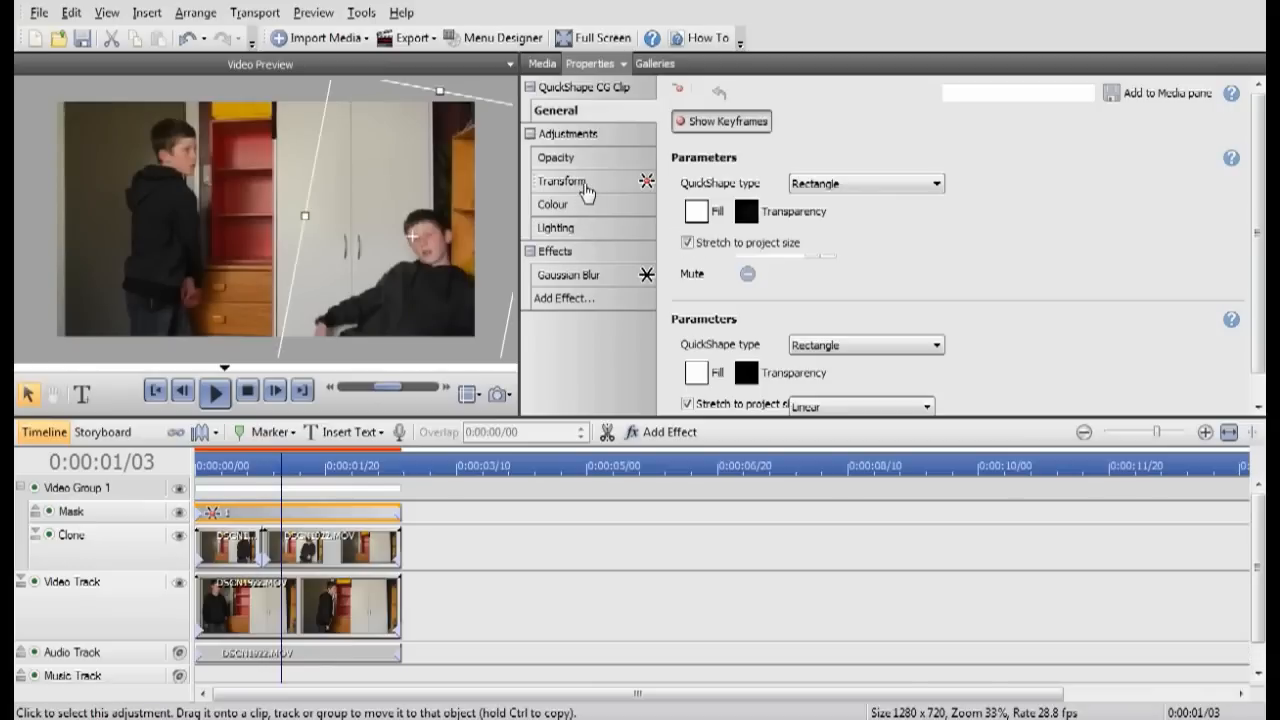
pyautogui.click(562, 180)
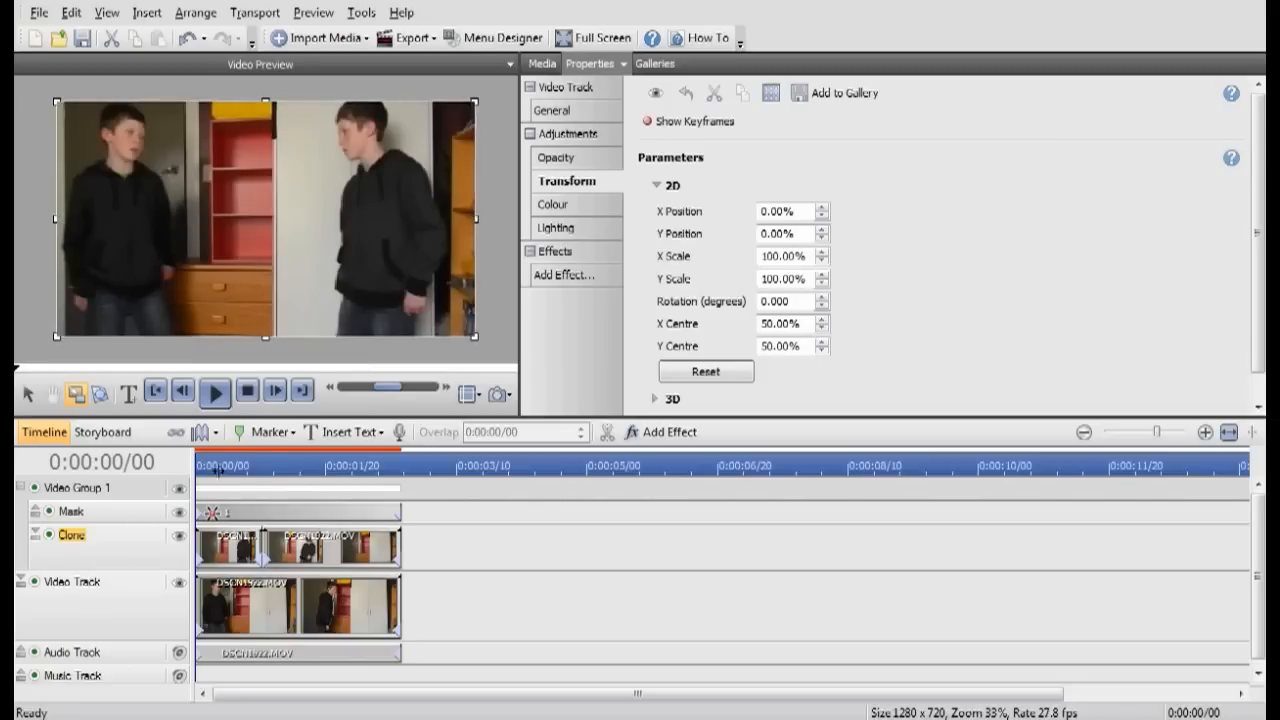
pyautogui.click(324, 464)
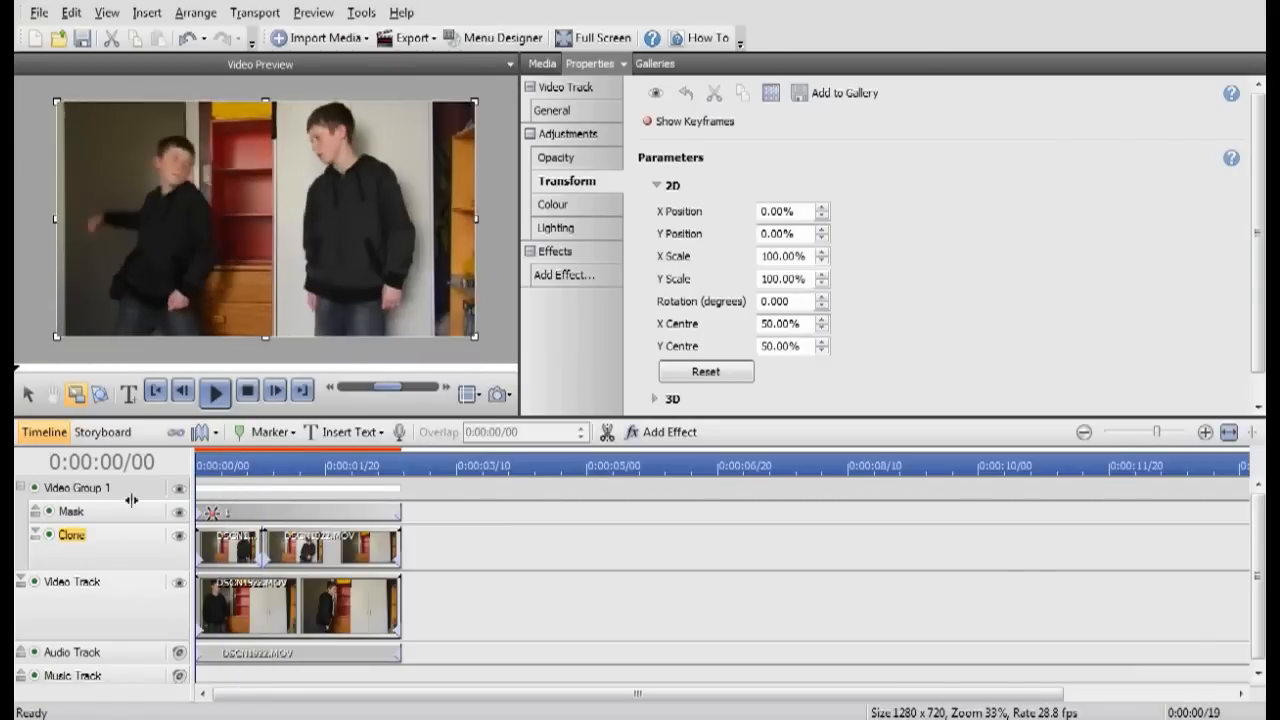
pyautogui.click(216, 390)
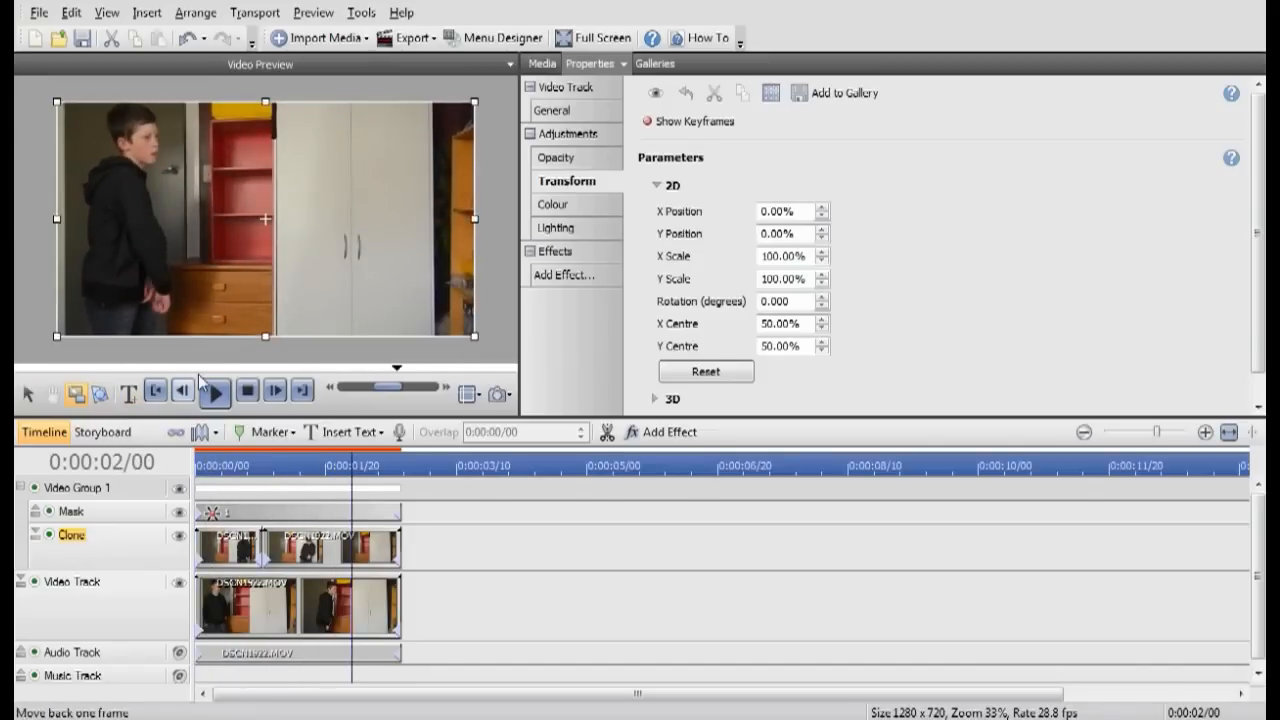
pyautogui.click(214, 392)
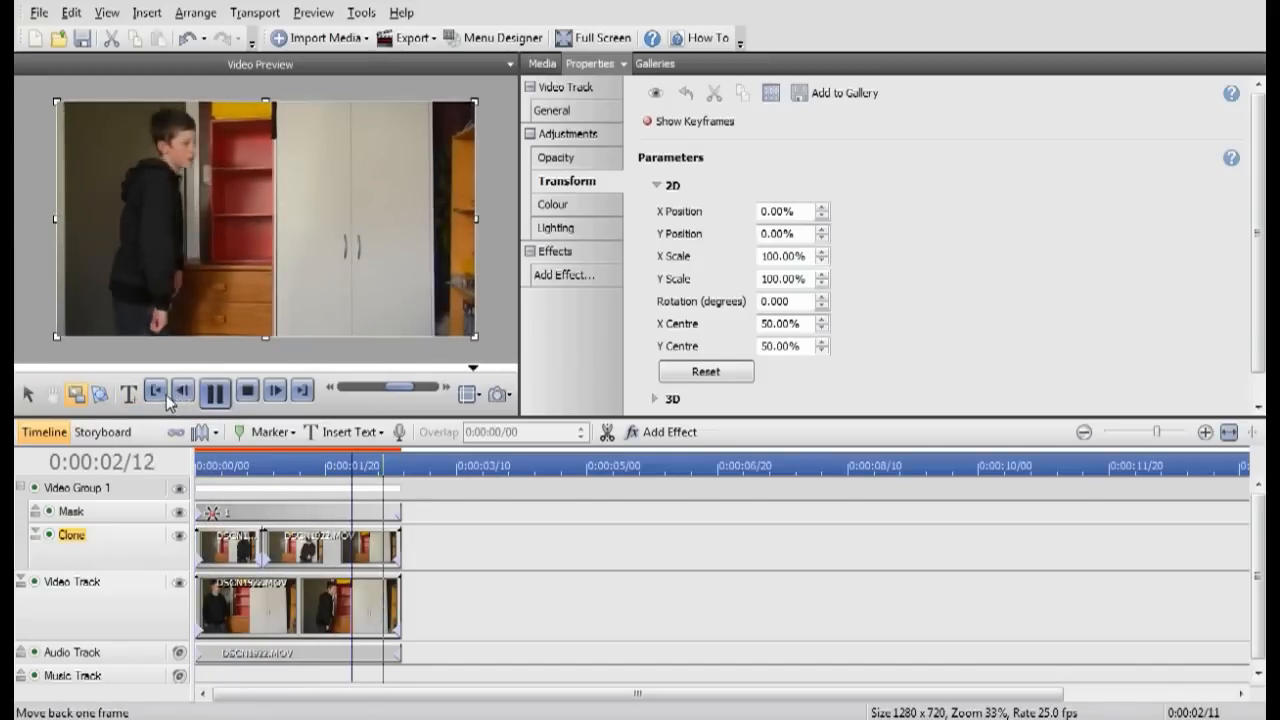
pyautogui.click(214, 392)
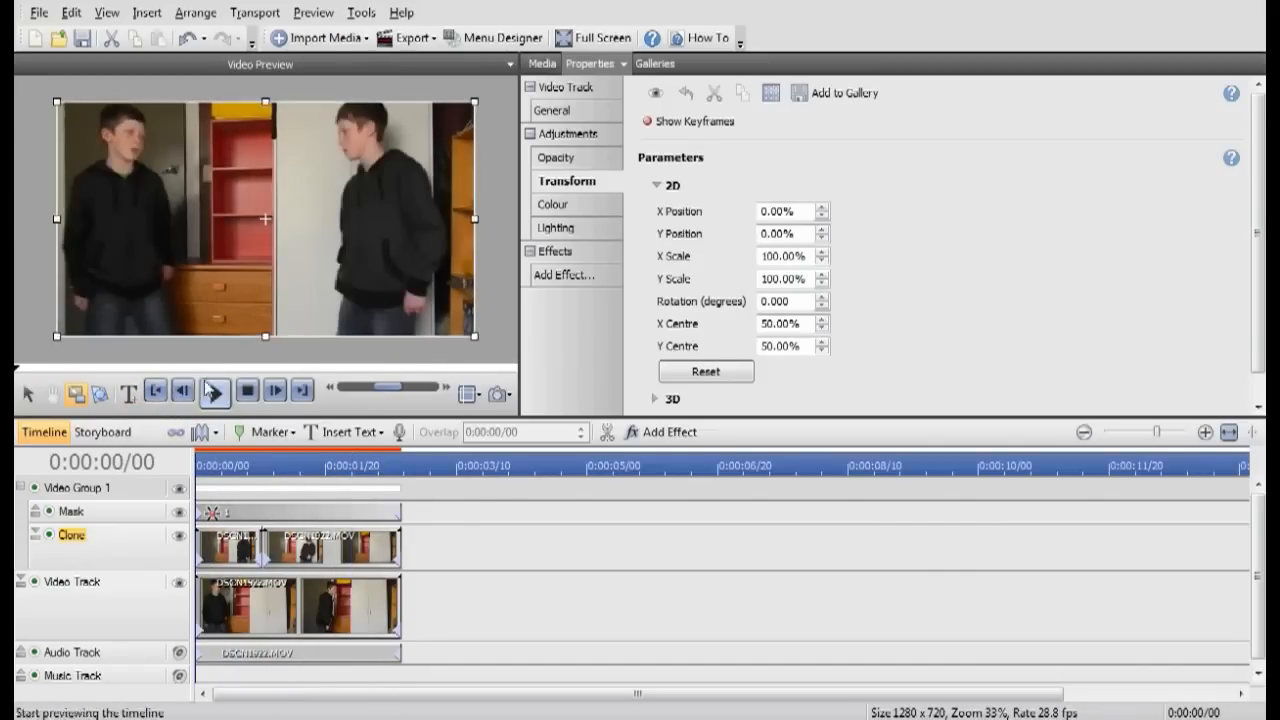
pyautogui.click(214, 390)
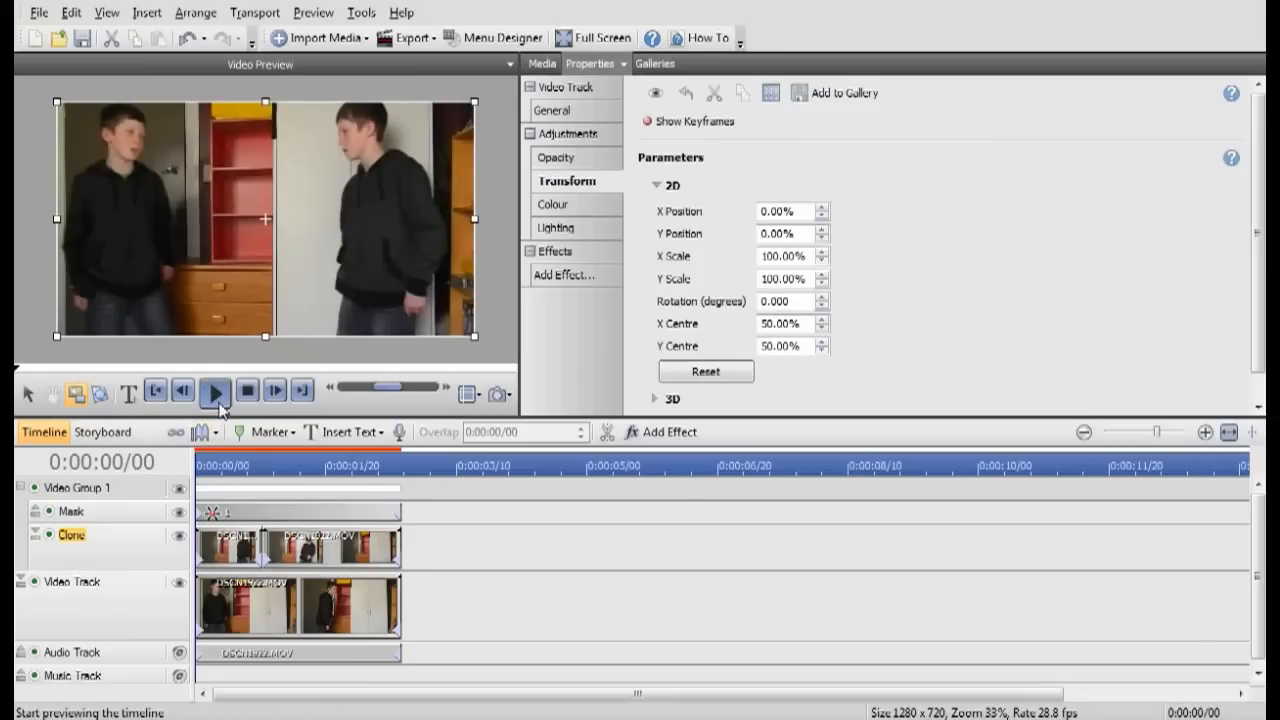
pyautogui.click(212, 392)
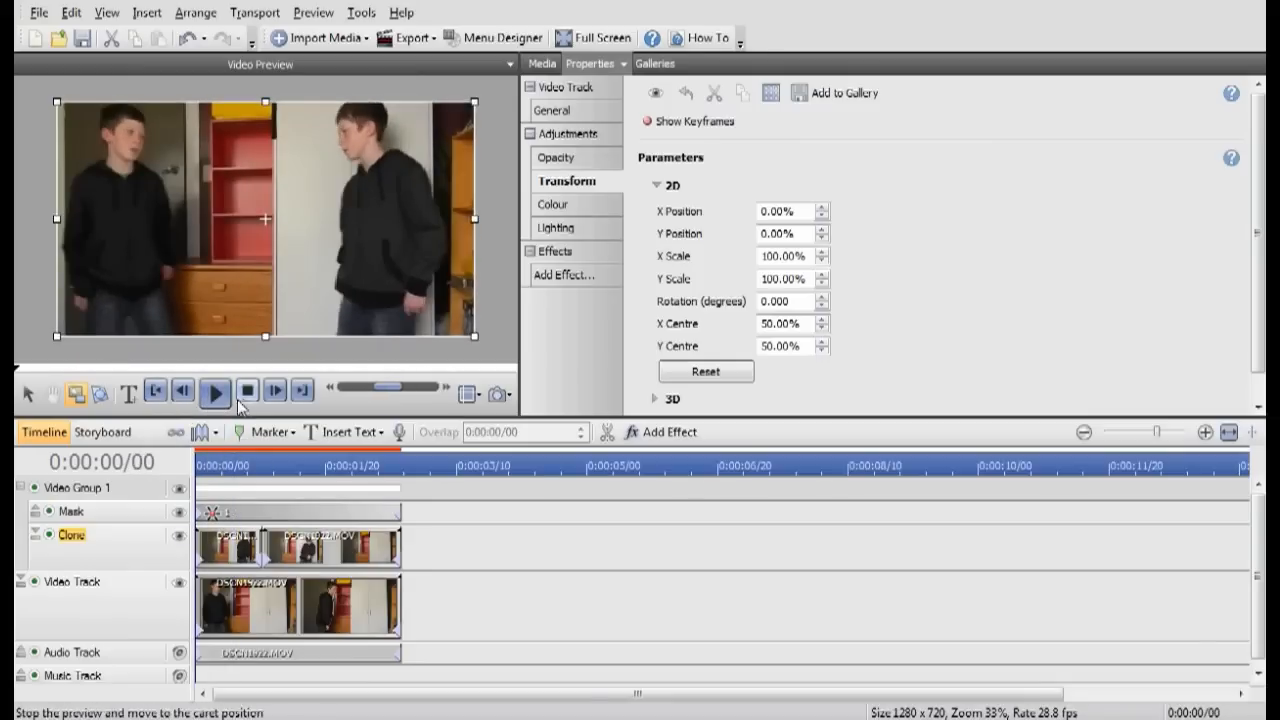
pyautogui.click(216, 390)
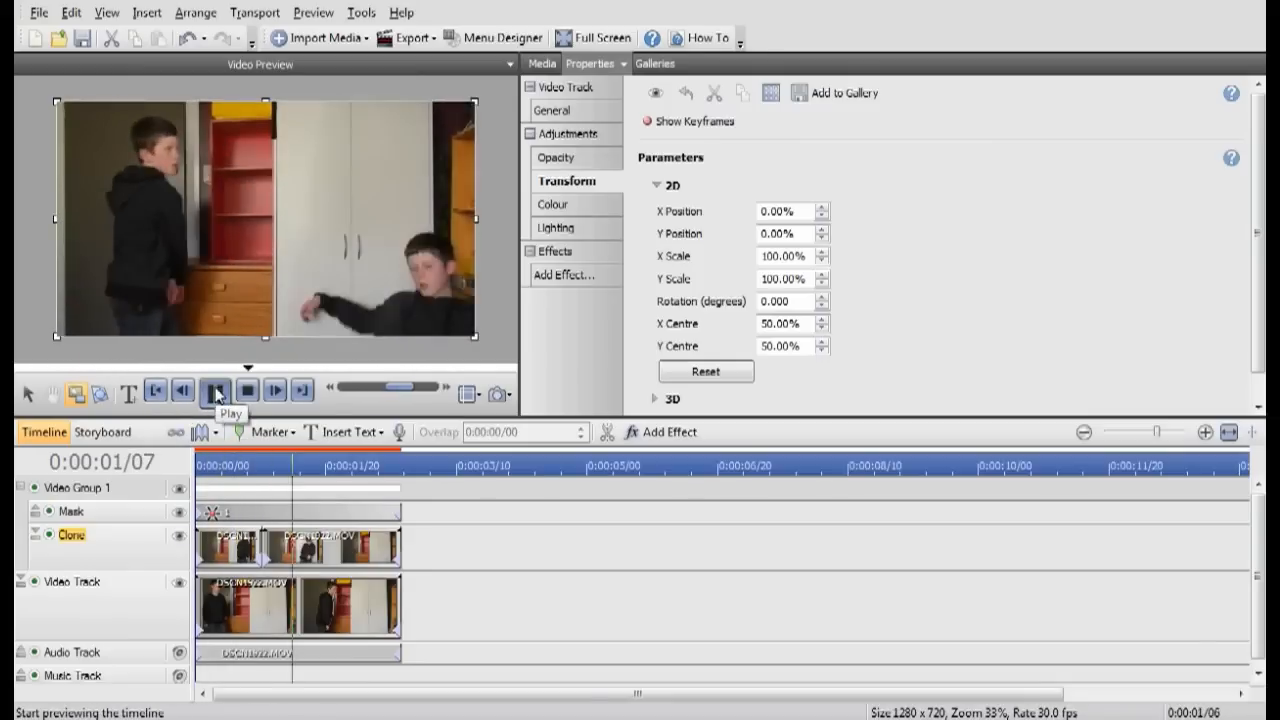
pyautogui.click(216, 390)
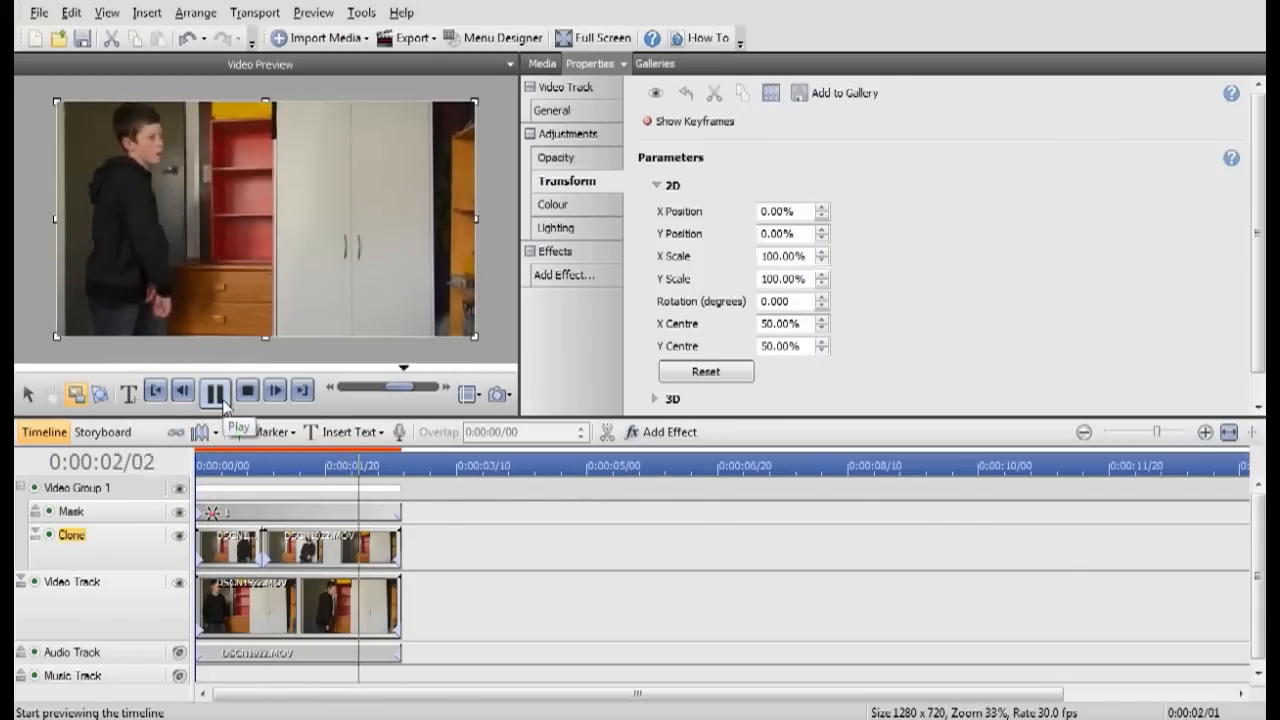
pyautogui.click(214, 392)
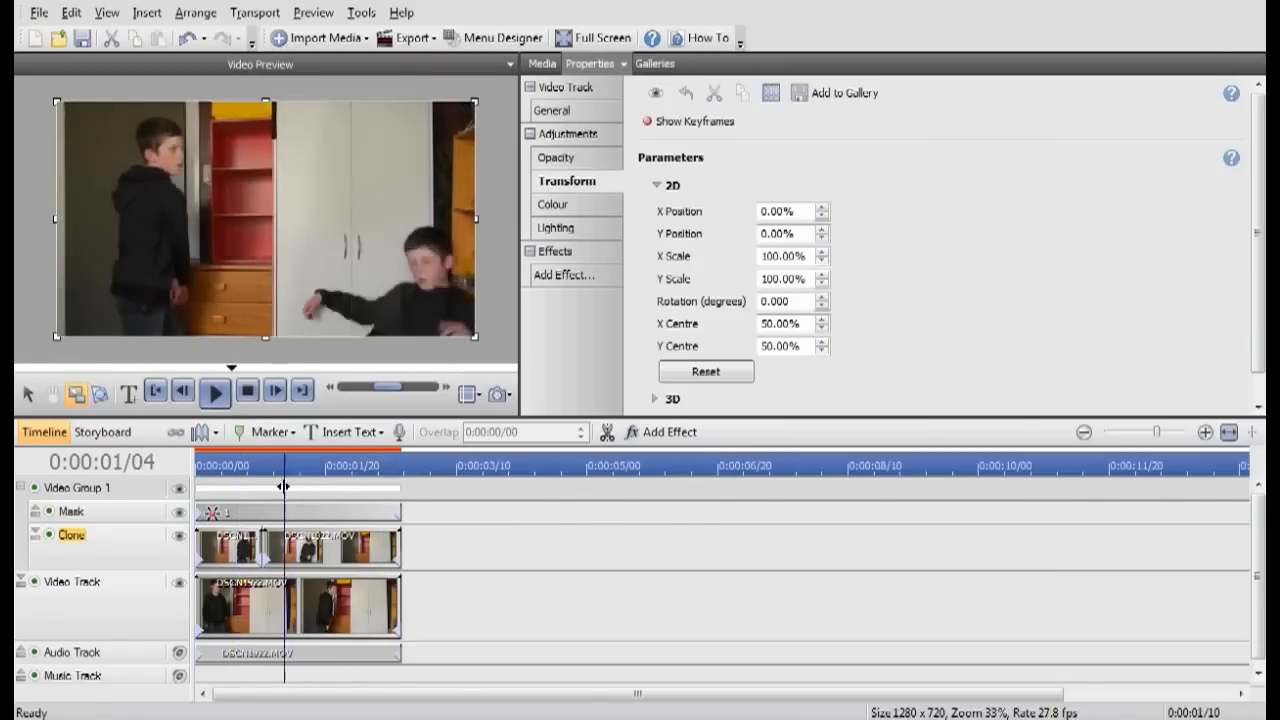
pyautogui.click(200, 454)
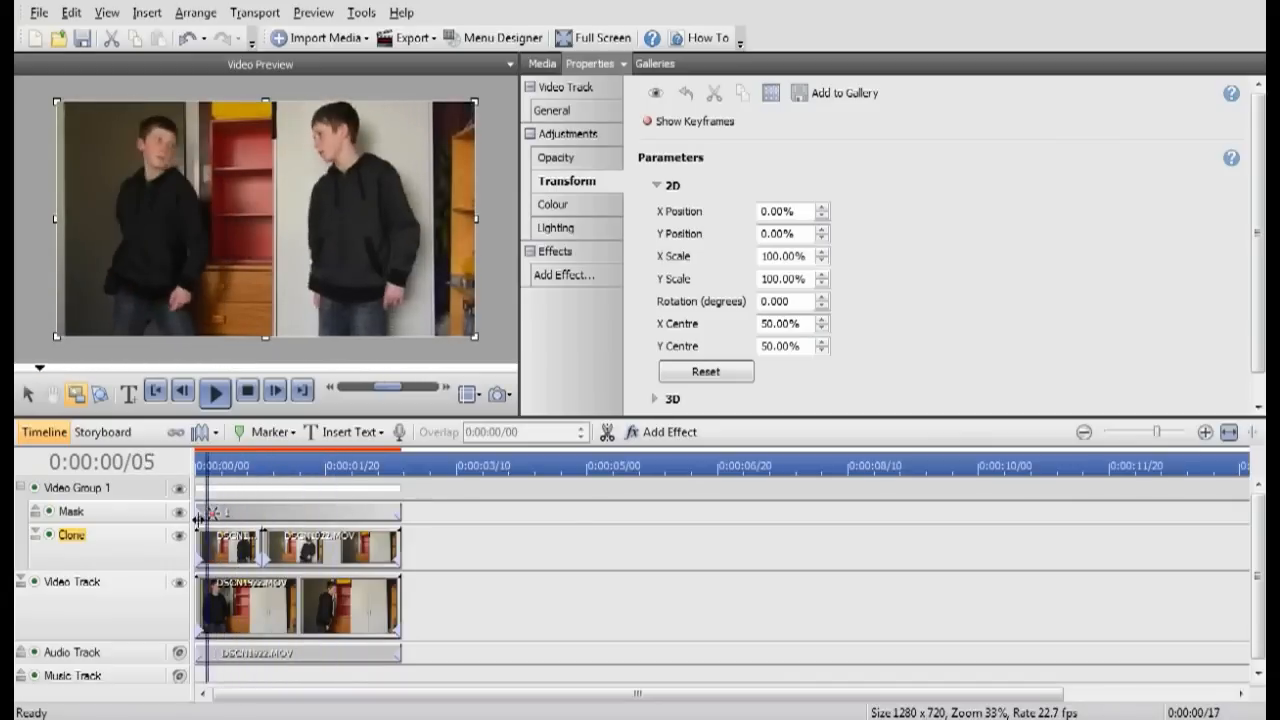
pyautogui.click(214, 390)
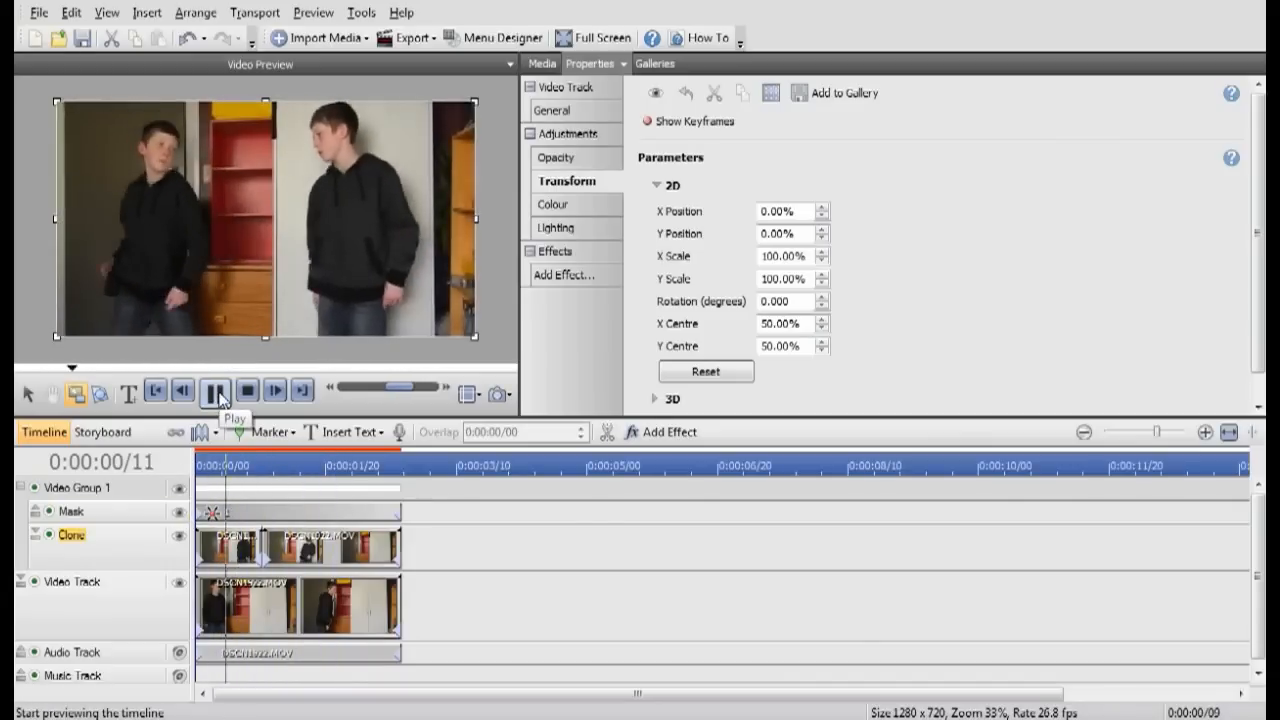
pyautogui.click(216, 390)
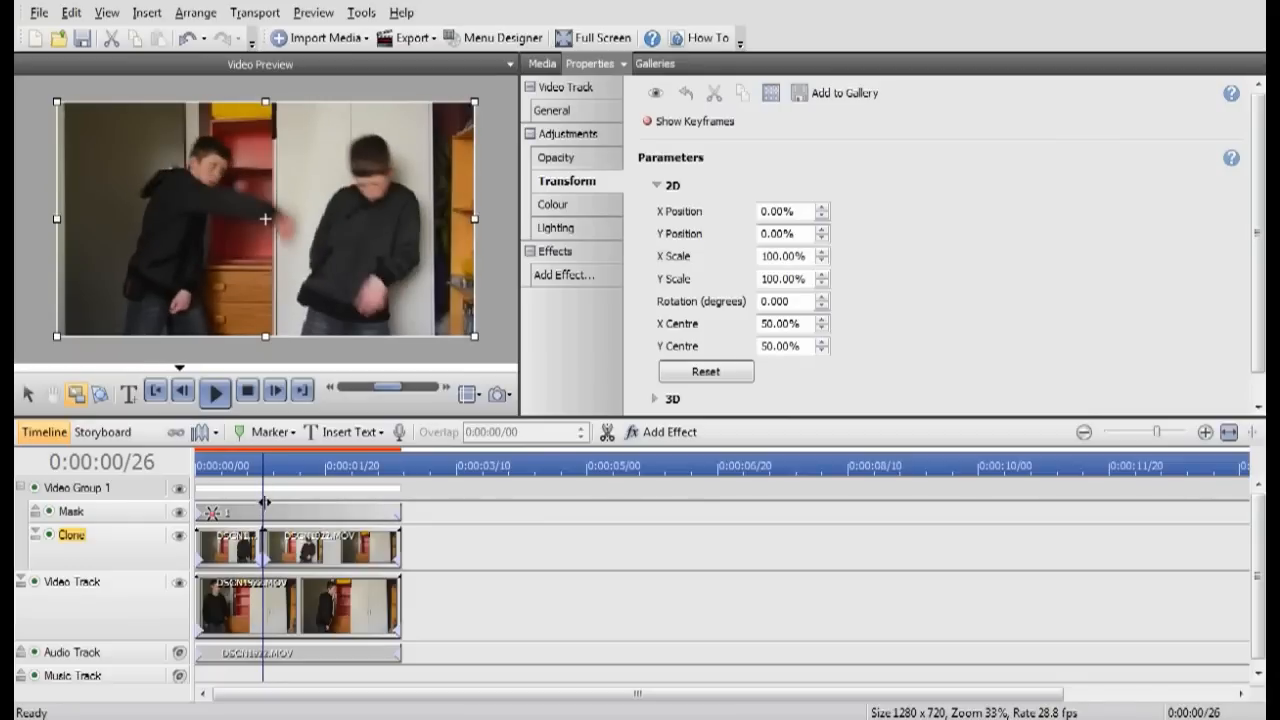
pyautogui.click(214, 390)
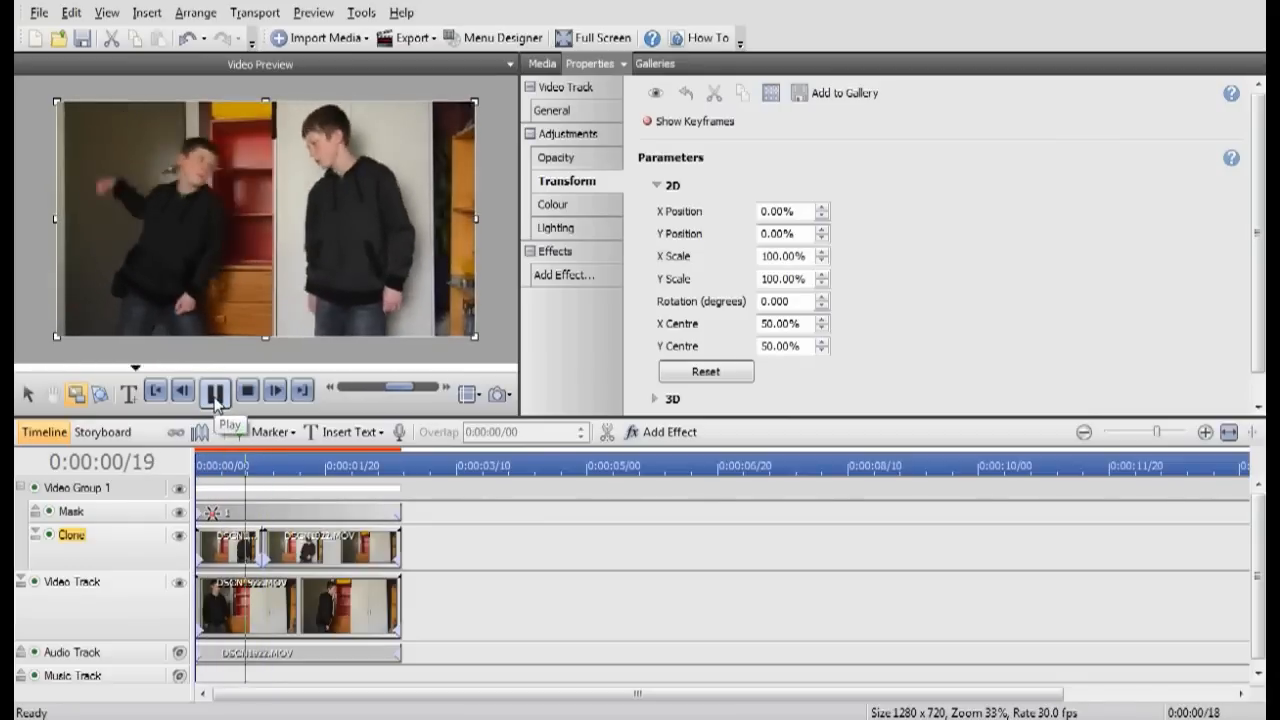
pyautogui.click(216, 390)
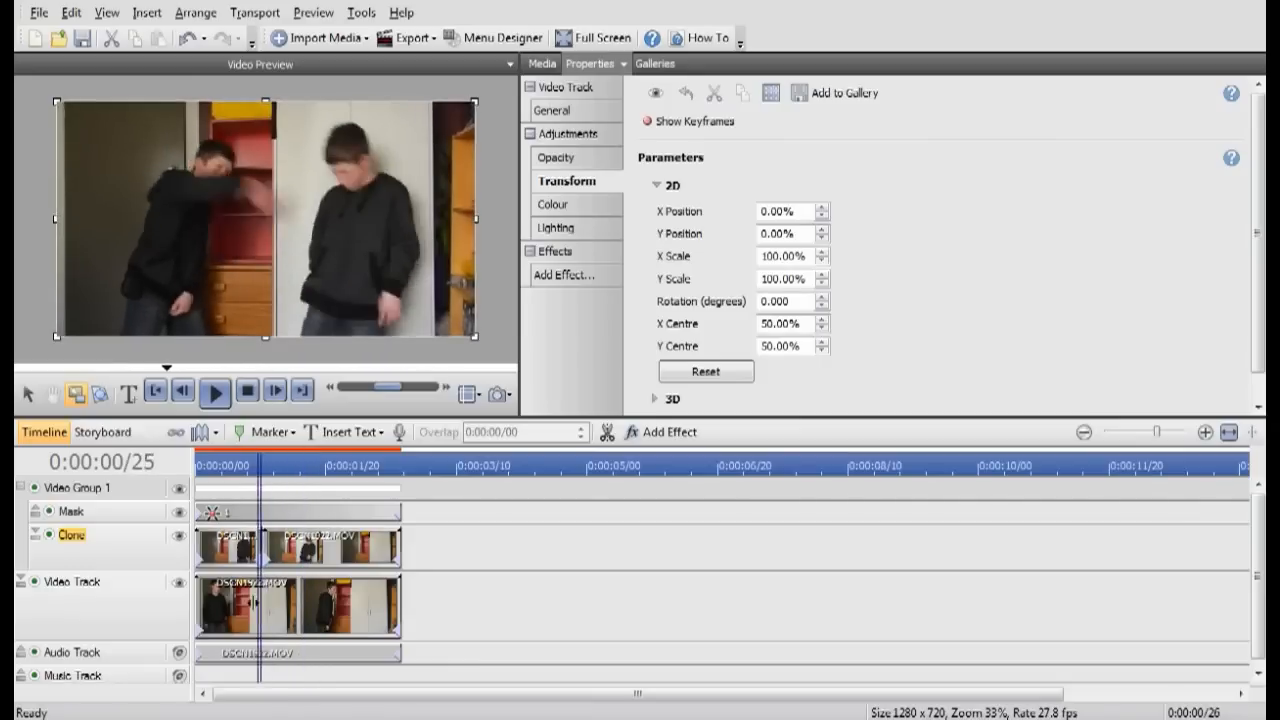
pyautogui.click(276, 390)
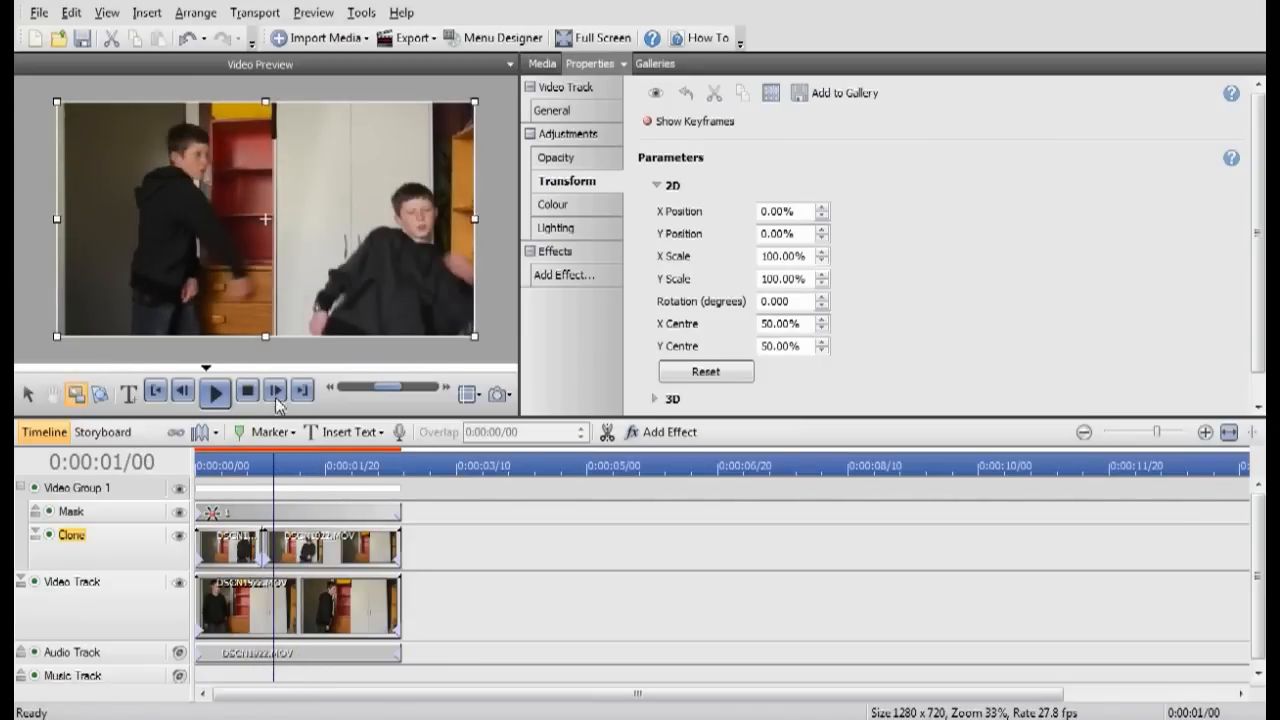